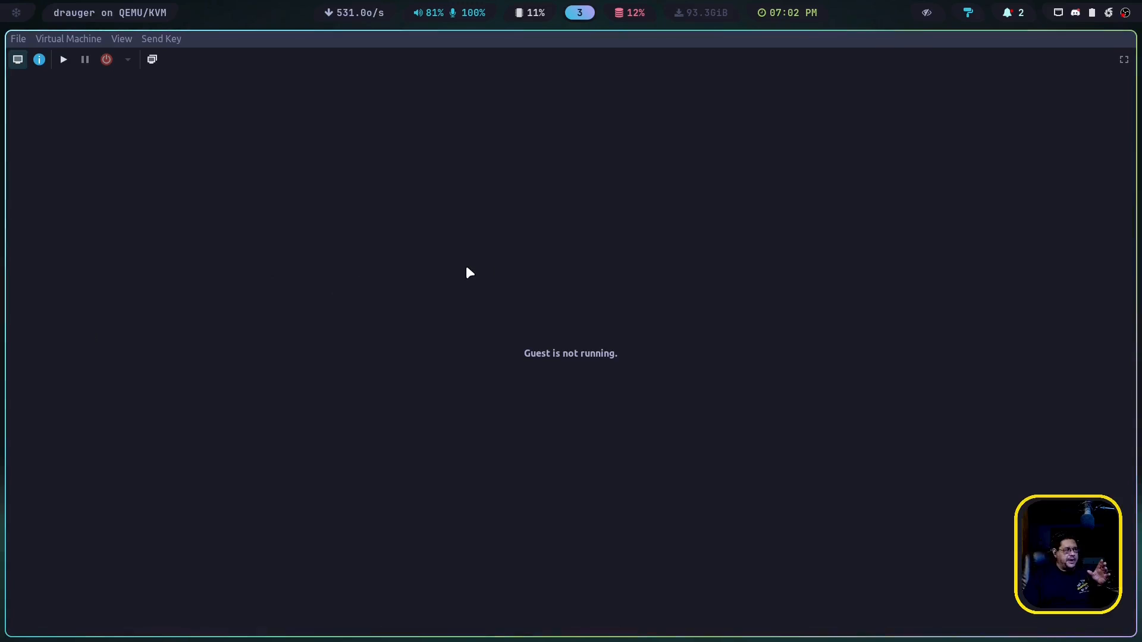
mouse_move(438, 278)
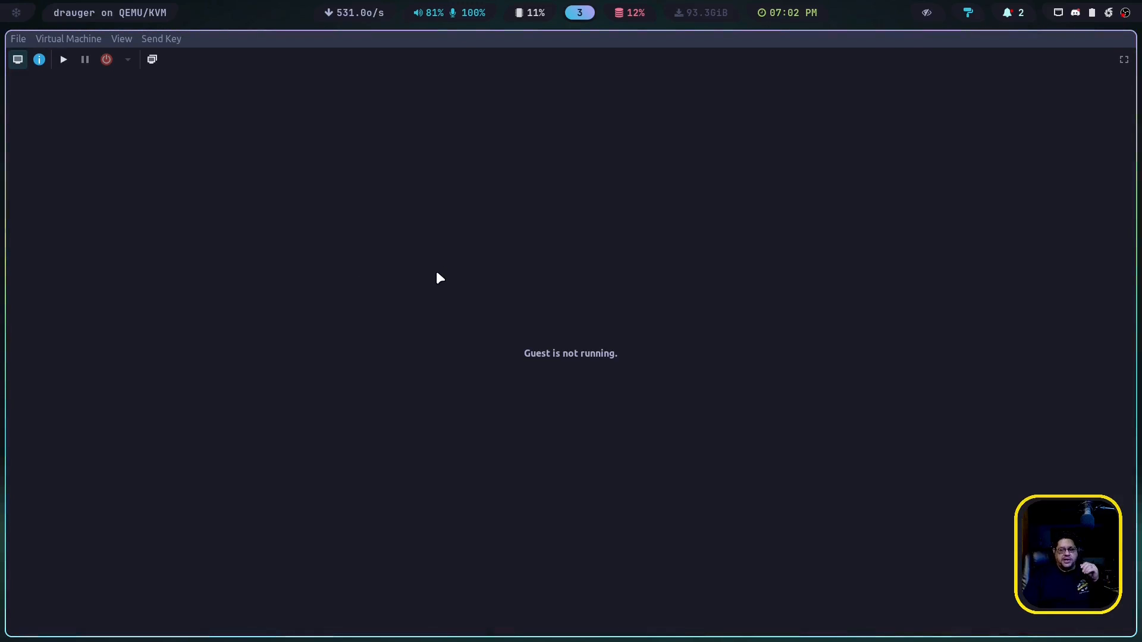
mouse_move(97, 144)
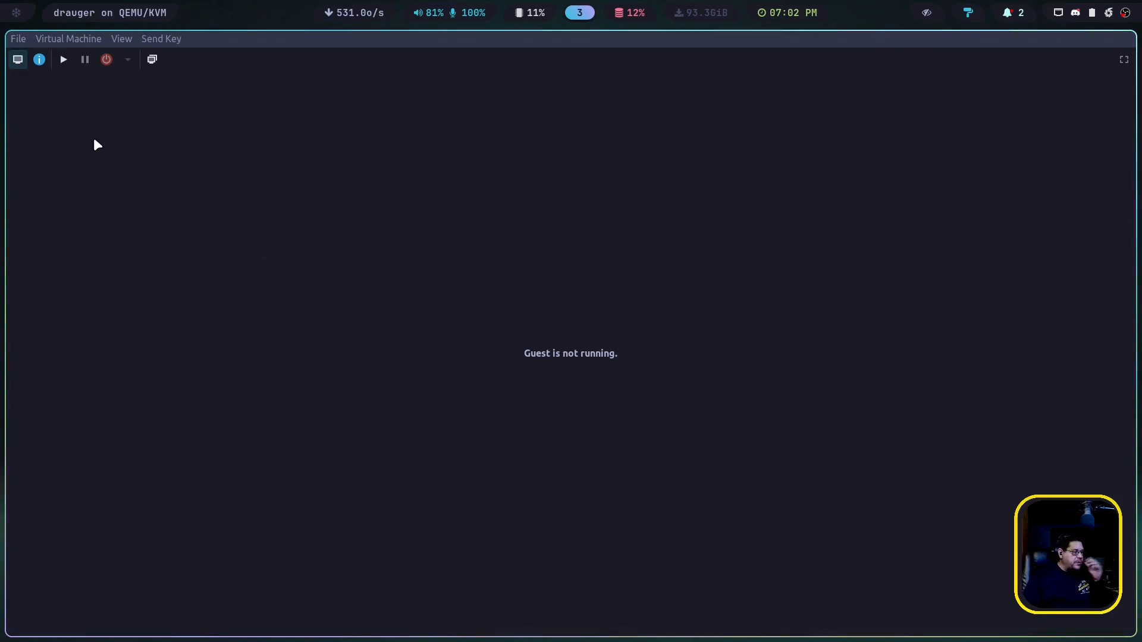
mouse_move(34, 48)
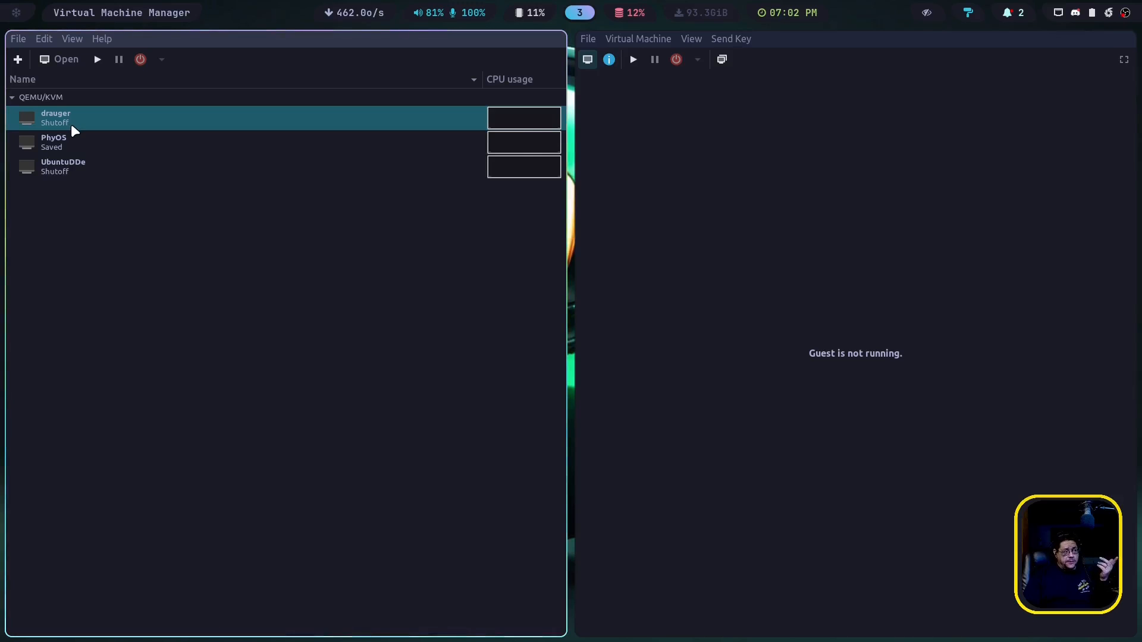
mouse_move(66, 141)
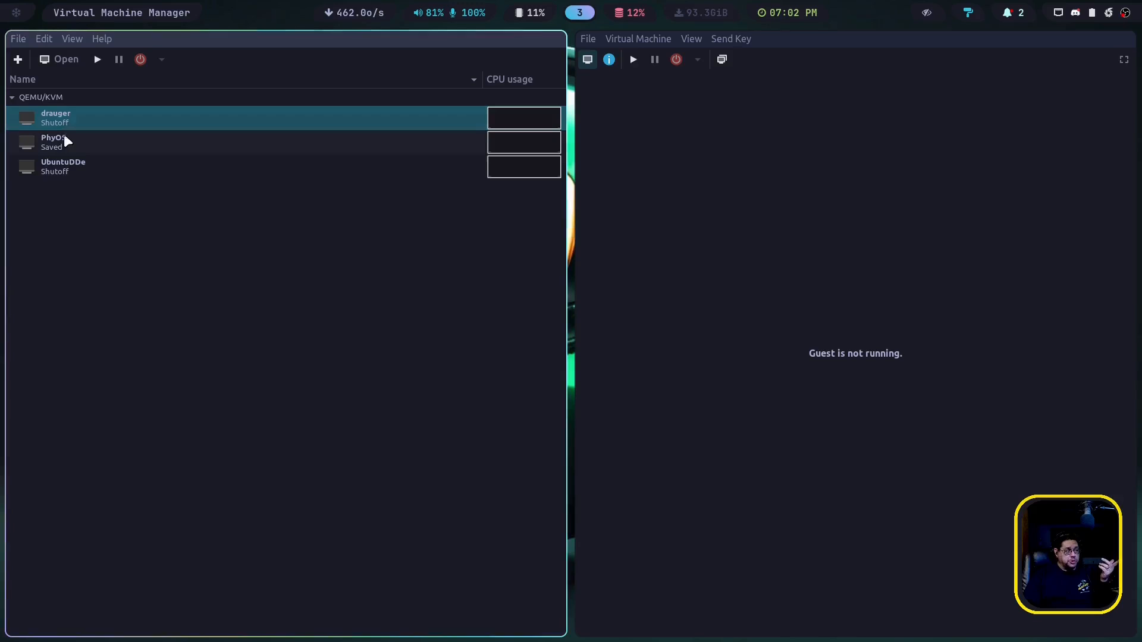
Close the virtual machine list via File > Close, leaving only the drauger console.
left_click(63, 167)
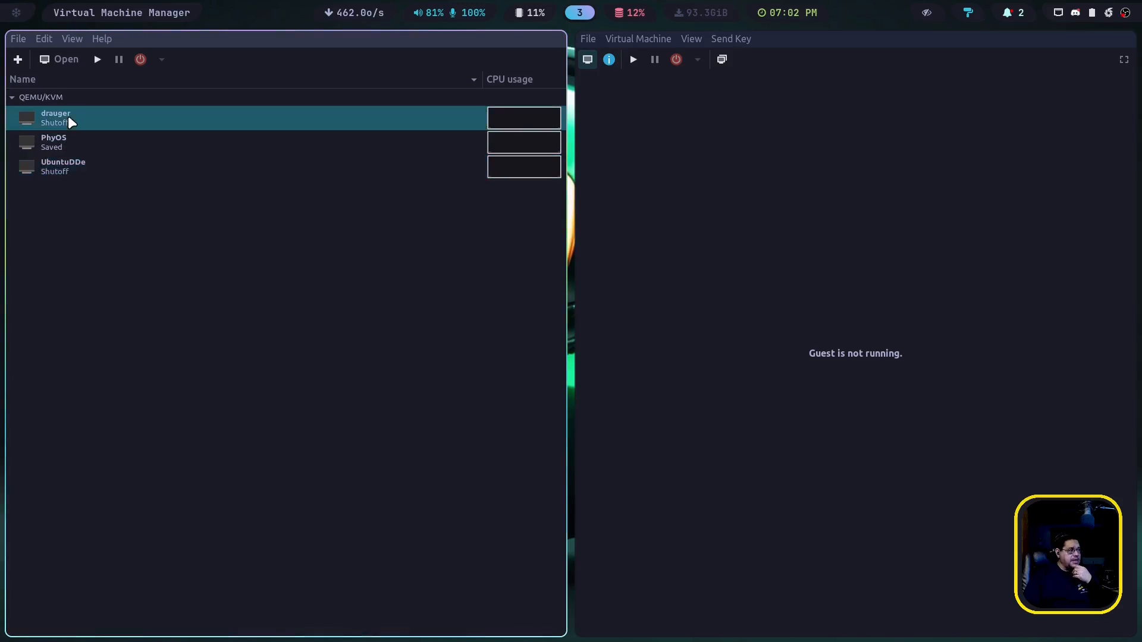
mouse_move(435, 143)
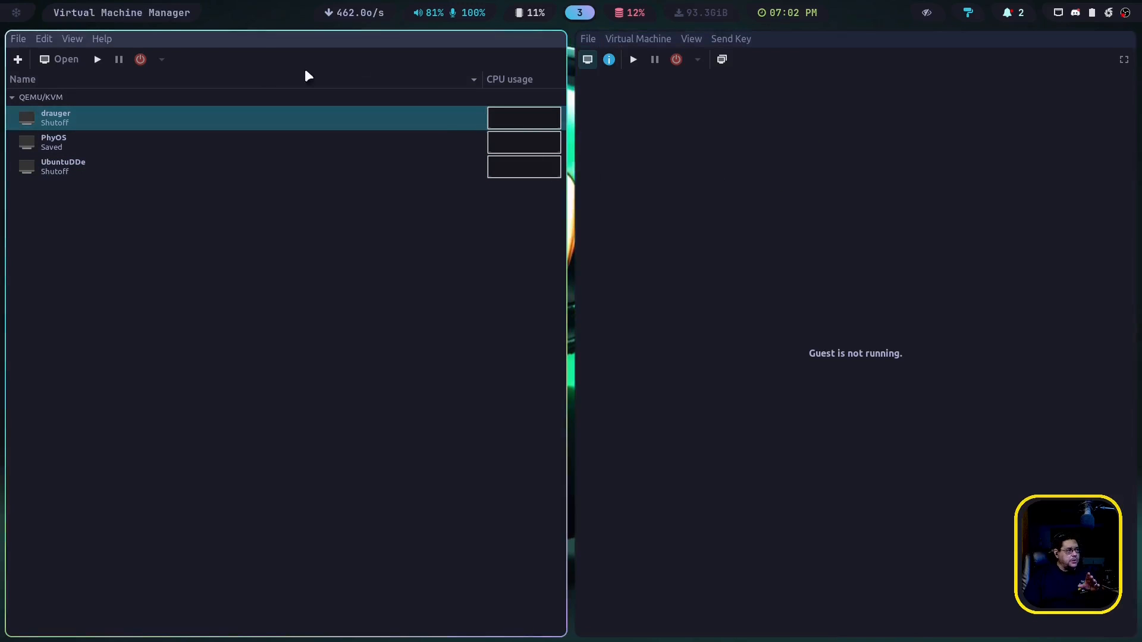
left_click(18, 38)
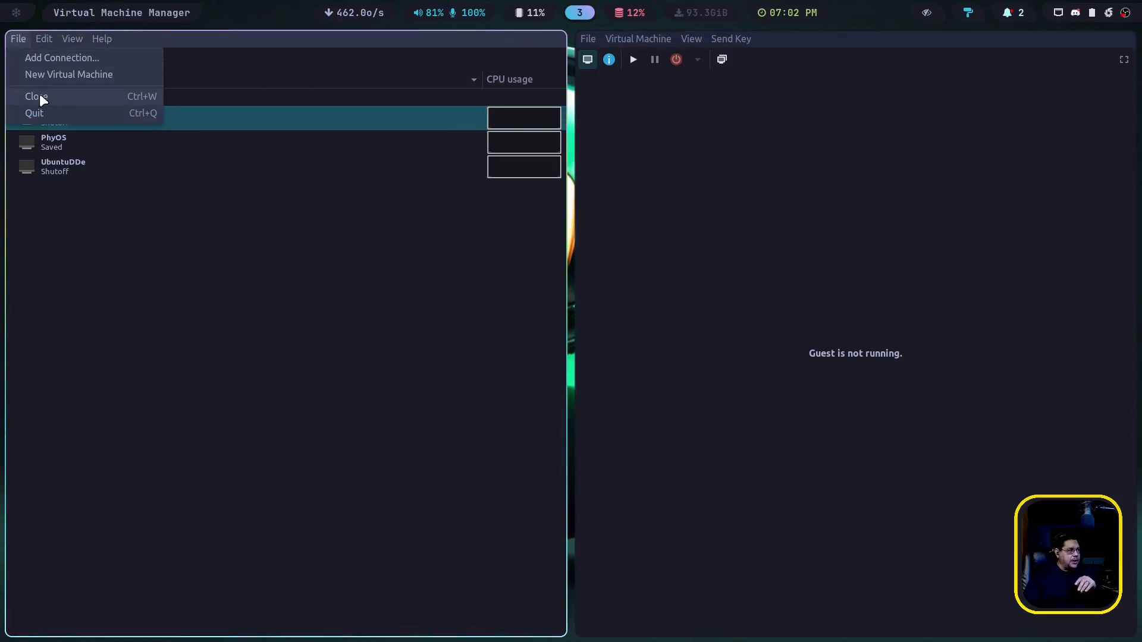
left_click(35, 96)
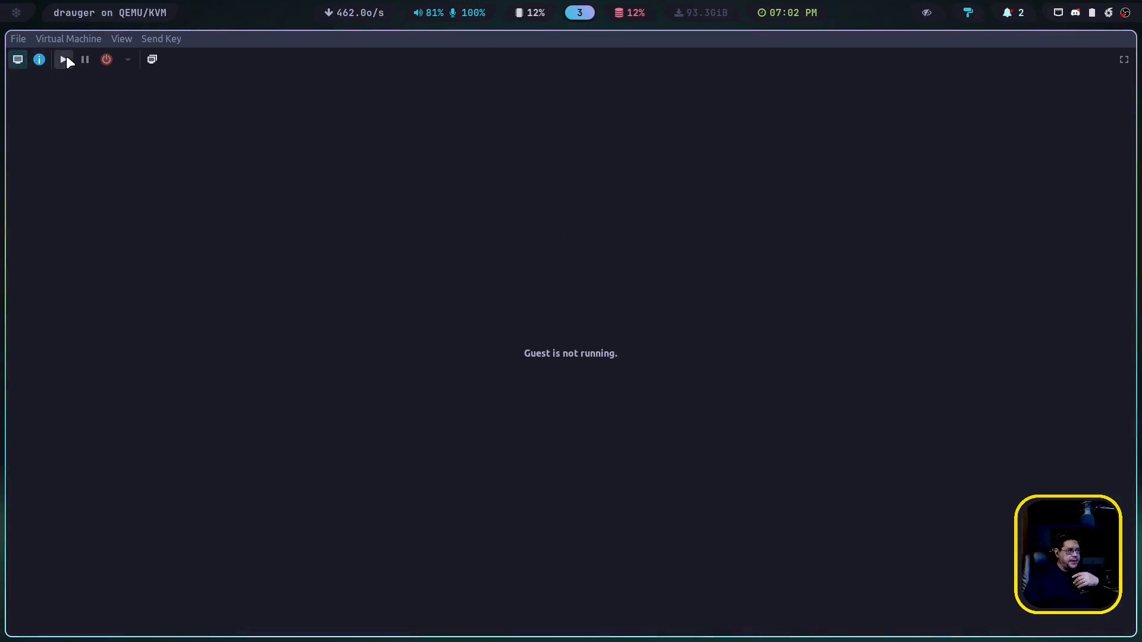
Run the drauger VM and boot the 'Install Drauger OS 7.6' GRUB entry to the live desktop.
left_click(63, 59)
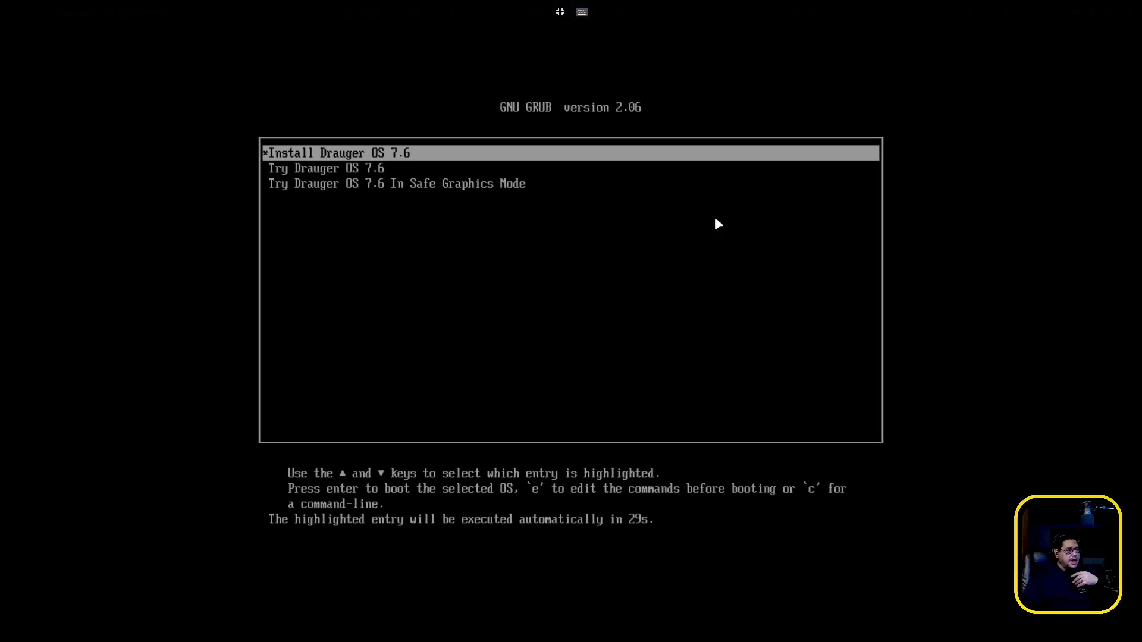
key("Return")
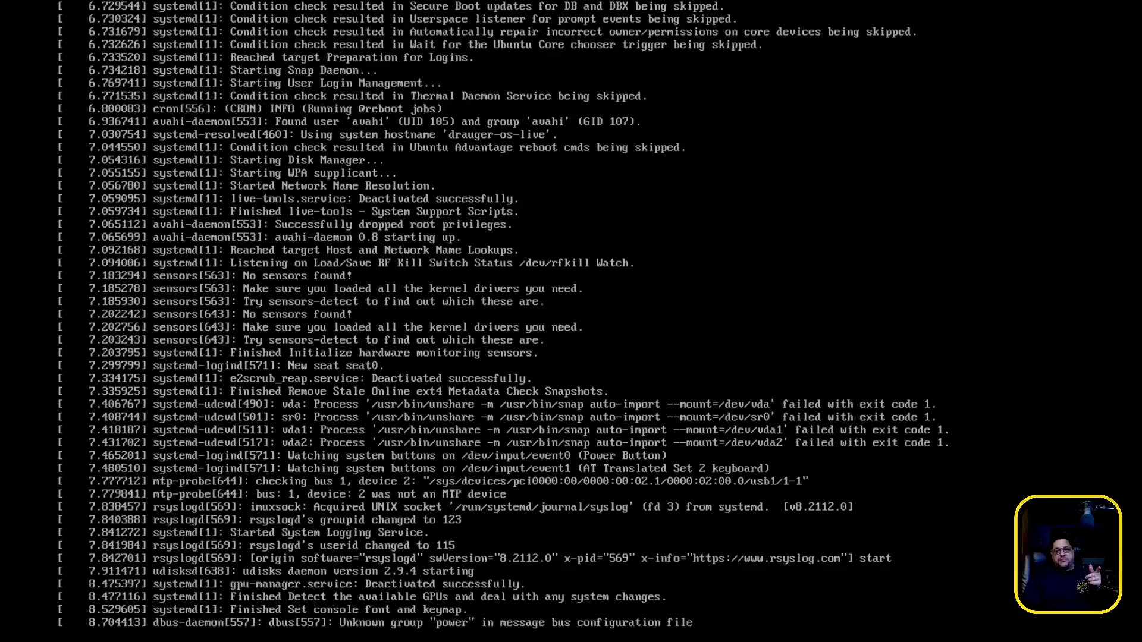
scroll("down", 3)
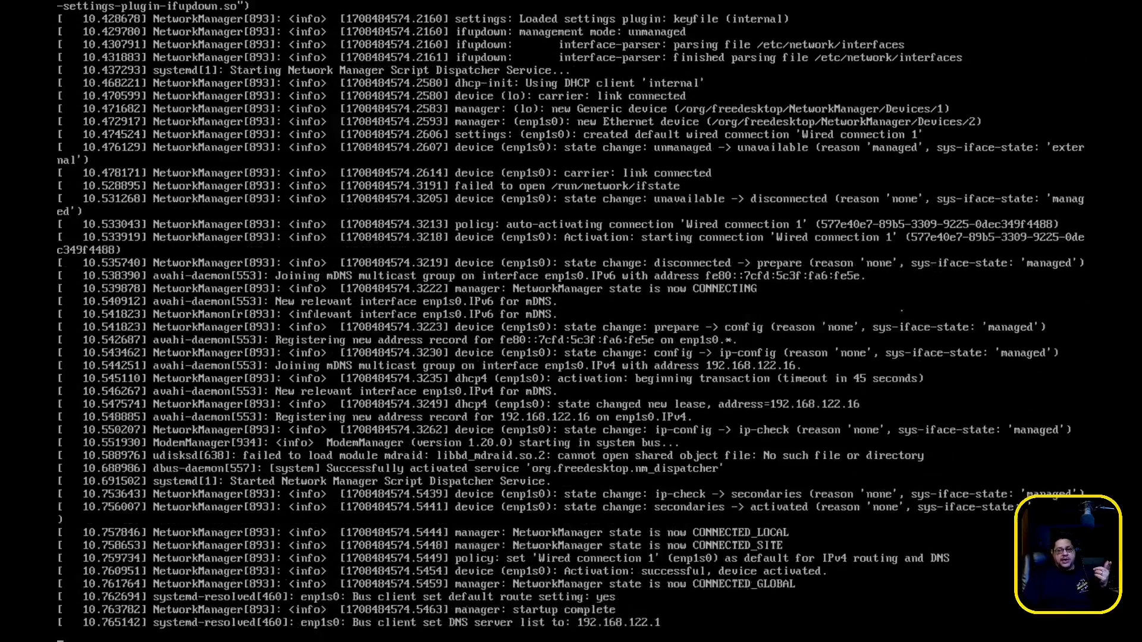
scroll("down", 3)
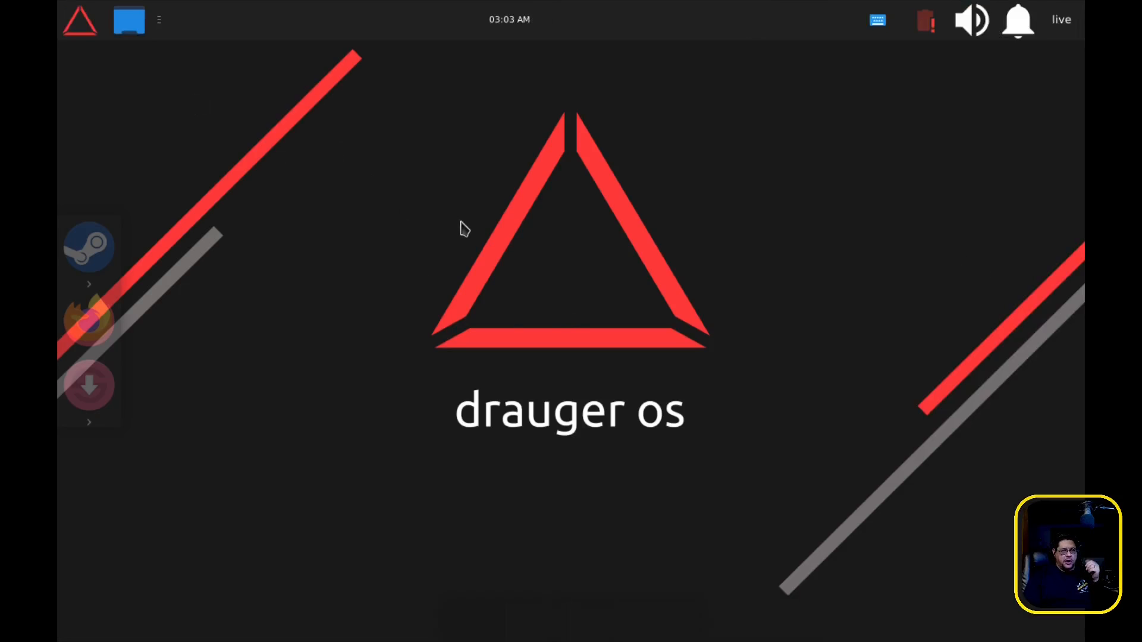
mouse_move(466, 215)
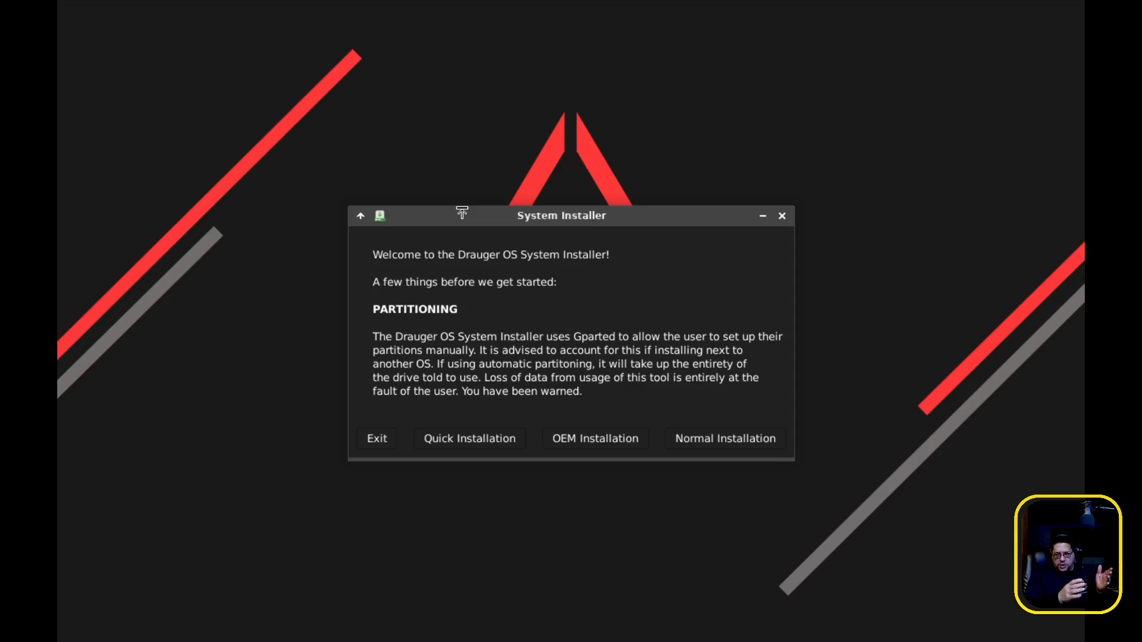
mouse_move(583, 368)
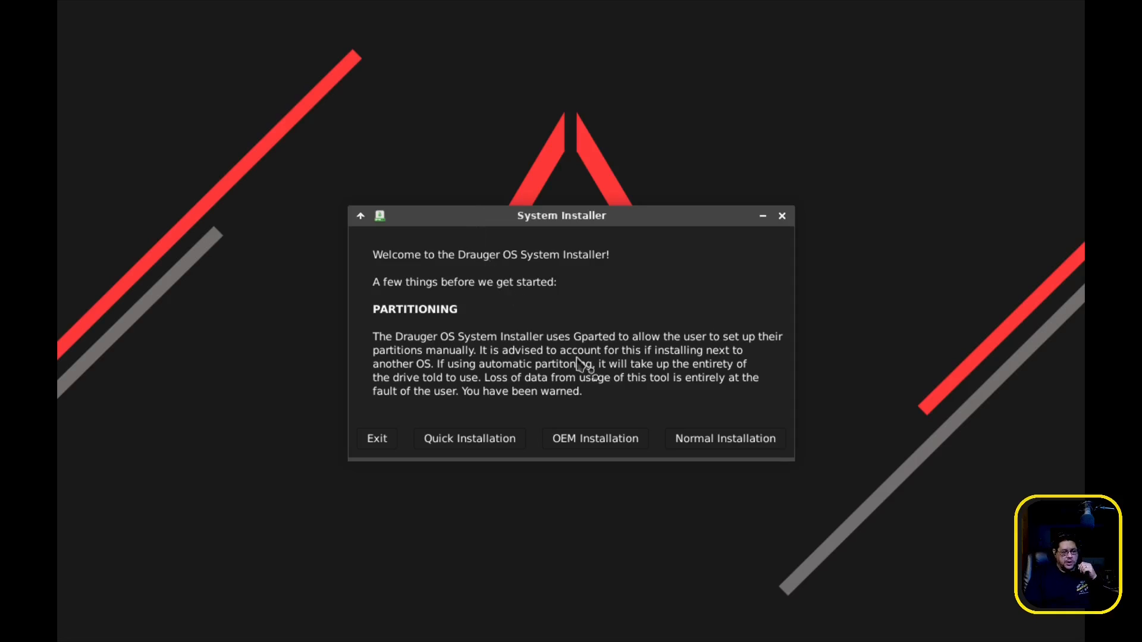
mouse_move(596, 332)
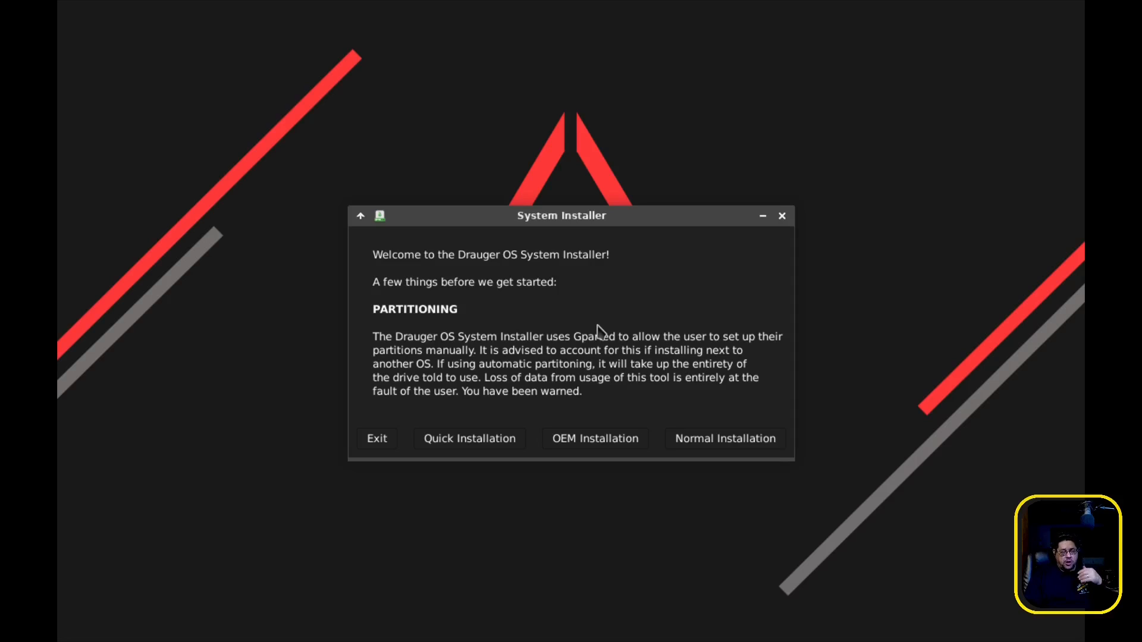
mouse_move(638, 429)
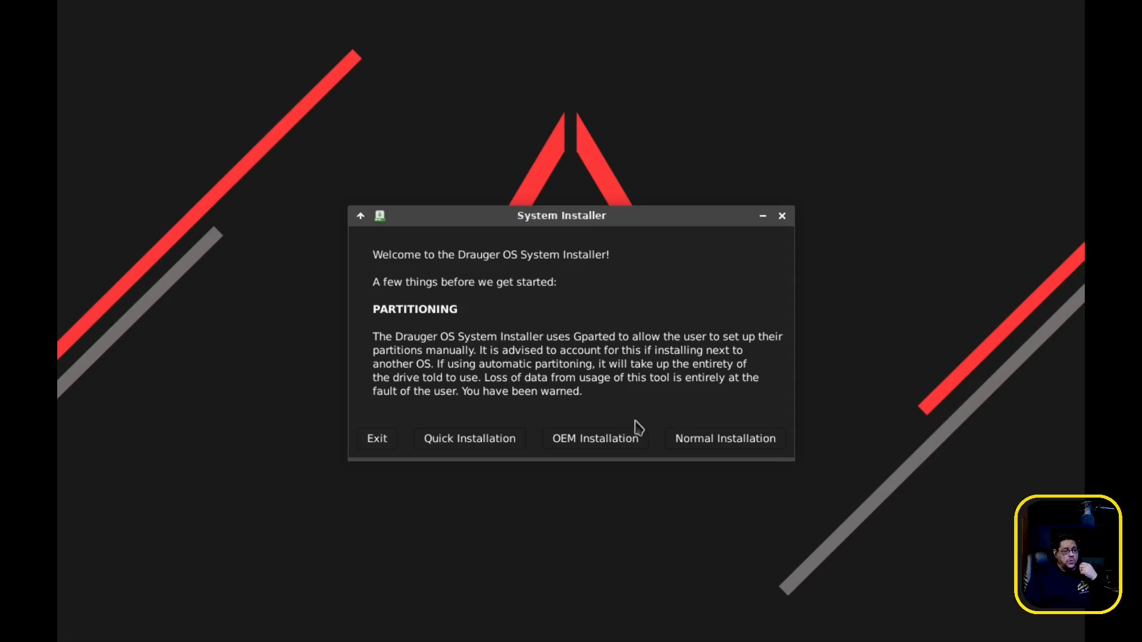
Choose Normal Installation to reach the installer's completion checklist.
left_click(725, 438)
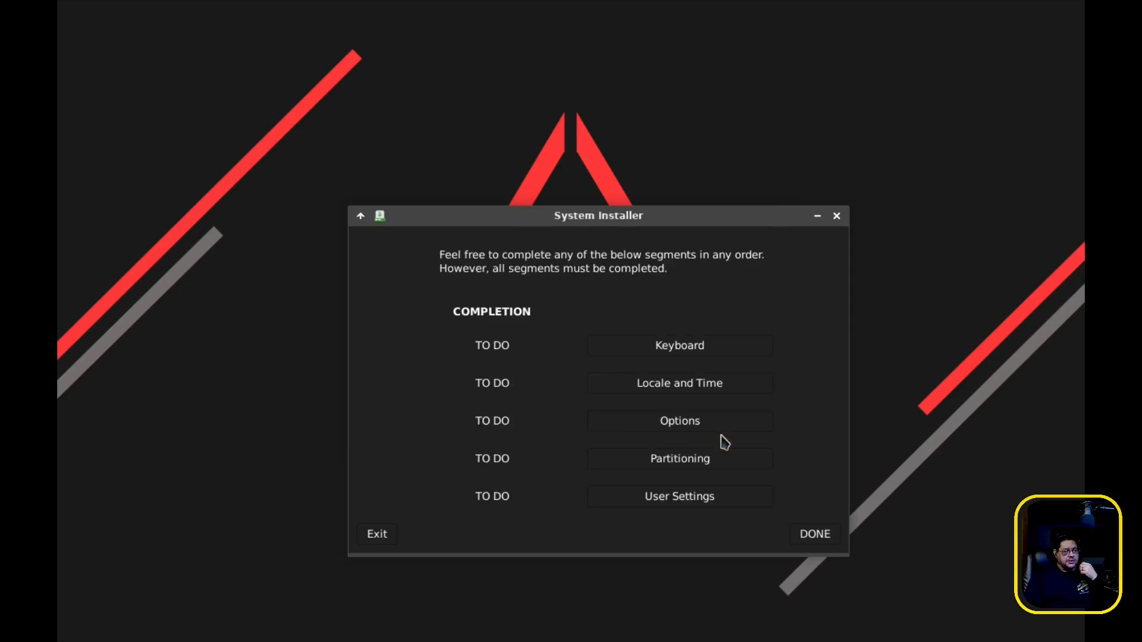
mouse_move(598, 244)
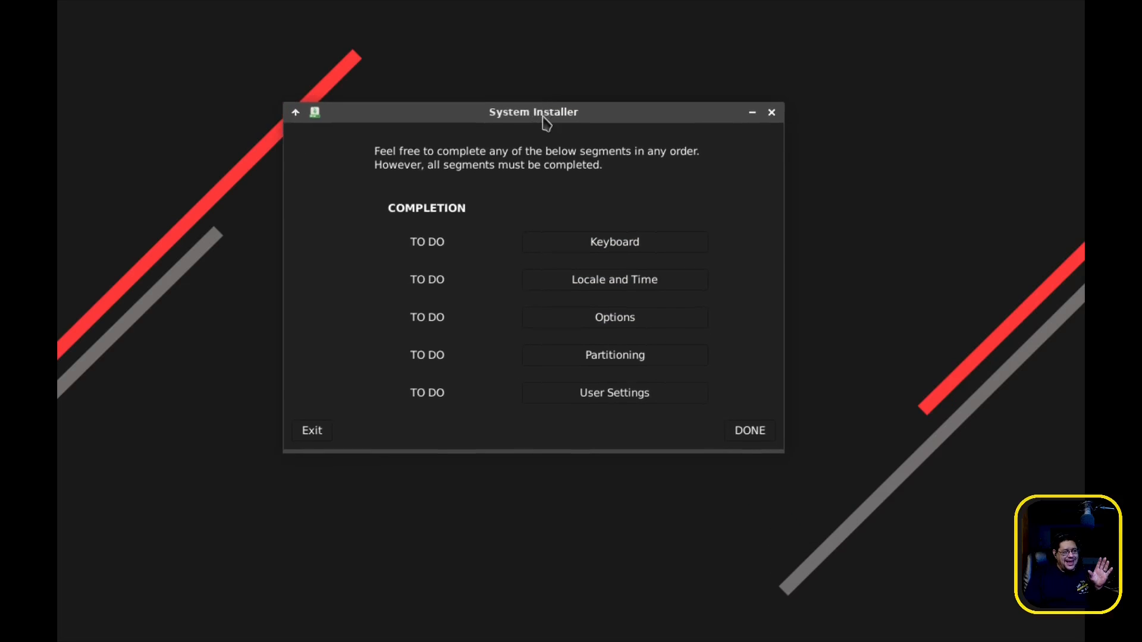
mouse_move(433, 247)
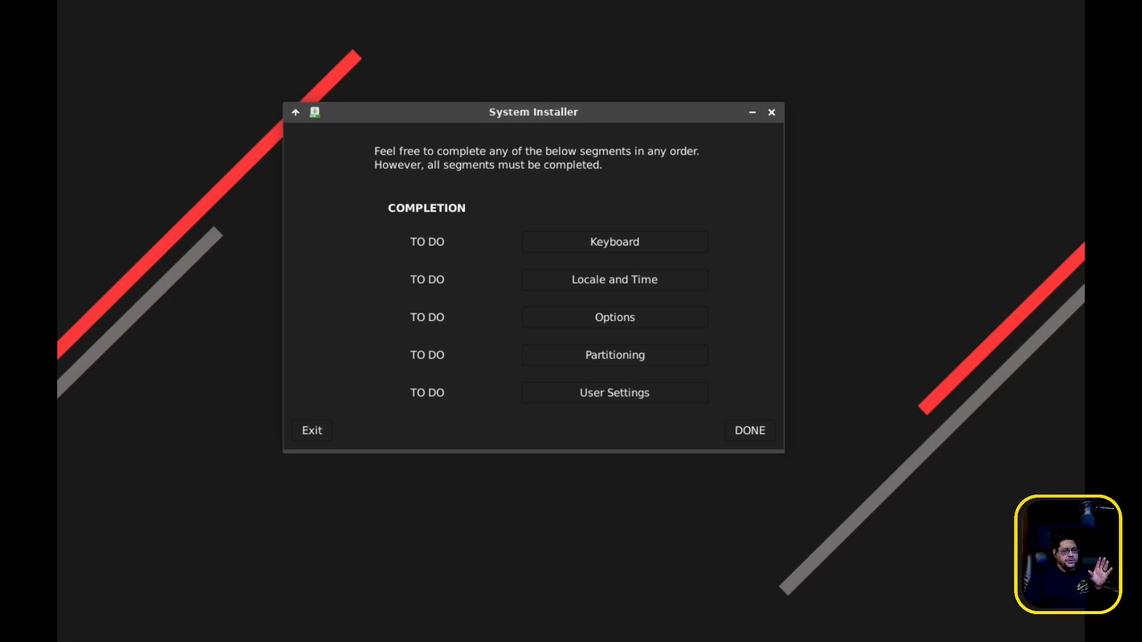
Browse the keyboard layout and variant lists, then keep Generic 105-key PC, English (US) and confirm.
left_click(614, 241)
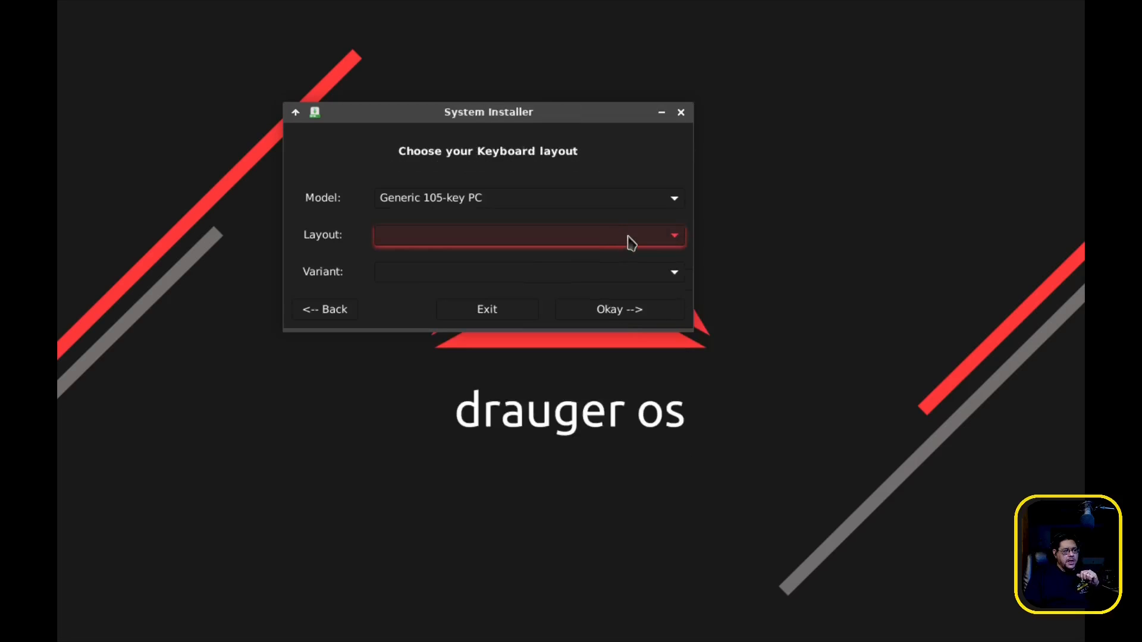
mouse_move(673, 244)
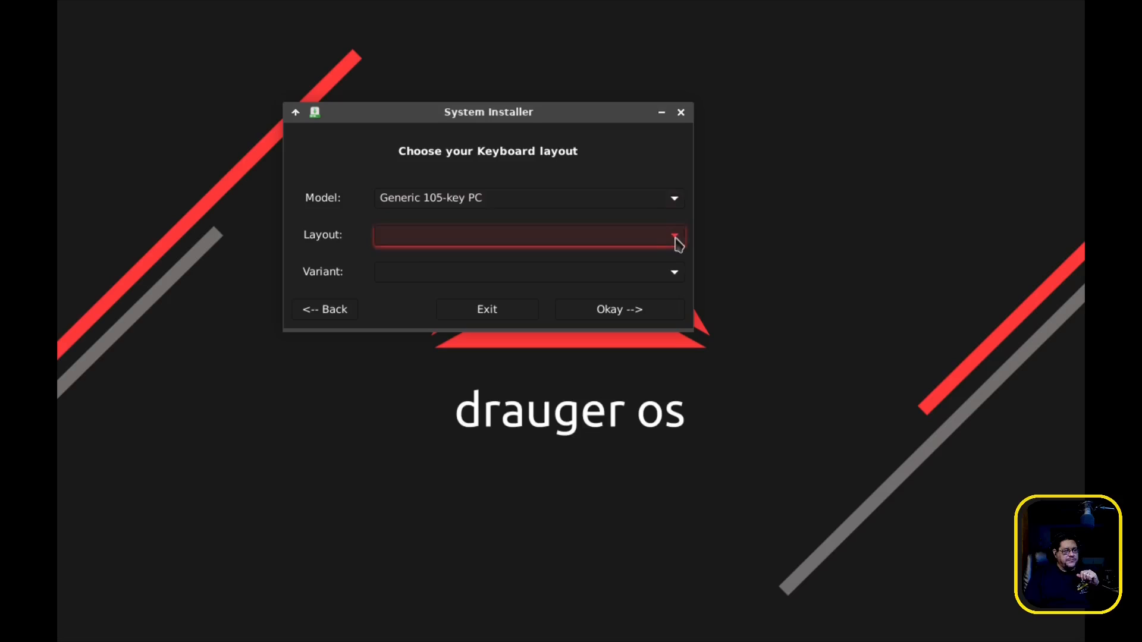
left_click(669, 235)
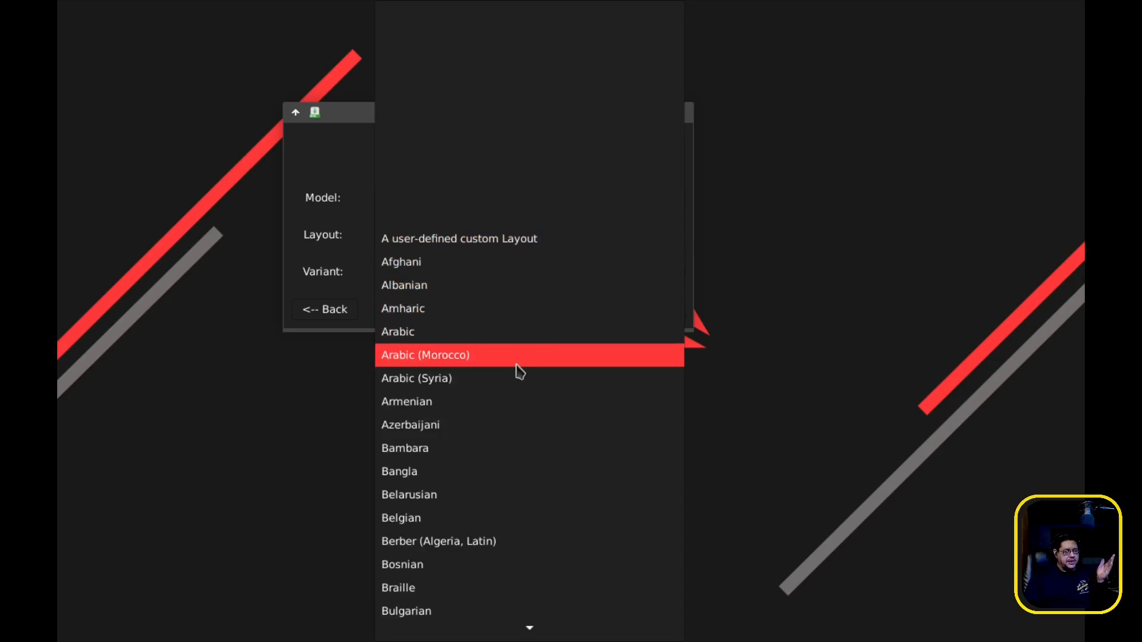
scroll("down", 3)
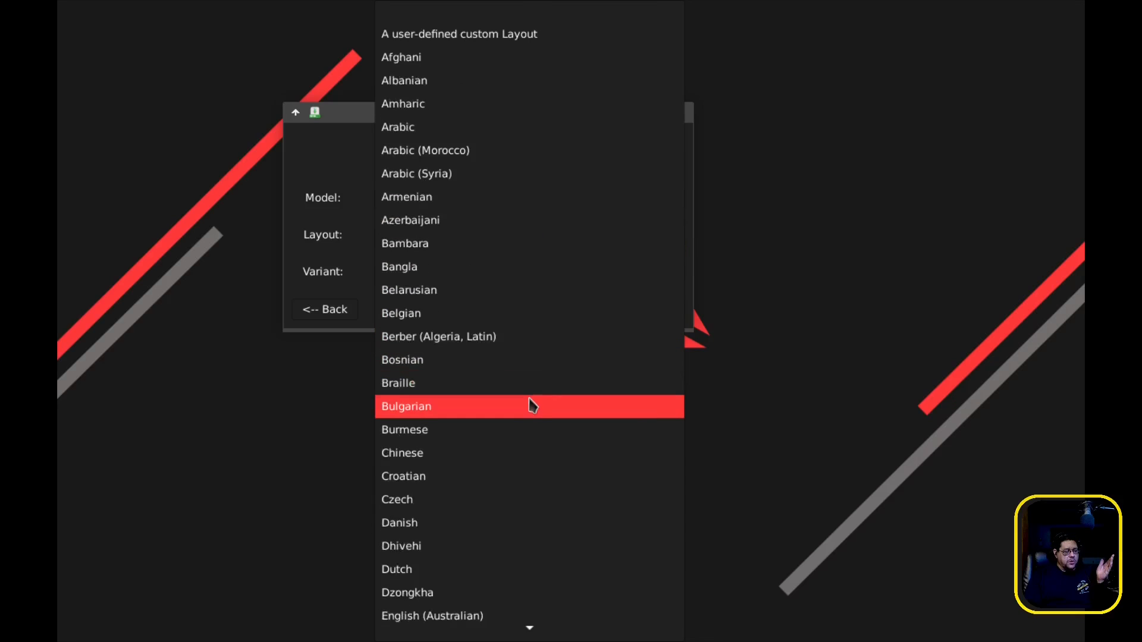
scroll("down", 3)
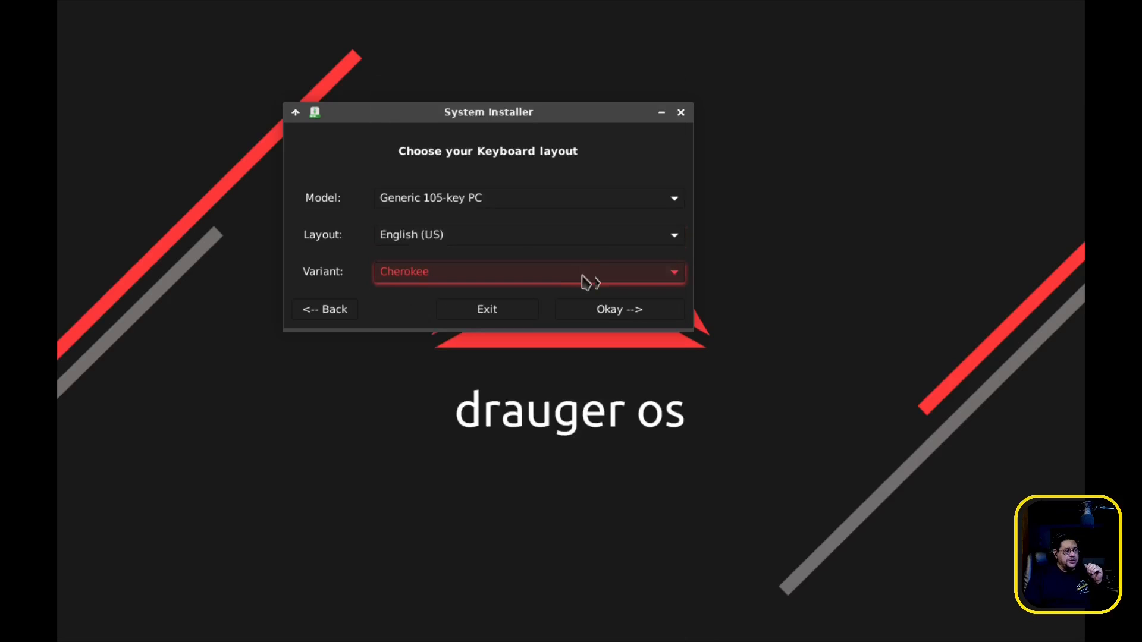
left_click(528, 271)
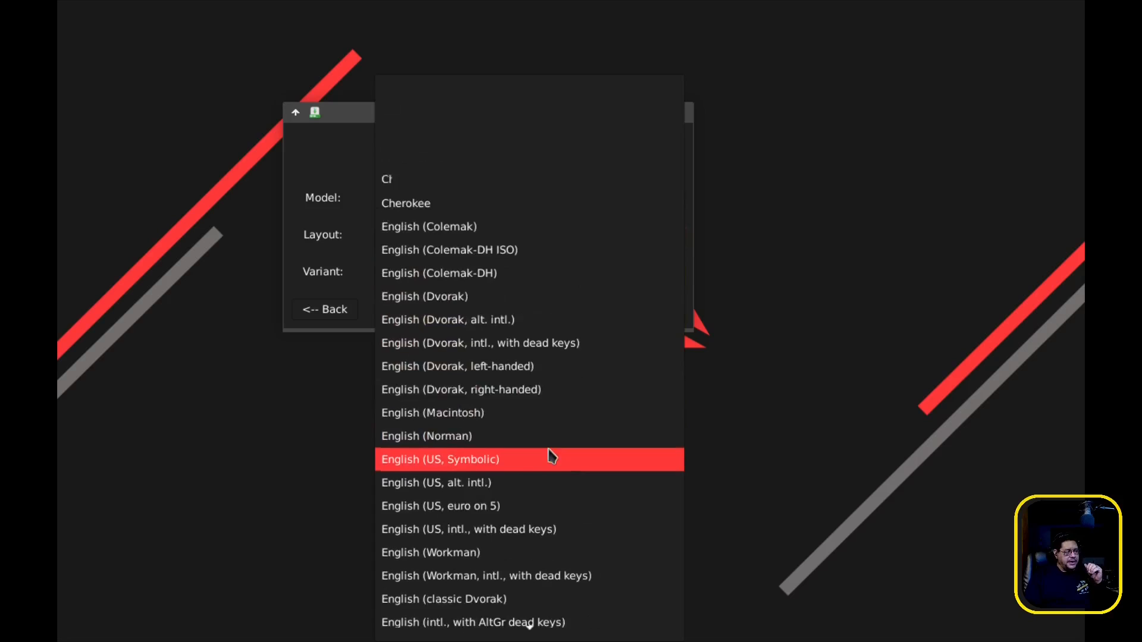
scroll("down", 3)
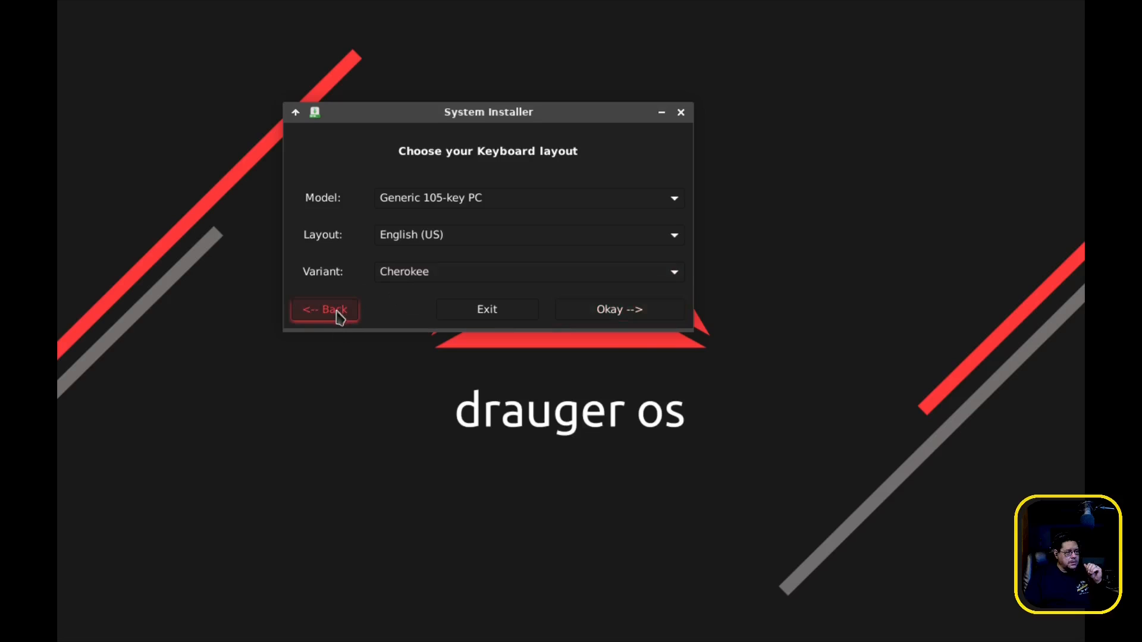
left_click(323, 310)
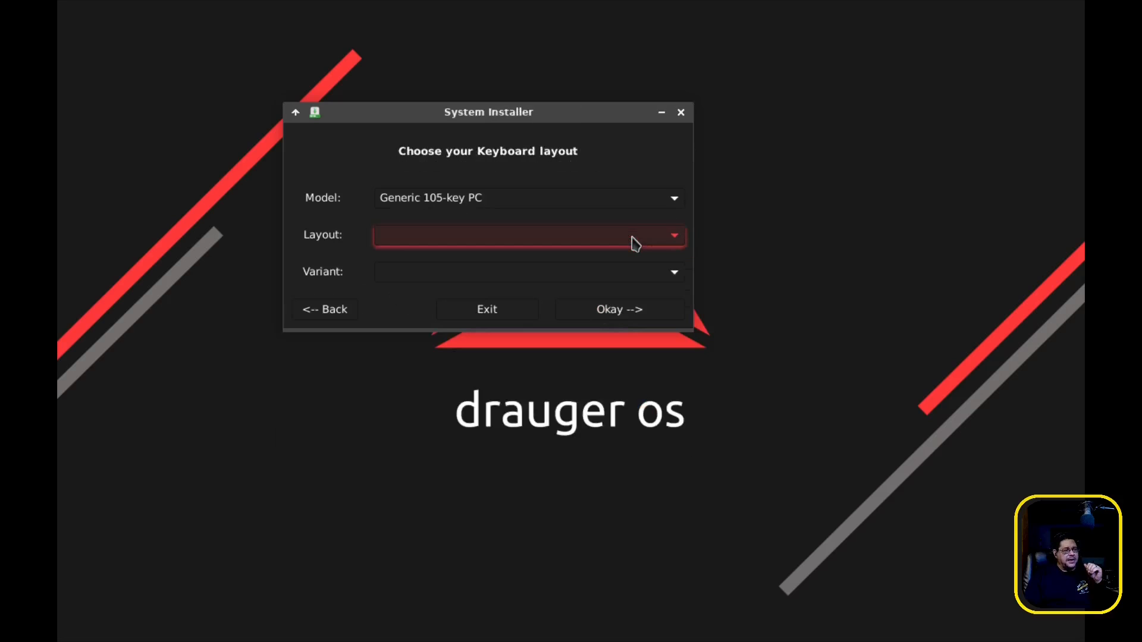
mouse_move(606, 241)
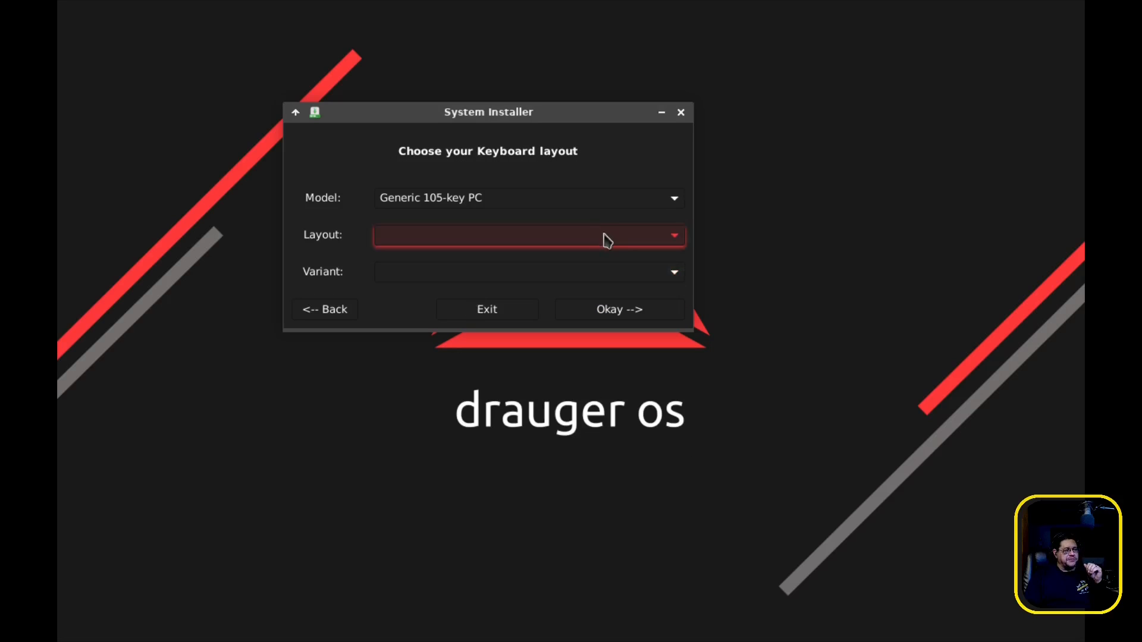
left_click(528, 235)
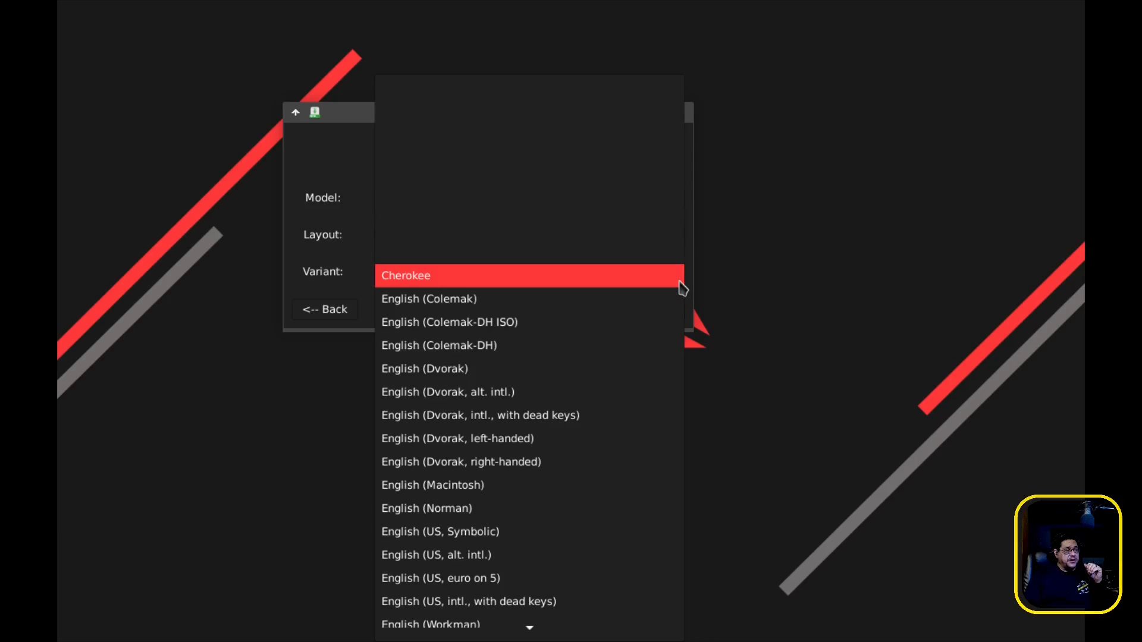
mouse_move(724, 394)
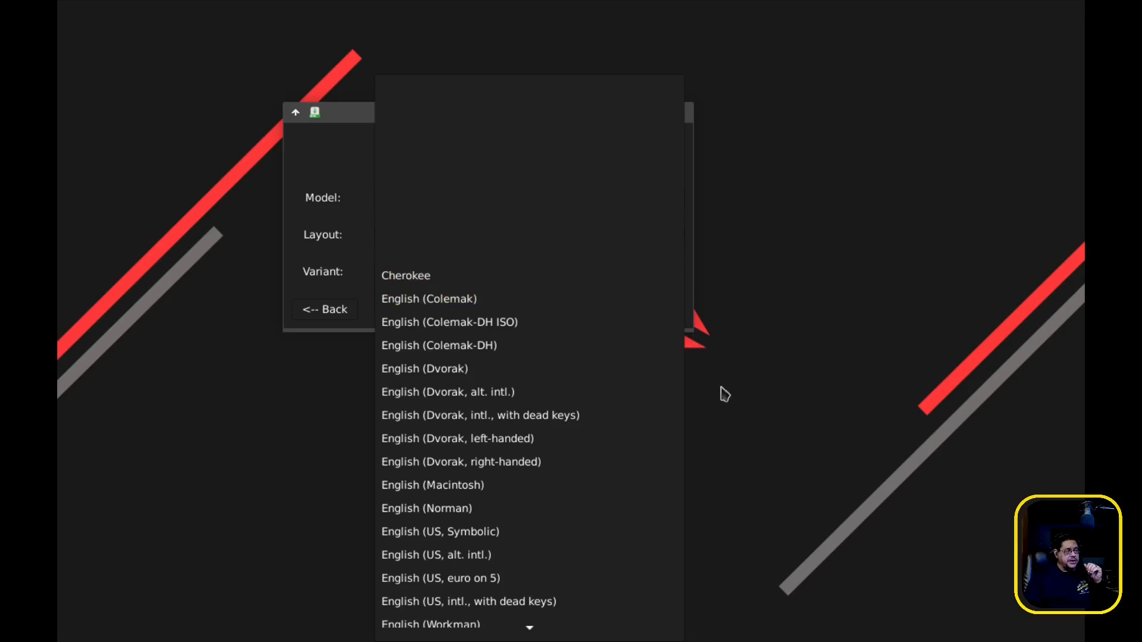
mouse_move(762, 489)
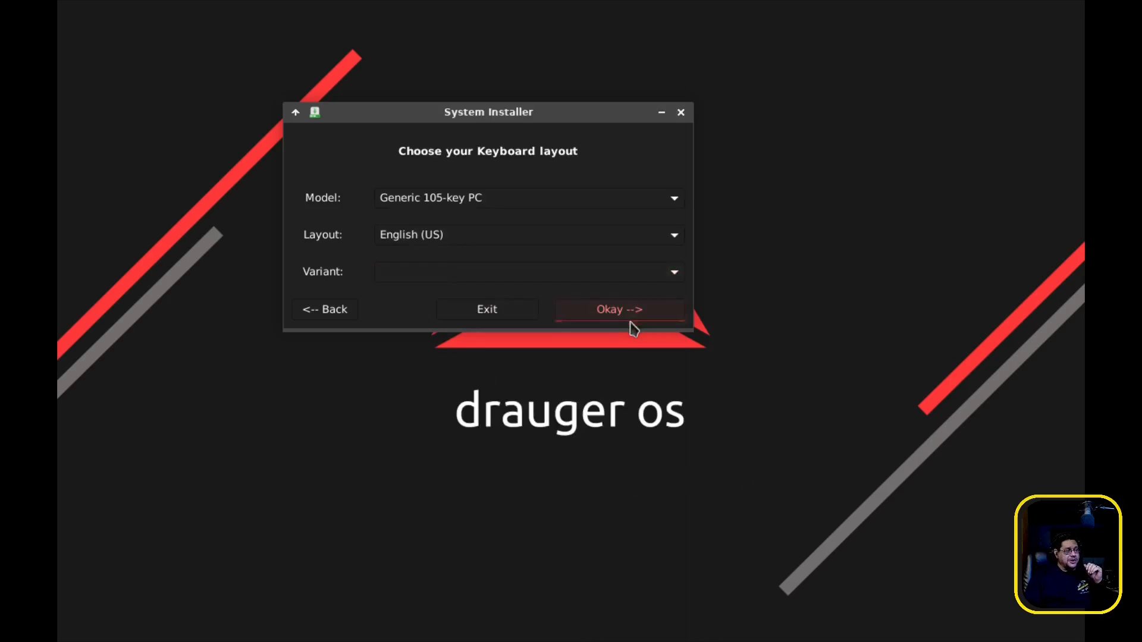
left_click(618, 309)
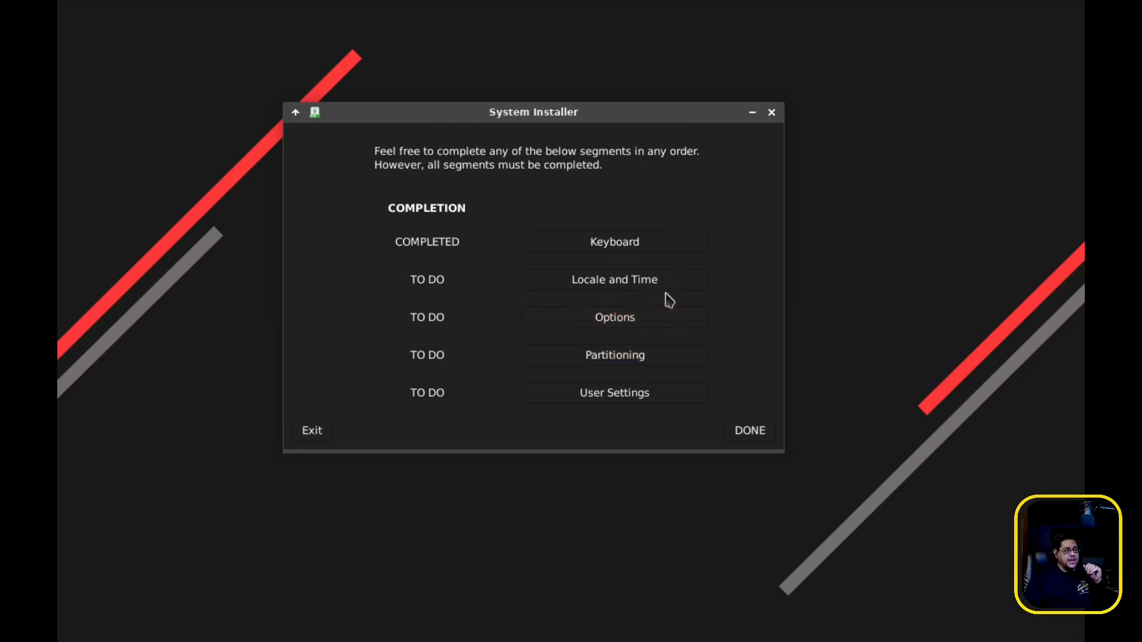
In Locale and Time, choose English as the language and America as the region.
left_click(614, 278)
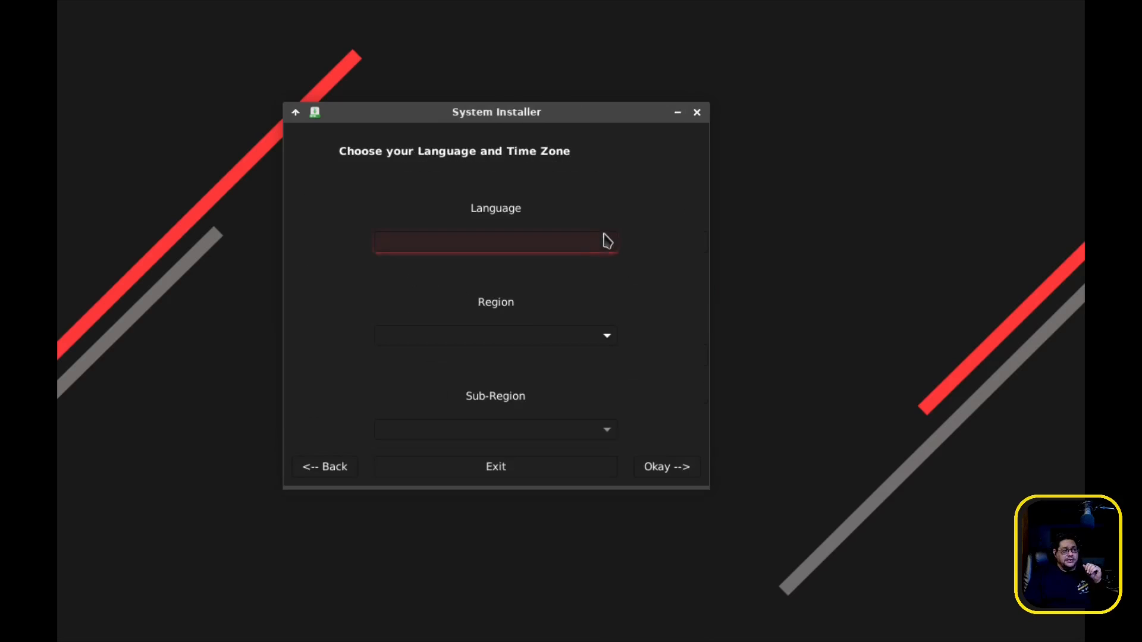
left_click(495, 241)
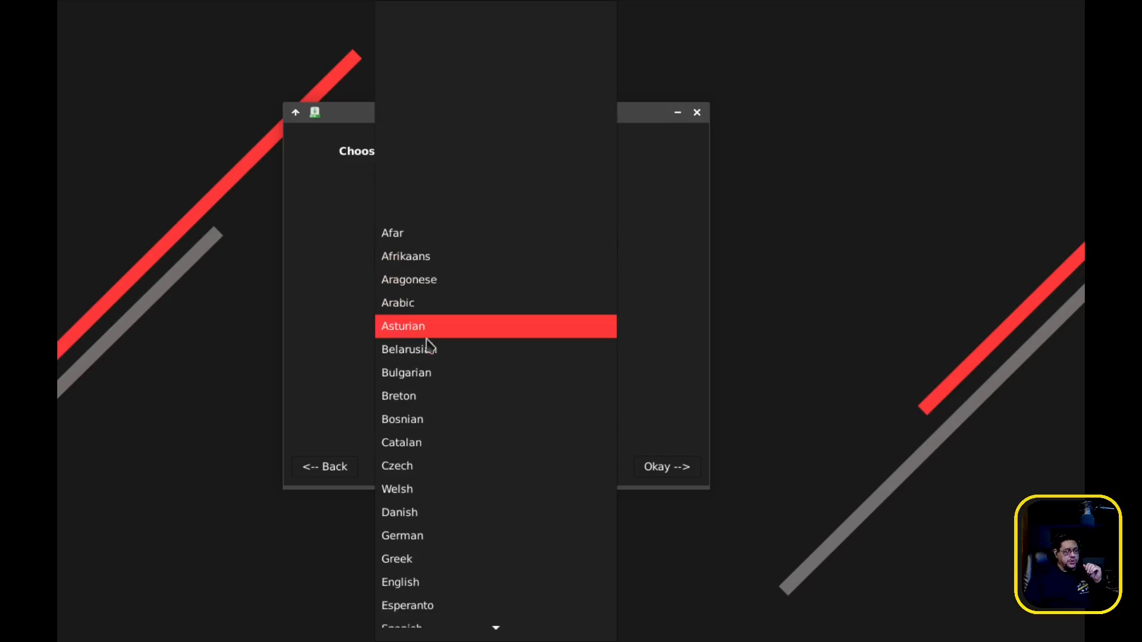
left_click(399, 581)
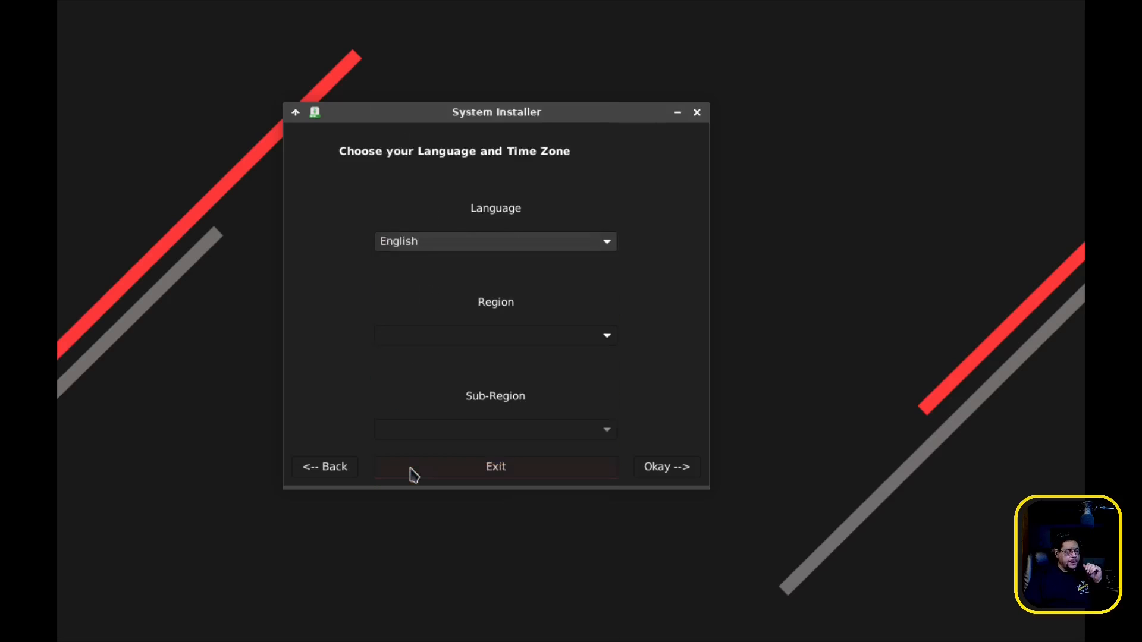
left_click(495, 335)
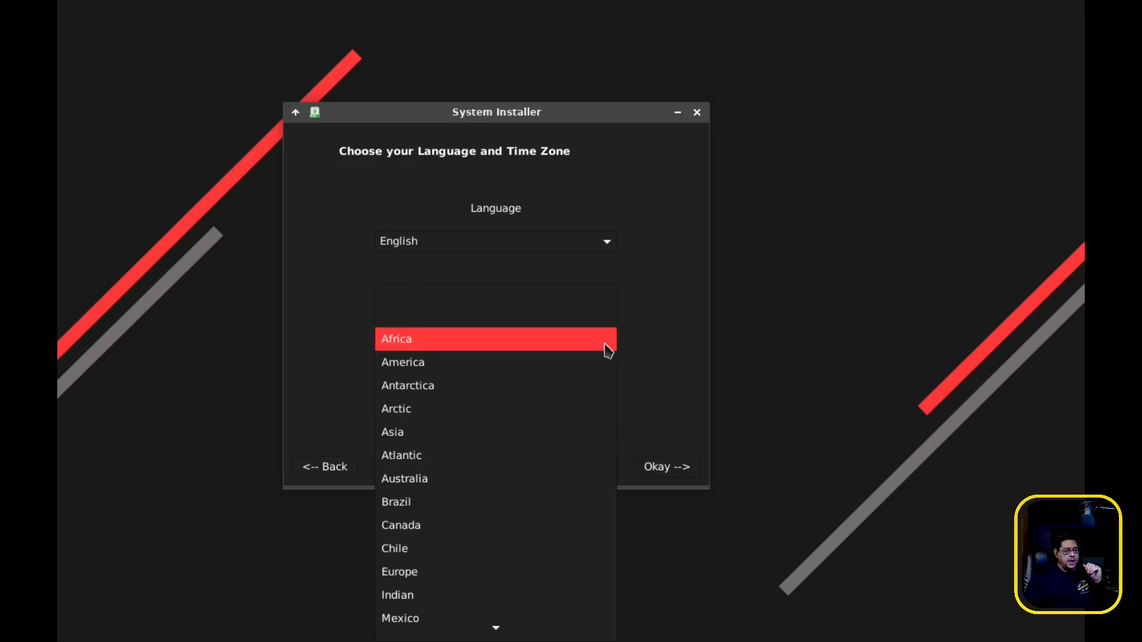
left_click(404, 362)
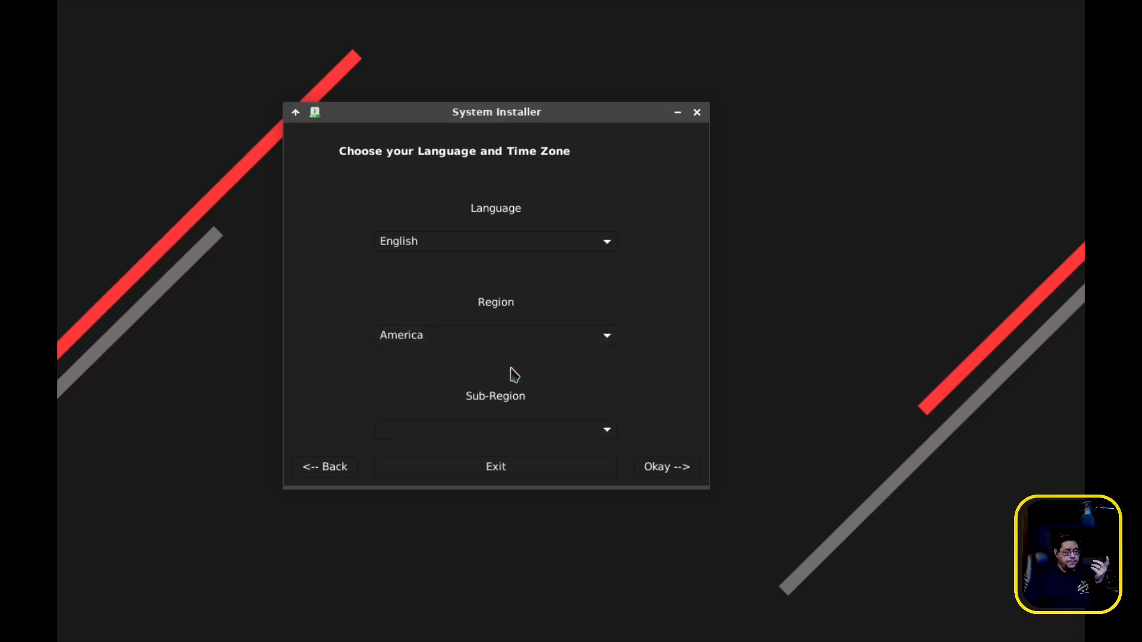
Choose Los_Angeles as the sub-region and confirm the locale settings.
left_click(495, 429)
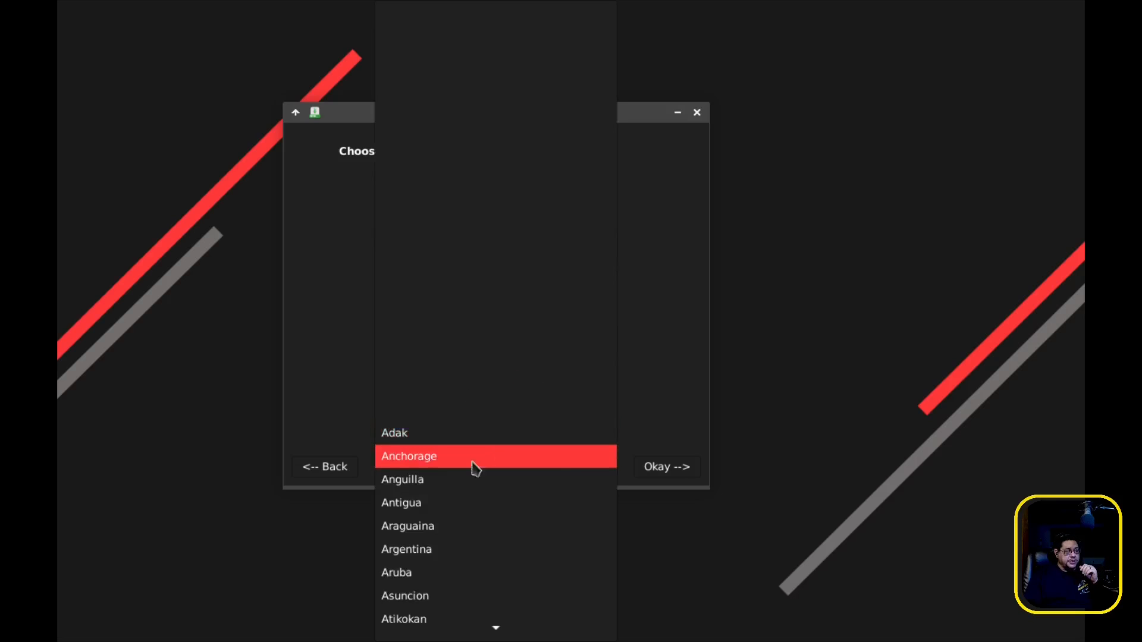
scroll("down", 3)
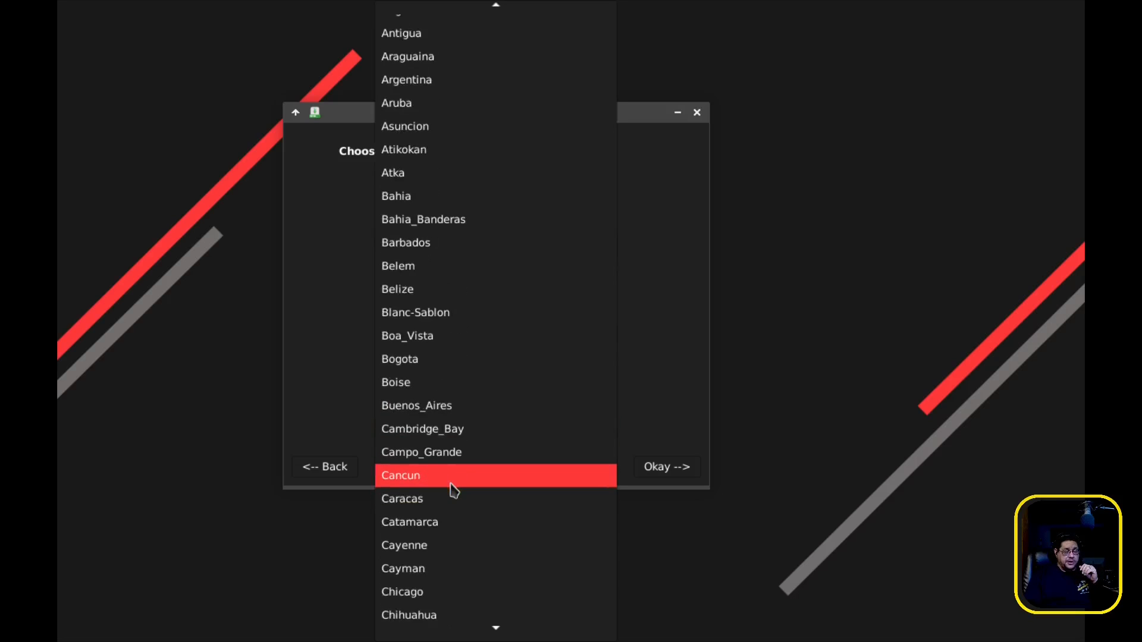
scroll("down", 3)
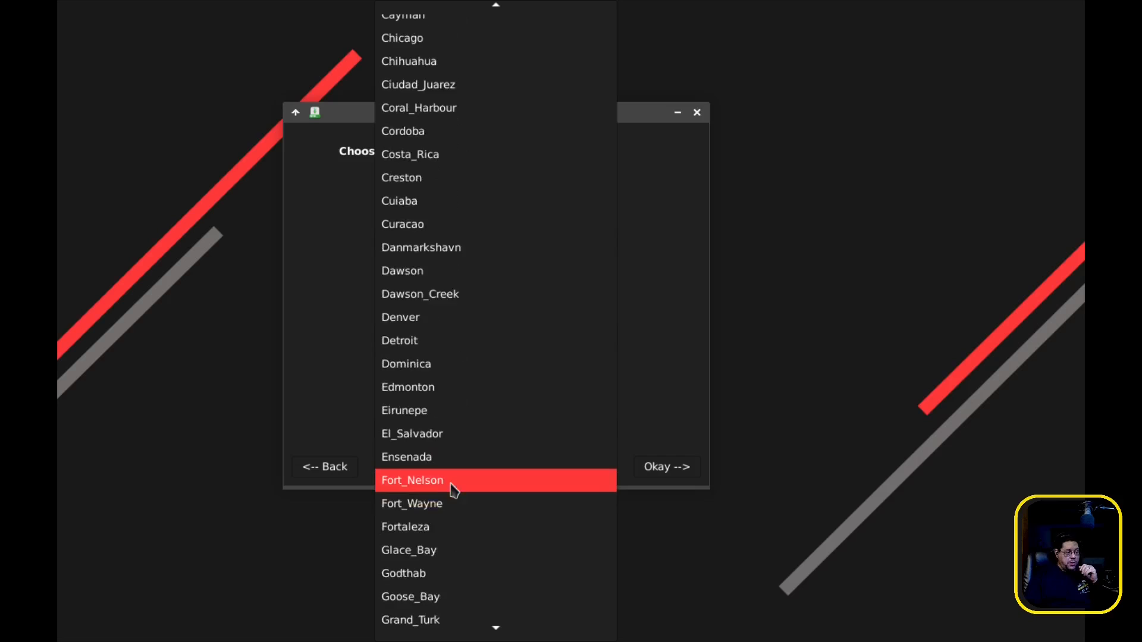
scroll("down", 3)
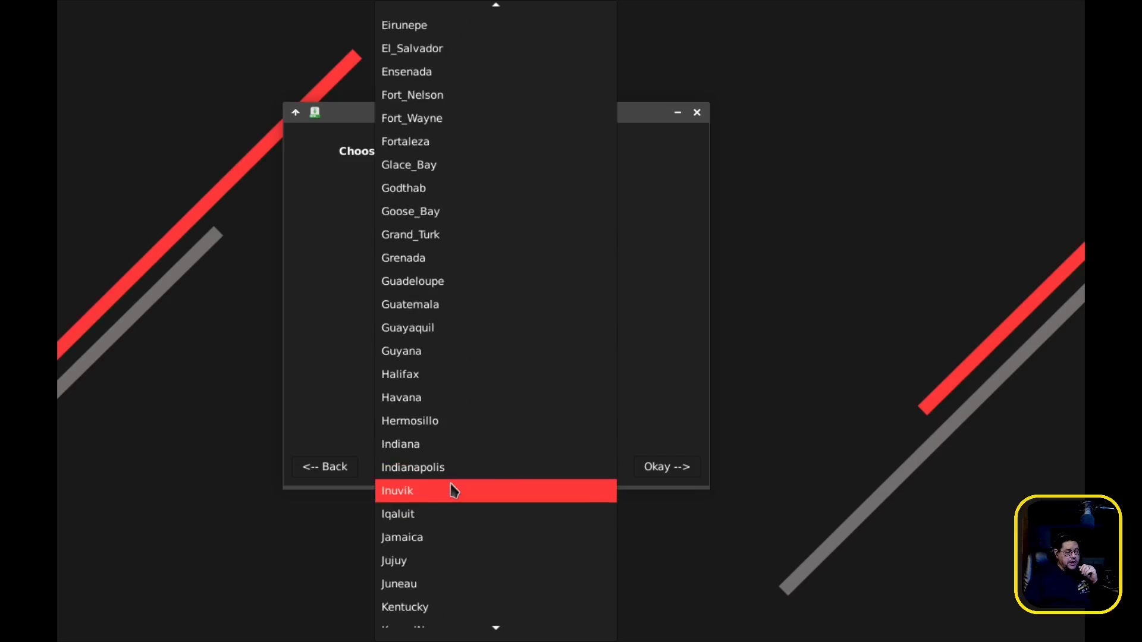
scroll("down", 3)
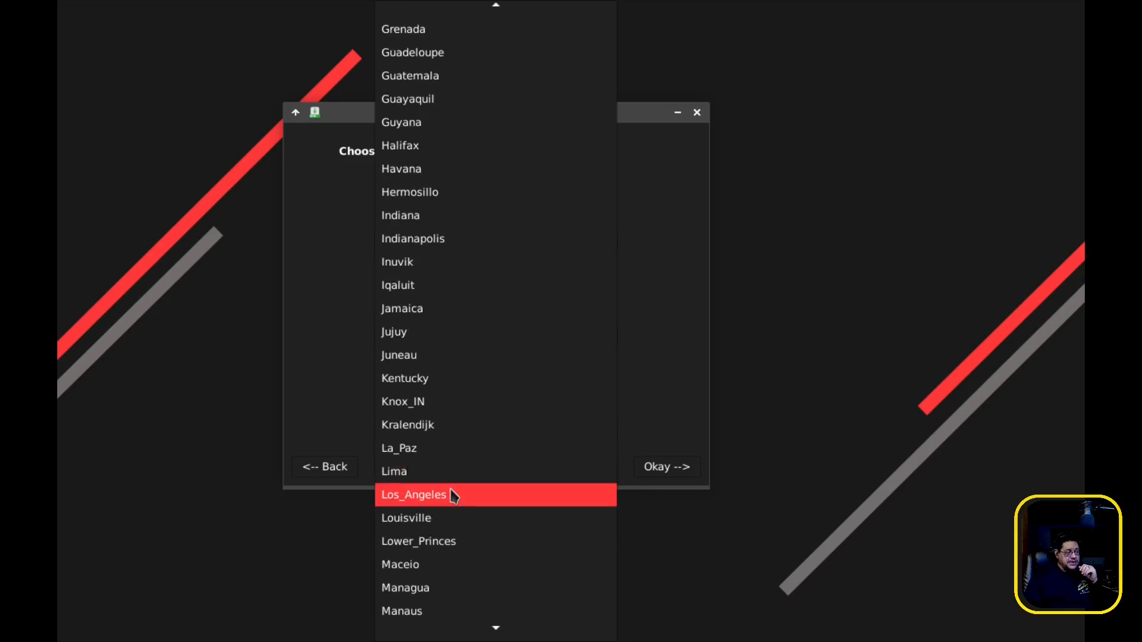
left_click(414, 494)
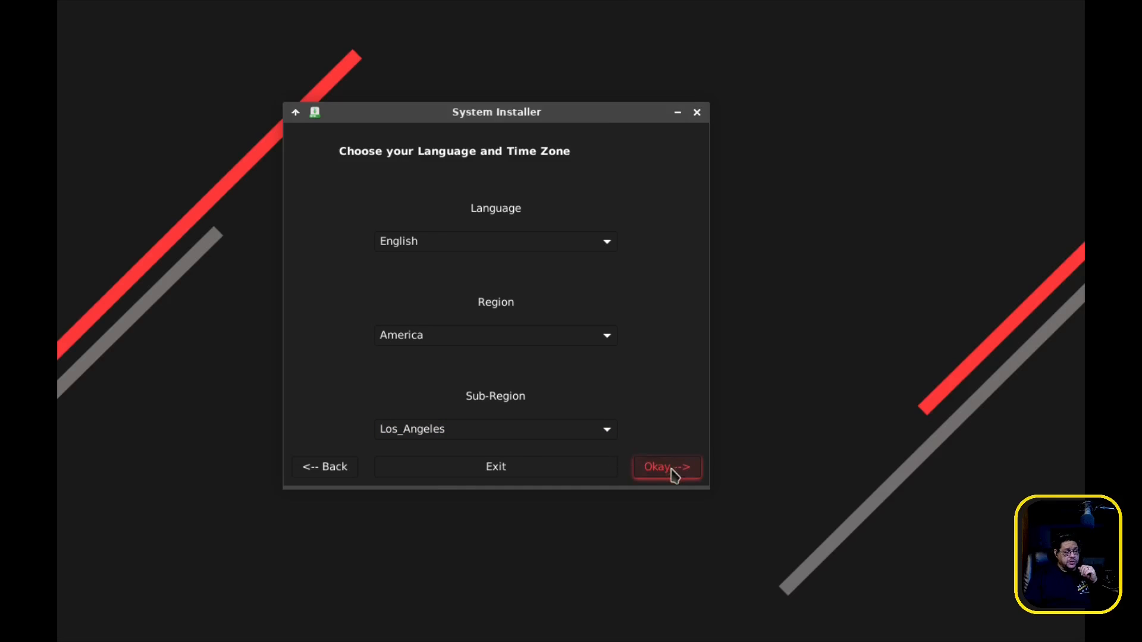
left_click(665, 466)
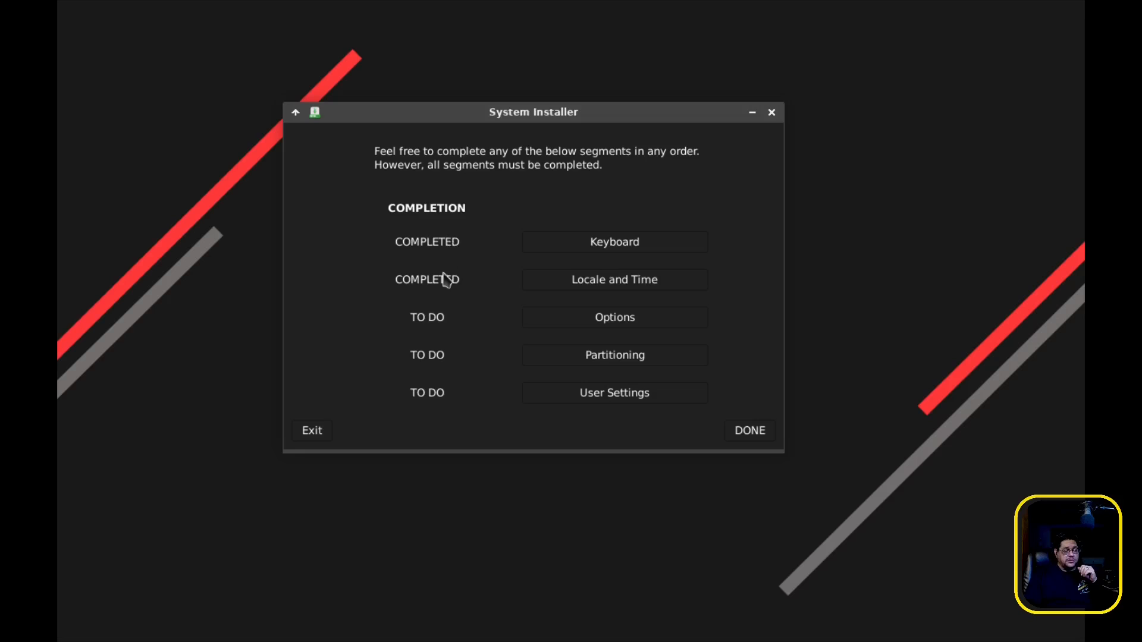
mouse_move(416, 299)
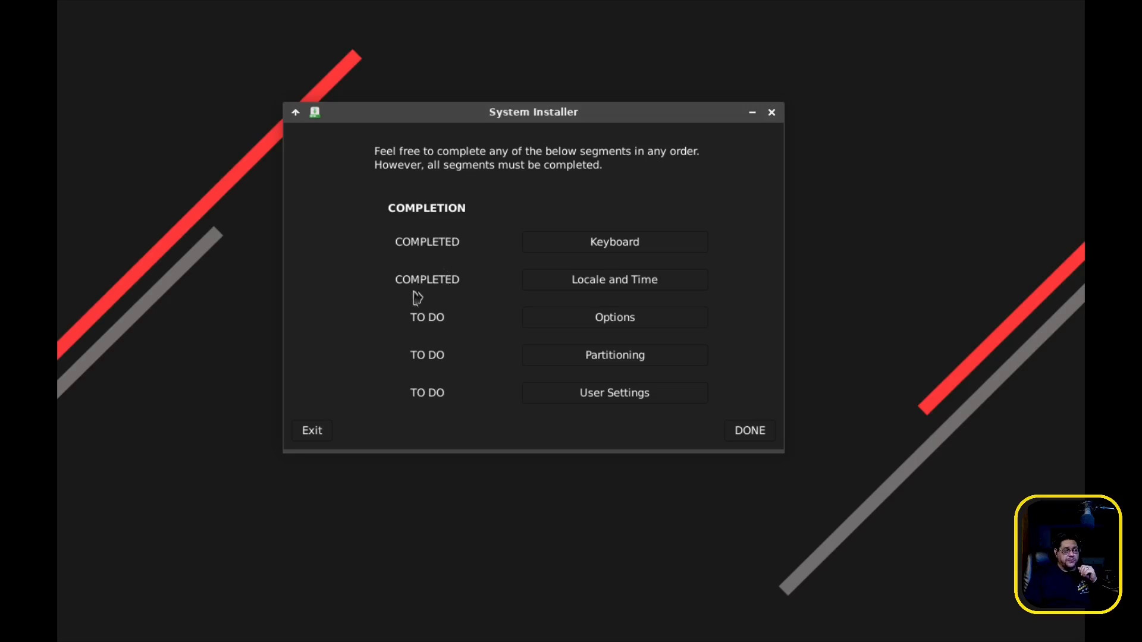
mouse_move(424, 358)
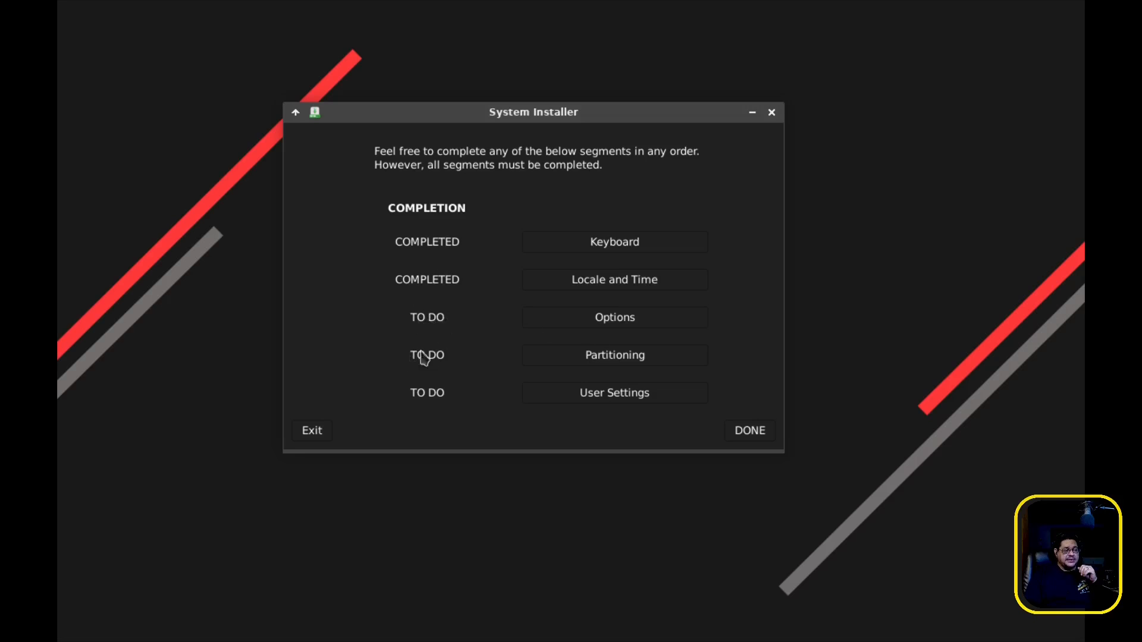
In Extra Options, enable Bootloader Compatibility Mode.
left_click(614, 316)
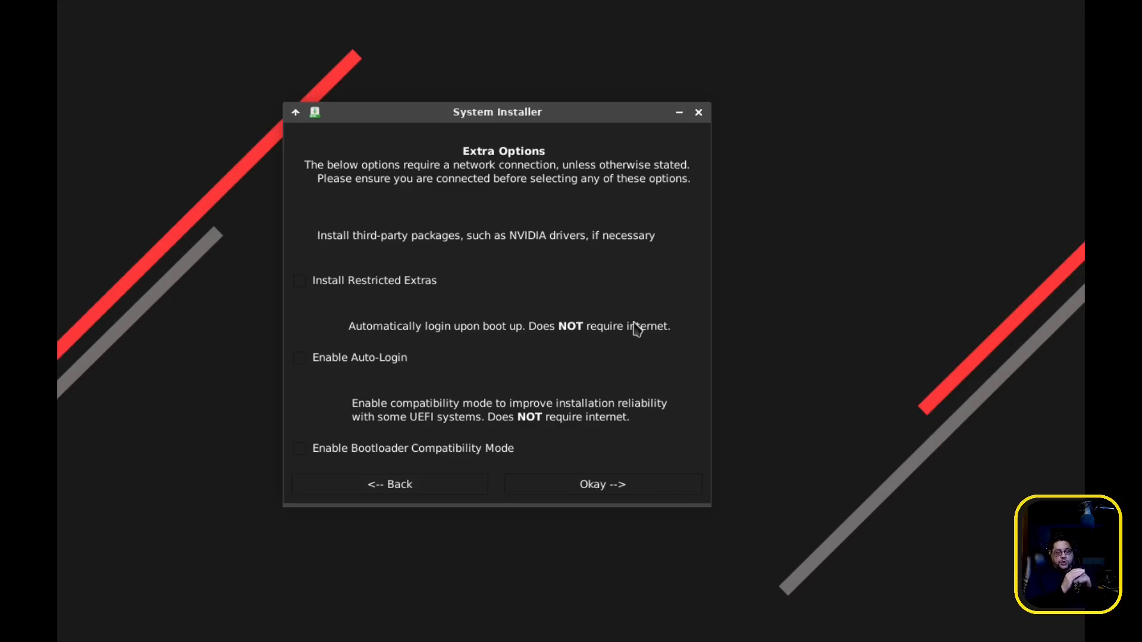
mouse_move(330, 425)
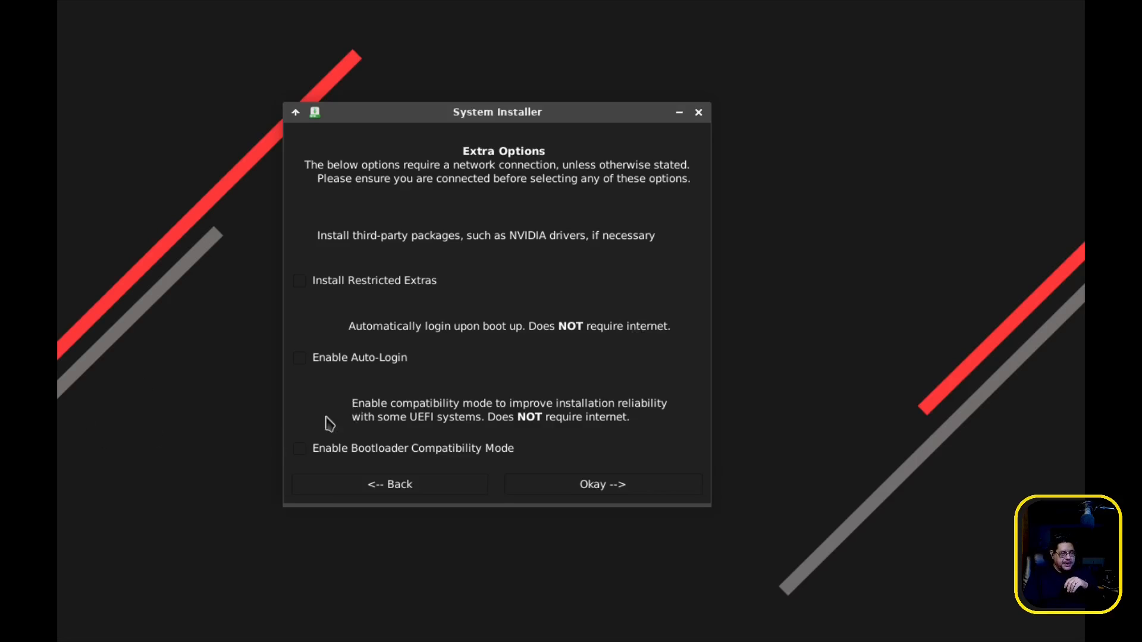
mouse_move(352, 411)
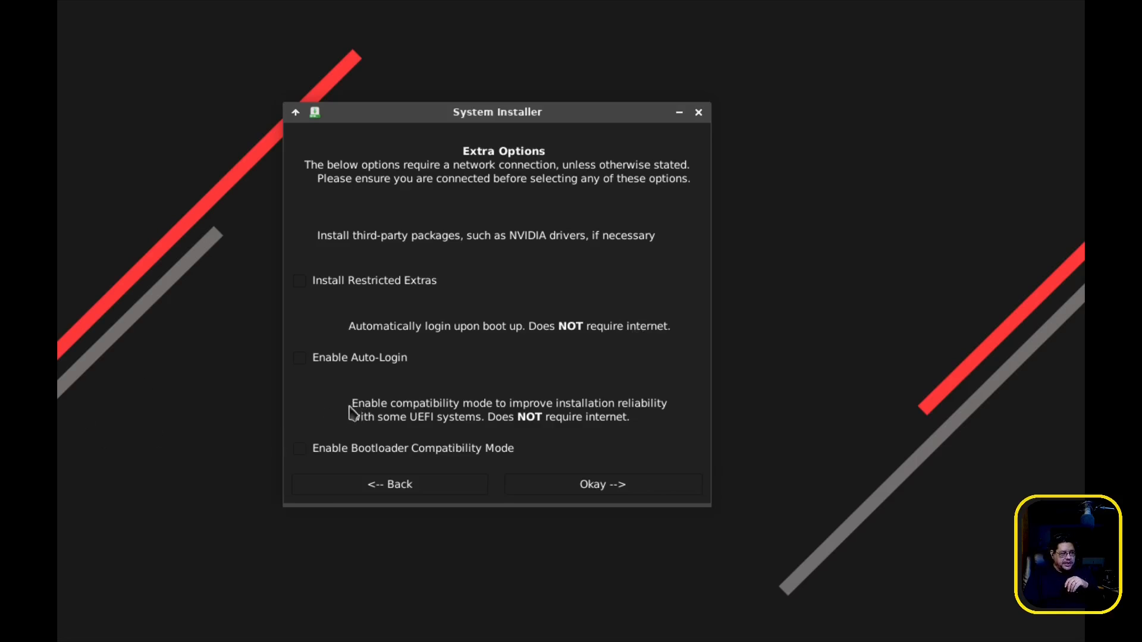
left_click(299, 448)
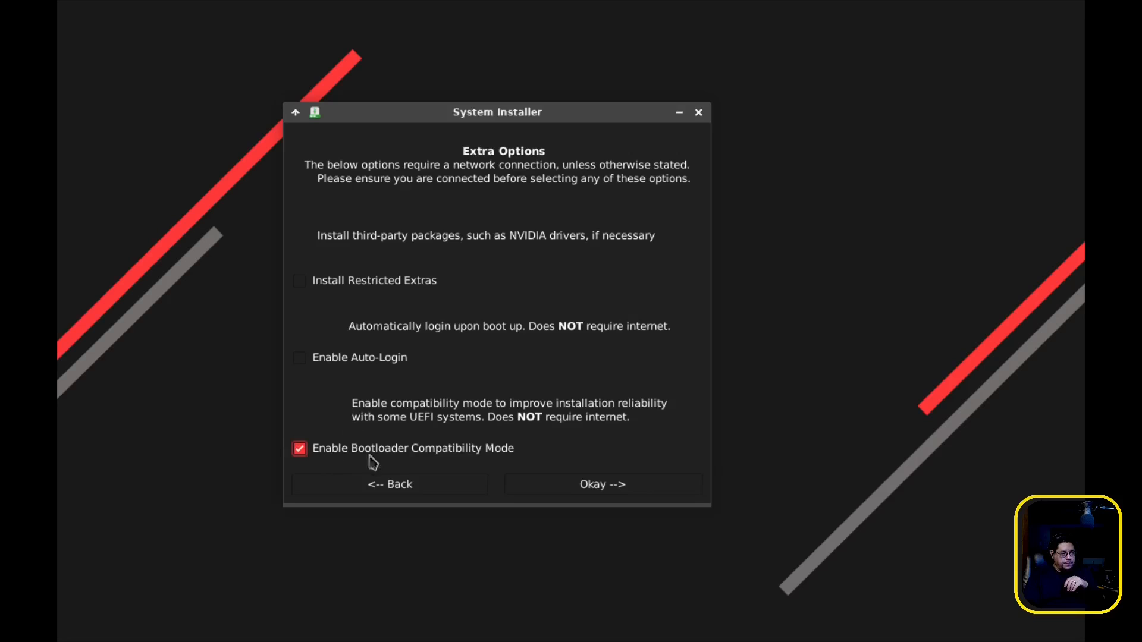
mouse_move(416, 247)
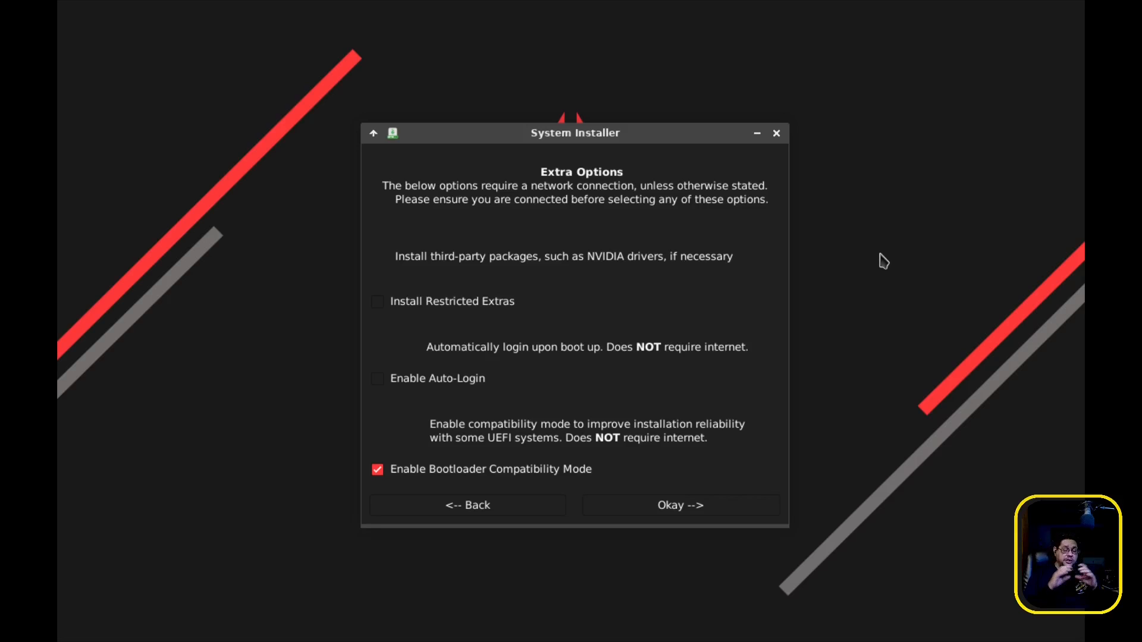
mouse_move(1080, 275)
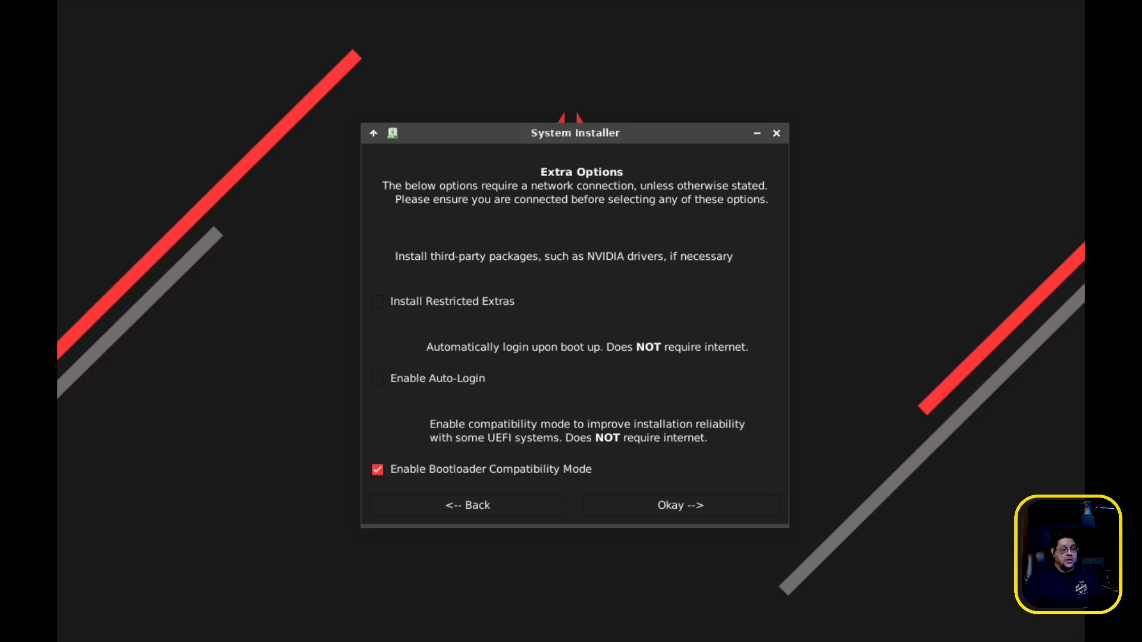
mouse_move(436, 482)
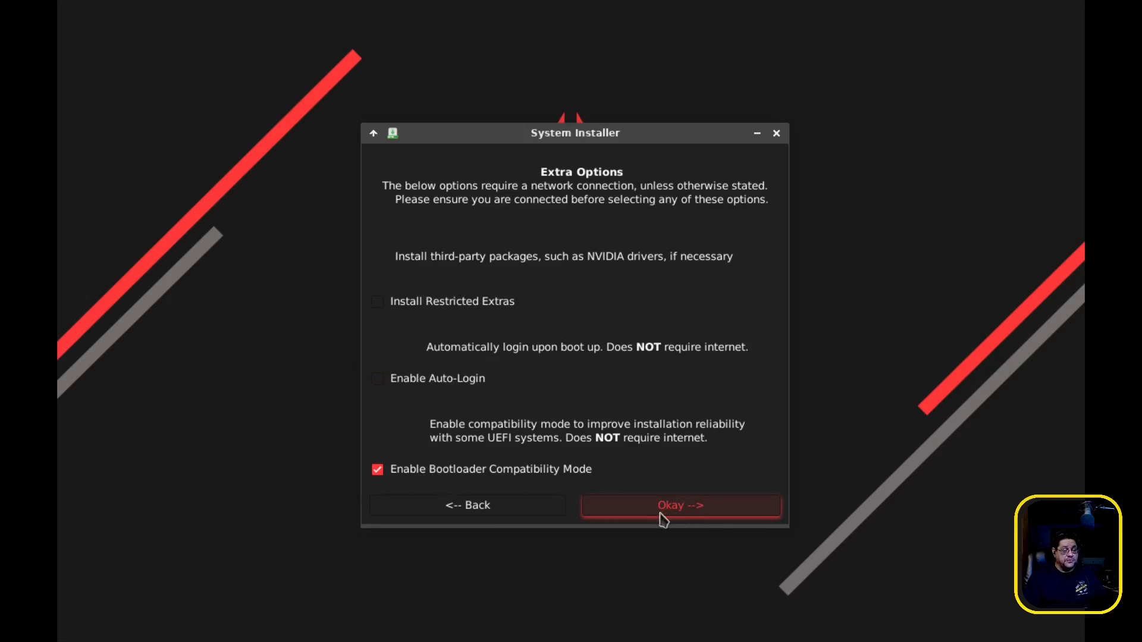
Confirm the extra options and enter the Partitioning step.
left_click(681, 504)
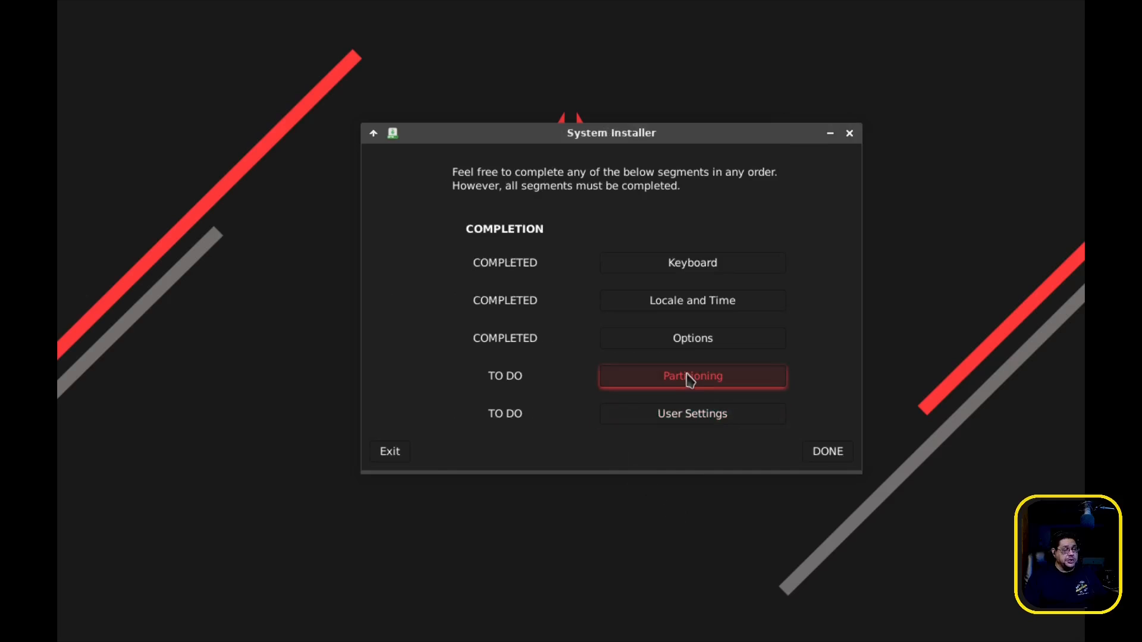
left_click(691, 374)
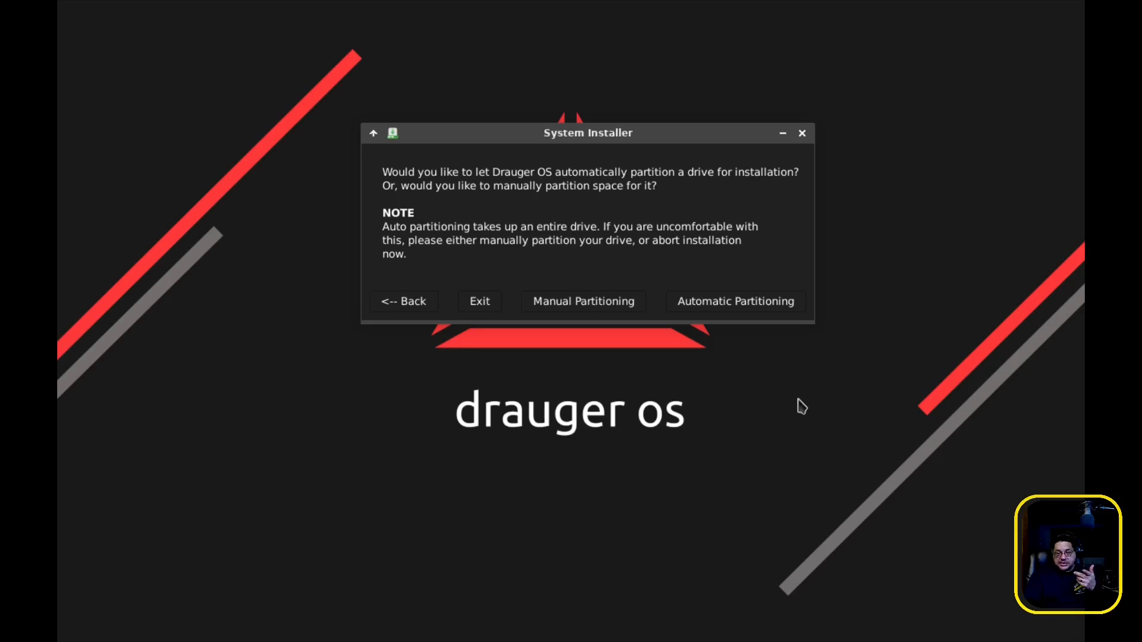
mouse_move(792, 411)
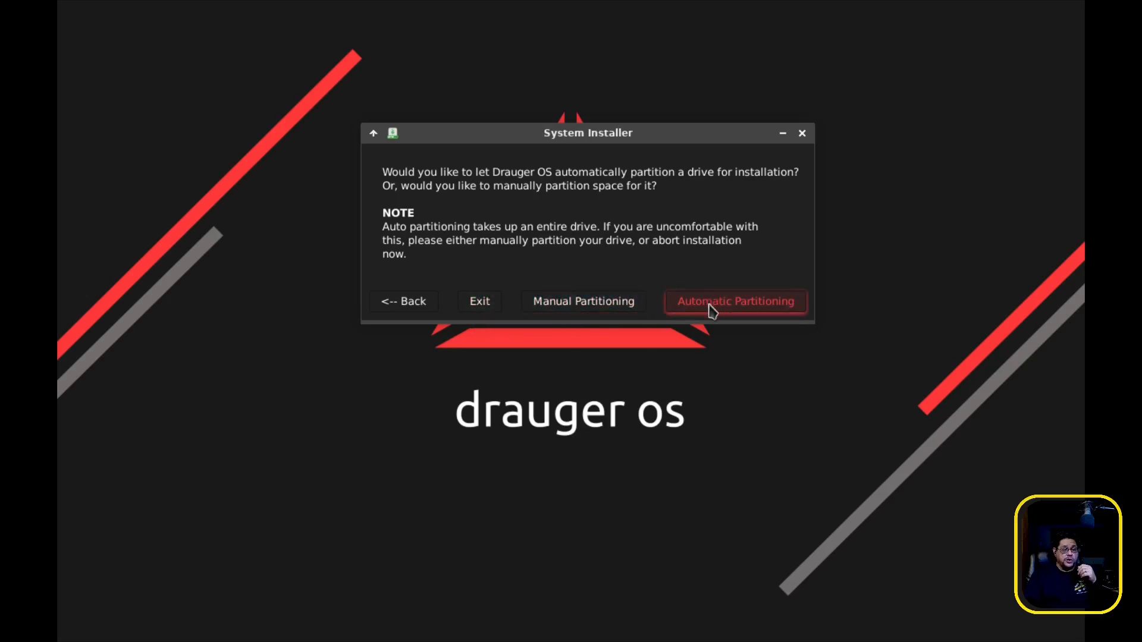
Choose automatic partitioning, reaching the drive selection offering /dev/vda (35G).
left_click(734, 300)
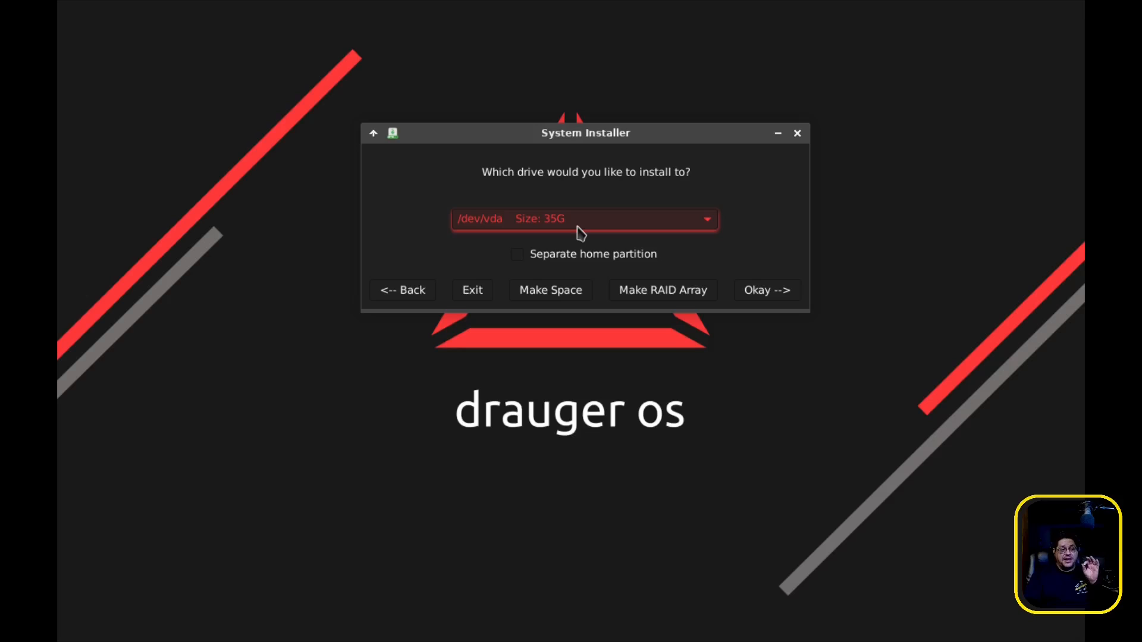
mouse_move(793, 283)
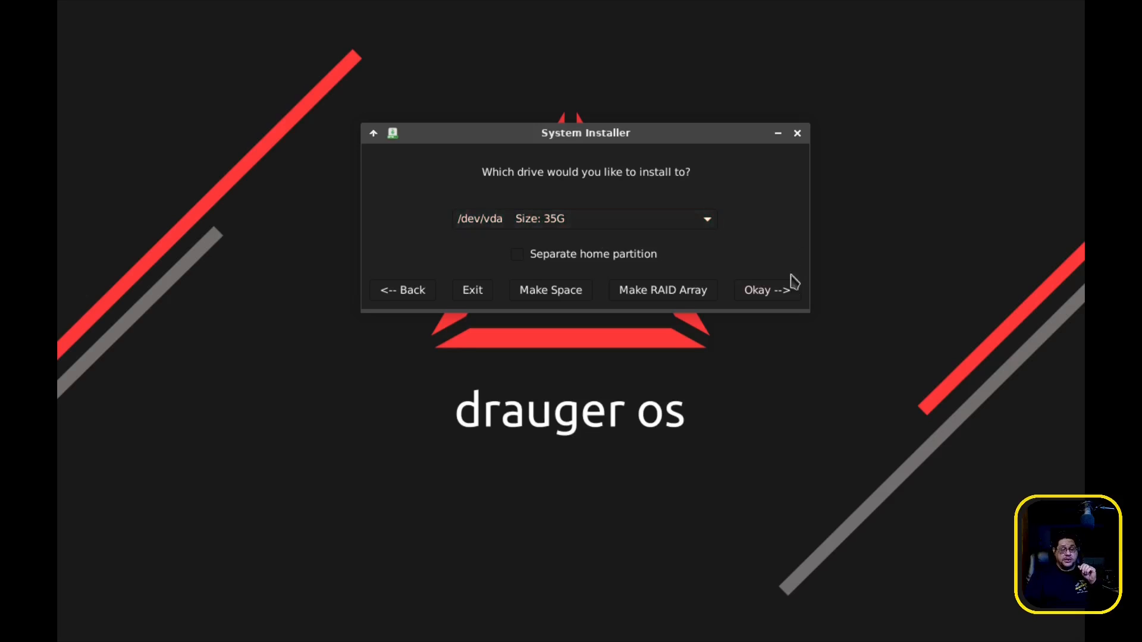
mouse_move(774, 398)
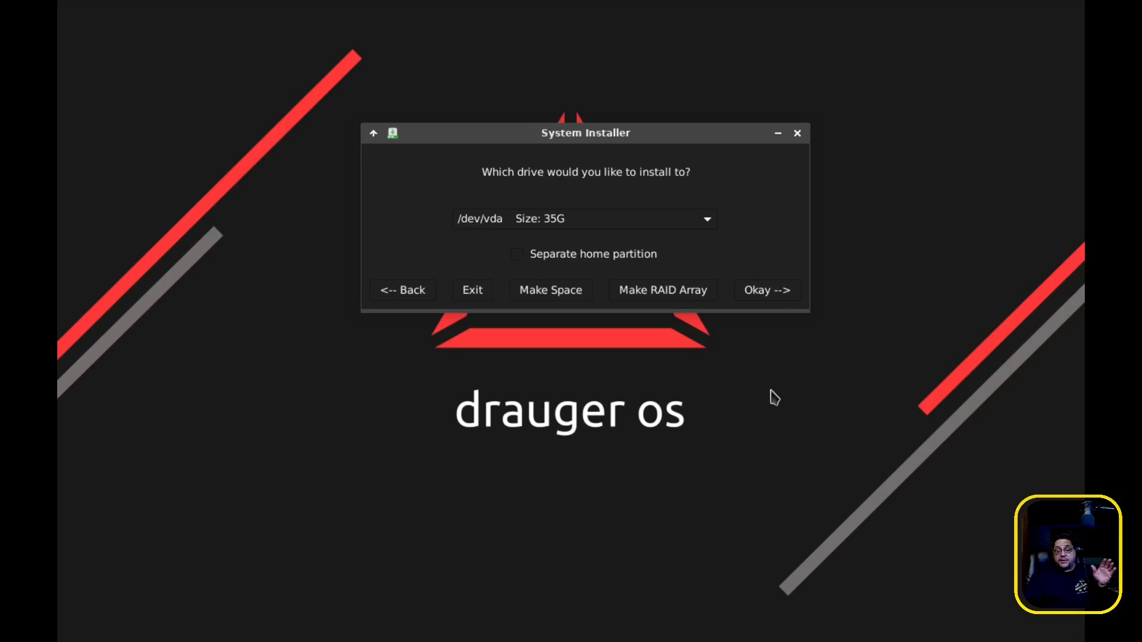
mouse_move(472, 290)
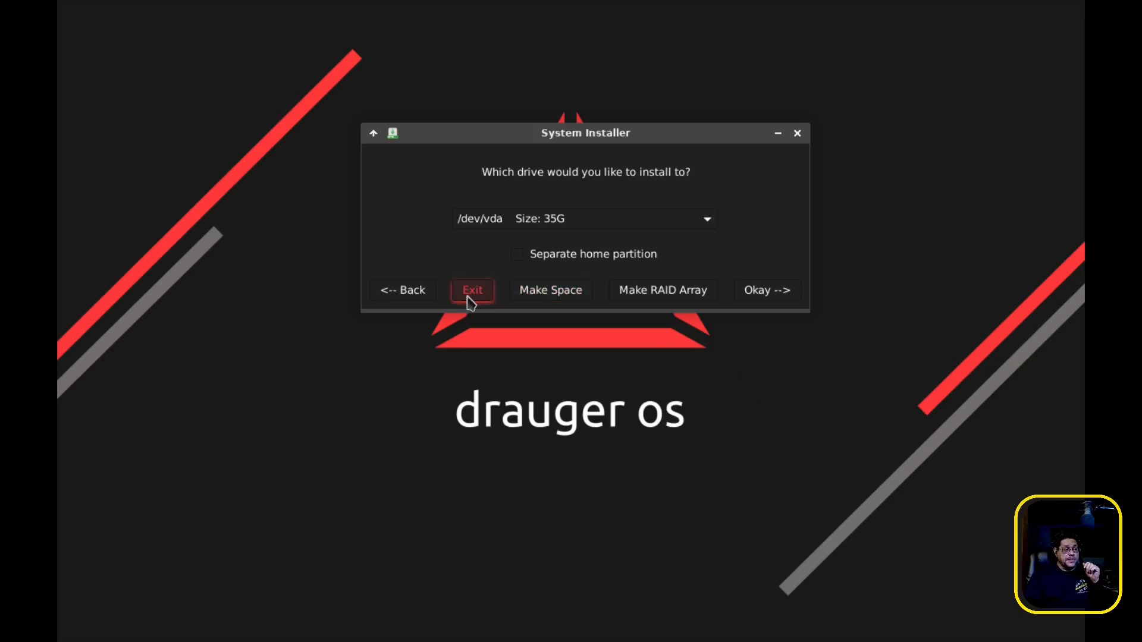
mouse_move(566, 271)
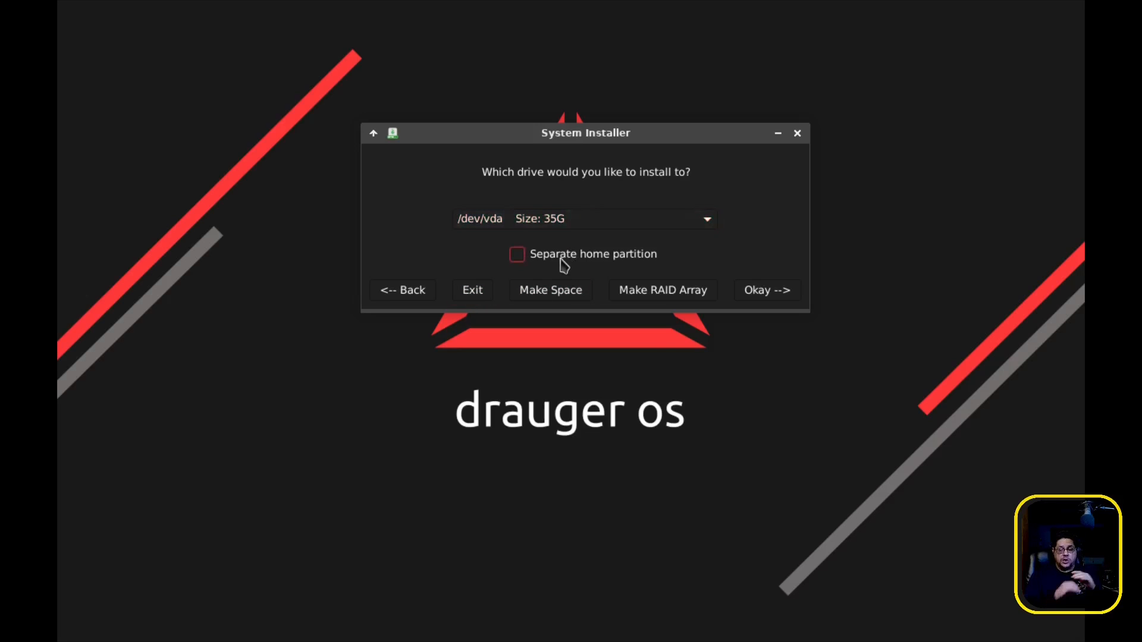
mouse_move(590, 284)
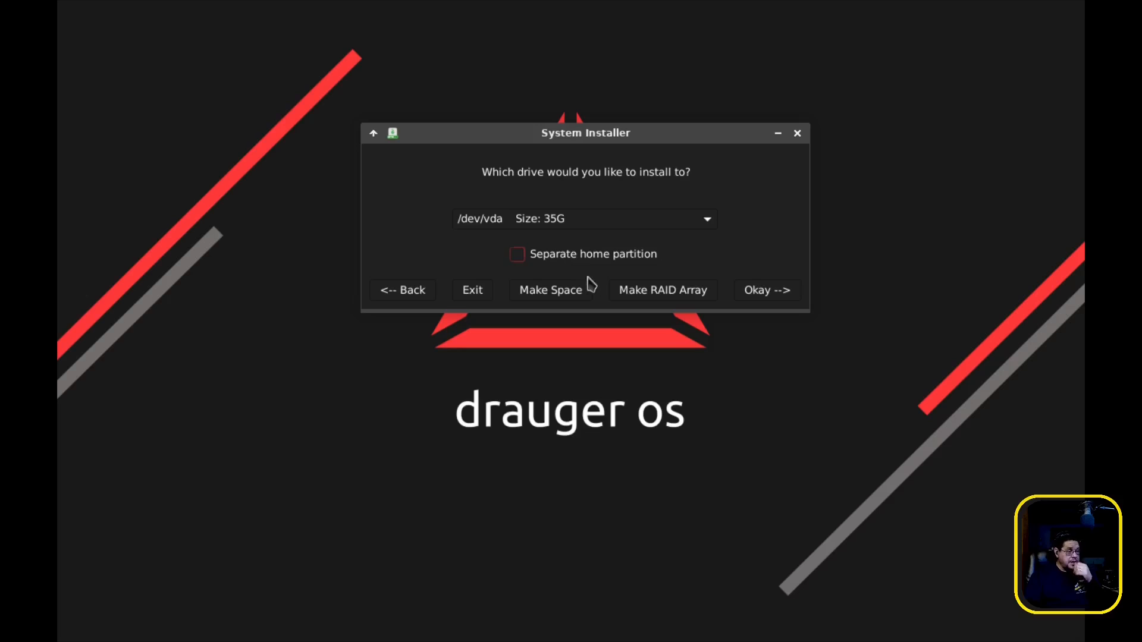
Accept /dev/vda as the install drive and enter username 'tlt' in User Settings.
left_click(765, 290)
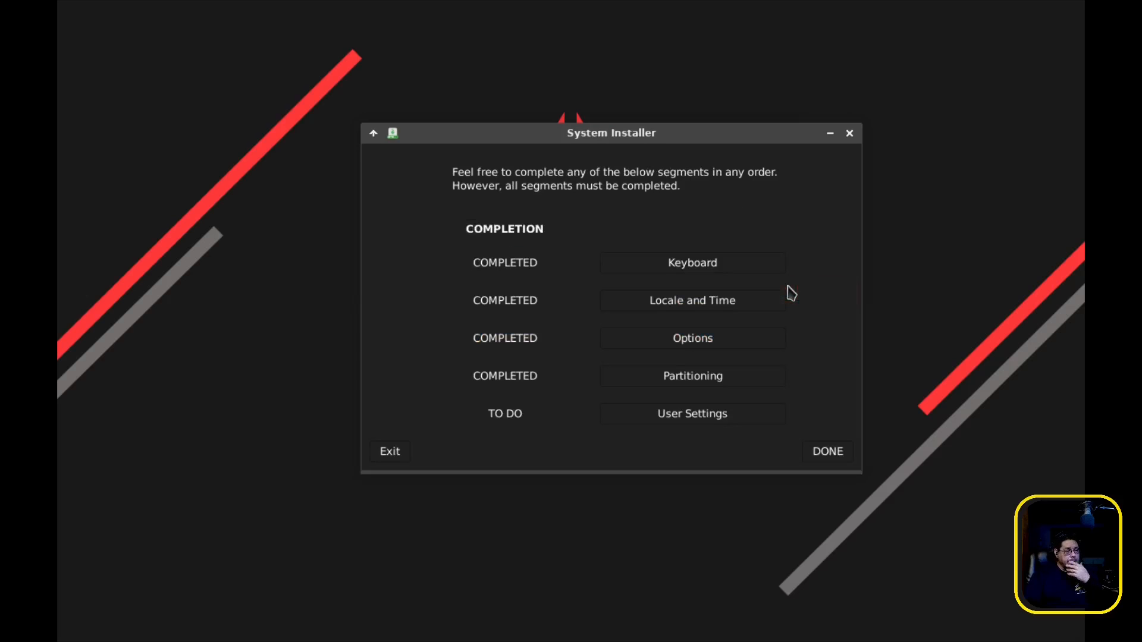
mouse_move(732, 442)
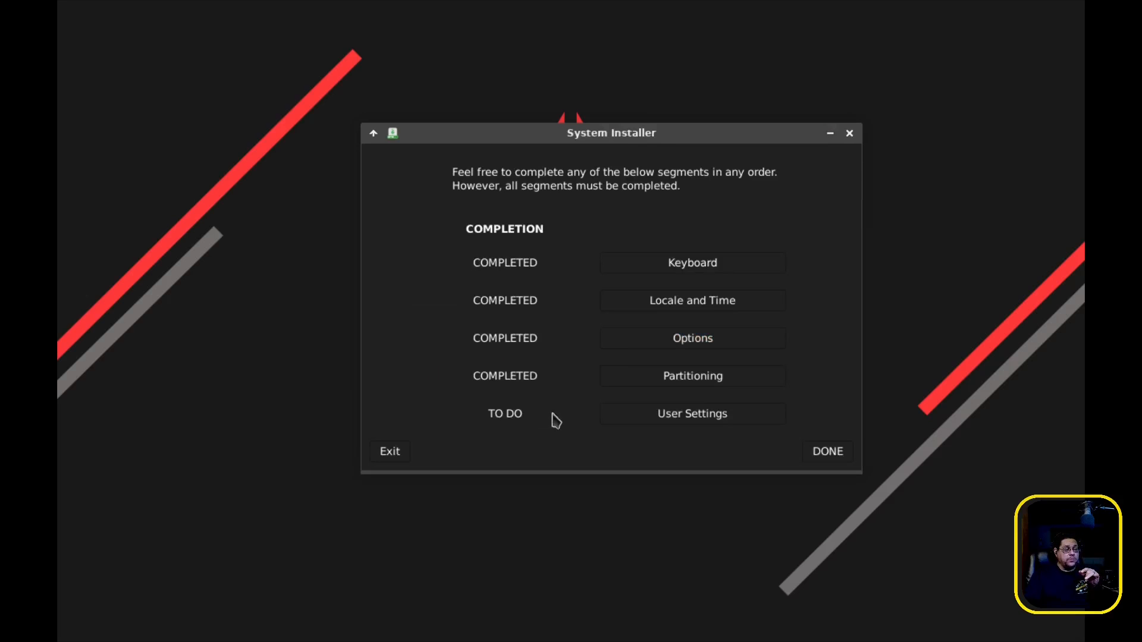
left_click(691, 412)
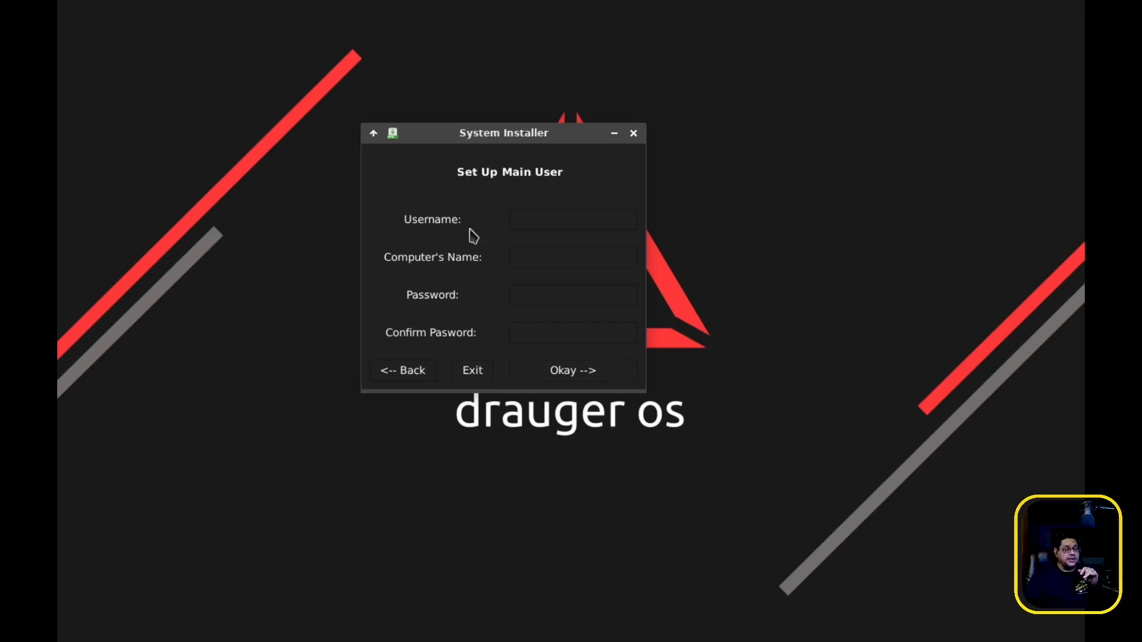
left_click(573, 219)
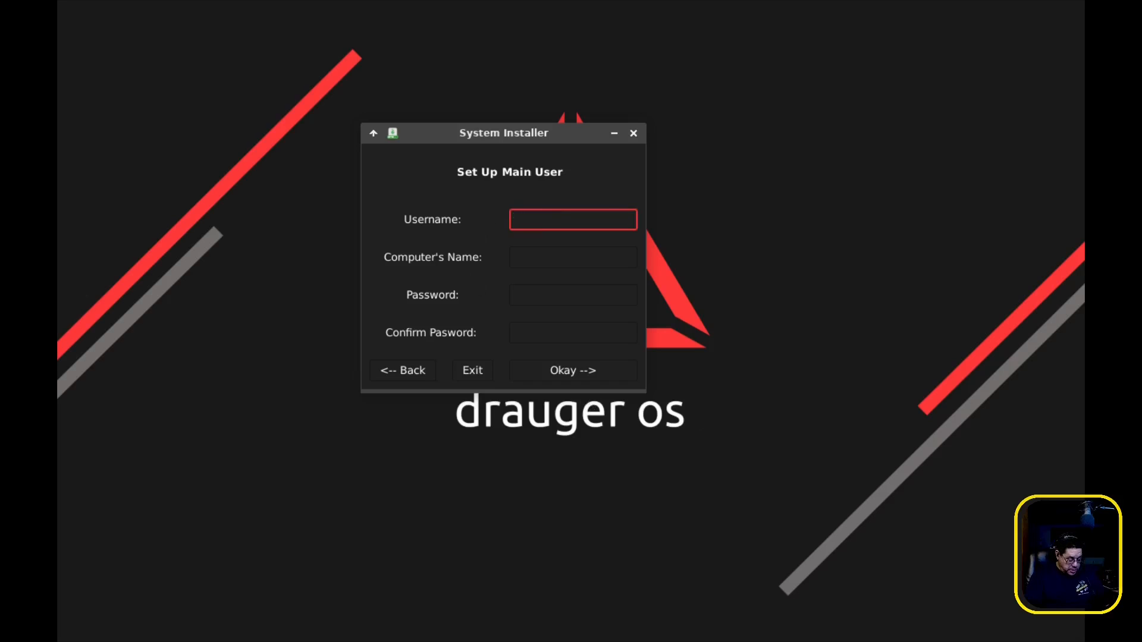
type("tlt")
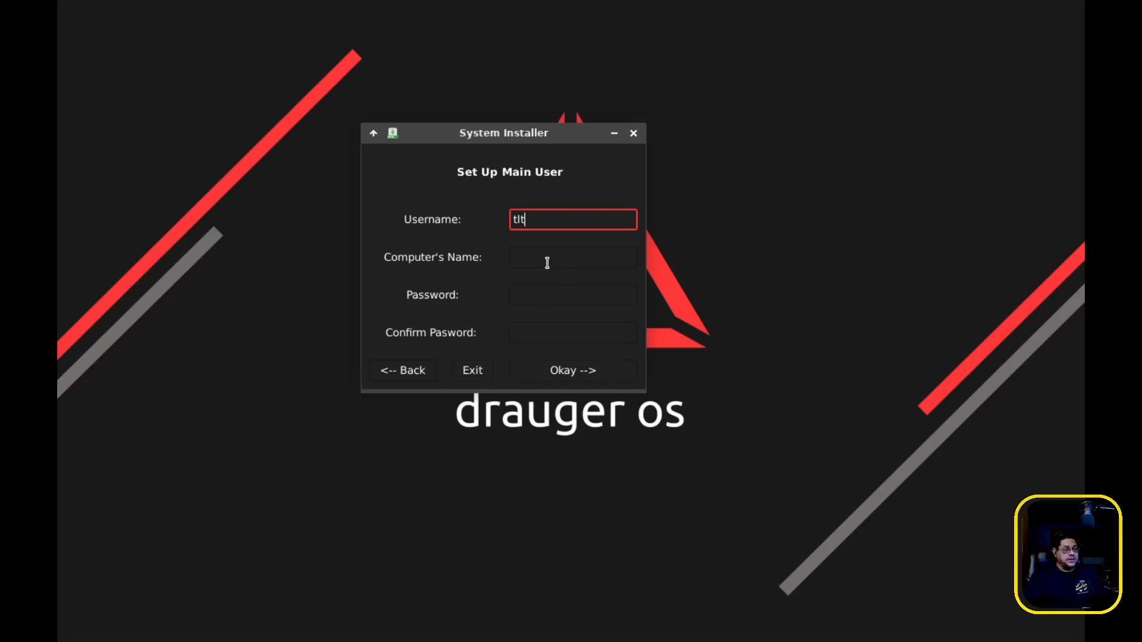
Set the computer's name to 'tlt-daruger', enter a password and save the user settings.
left_click(572, 256)
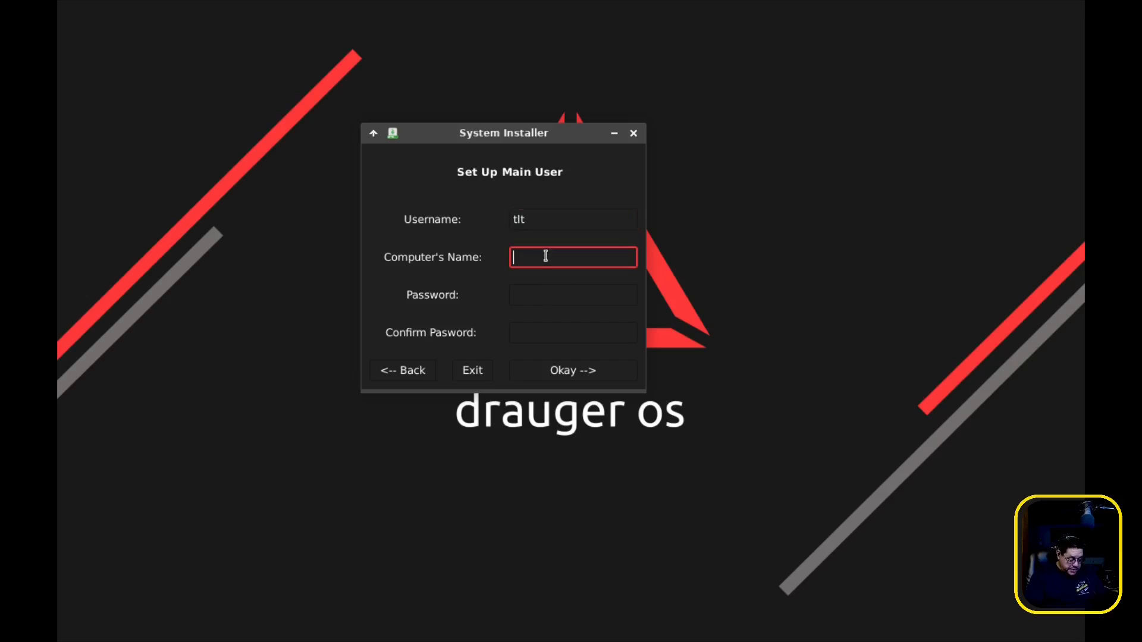
type("tlt-")
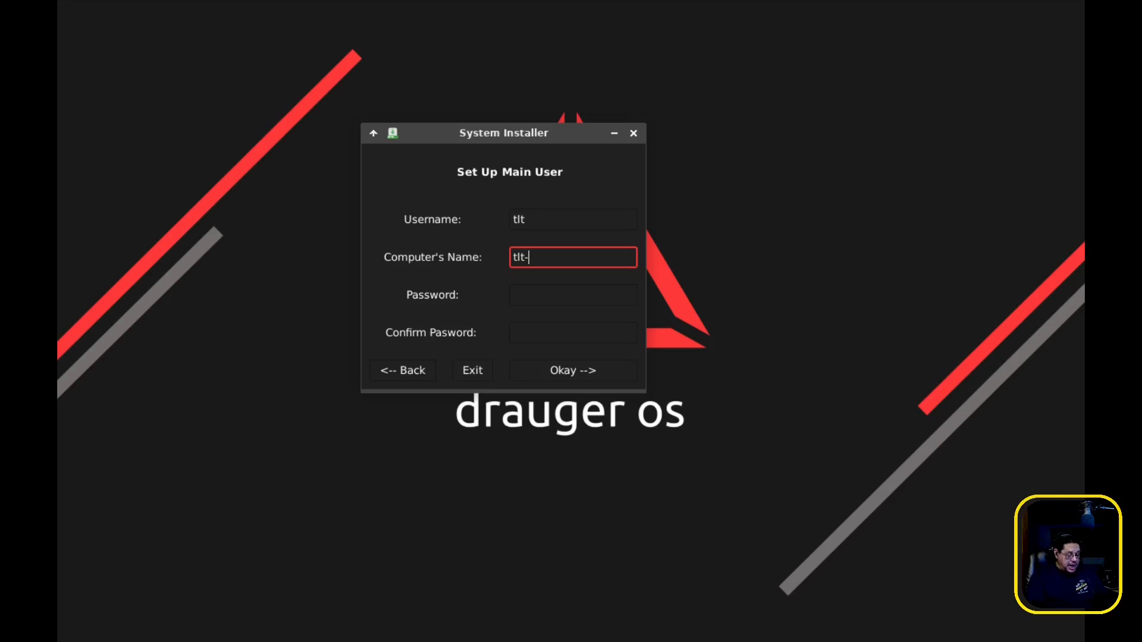
type("da")
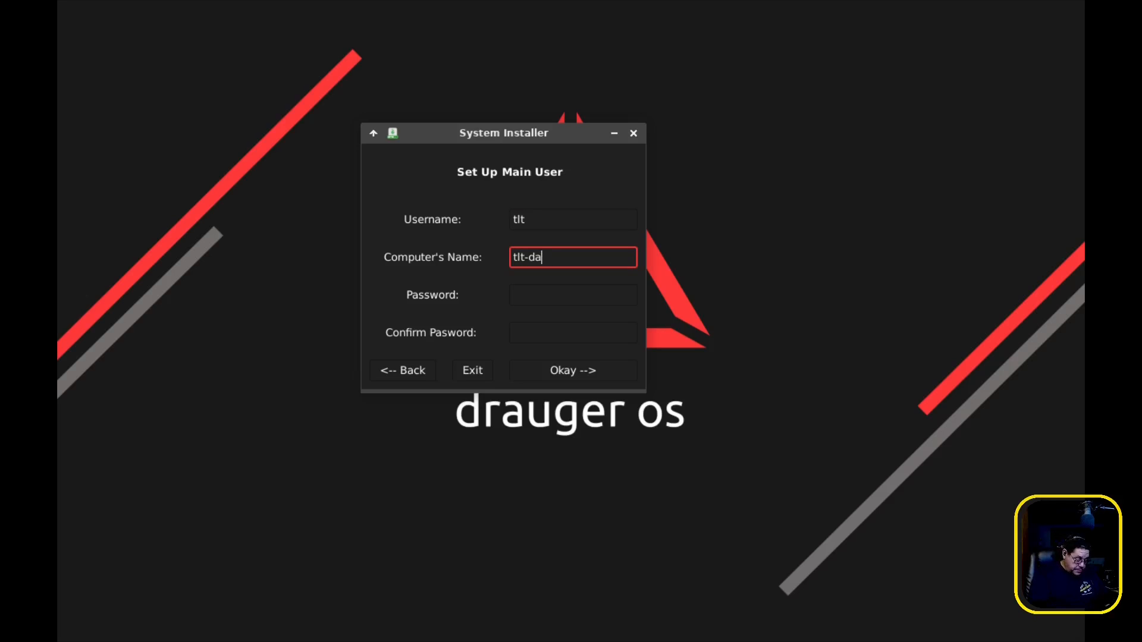
type("ruger")
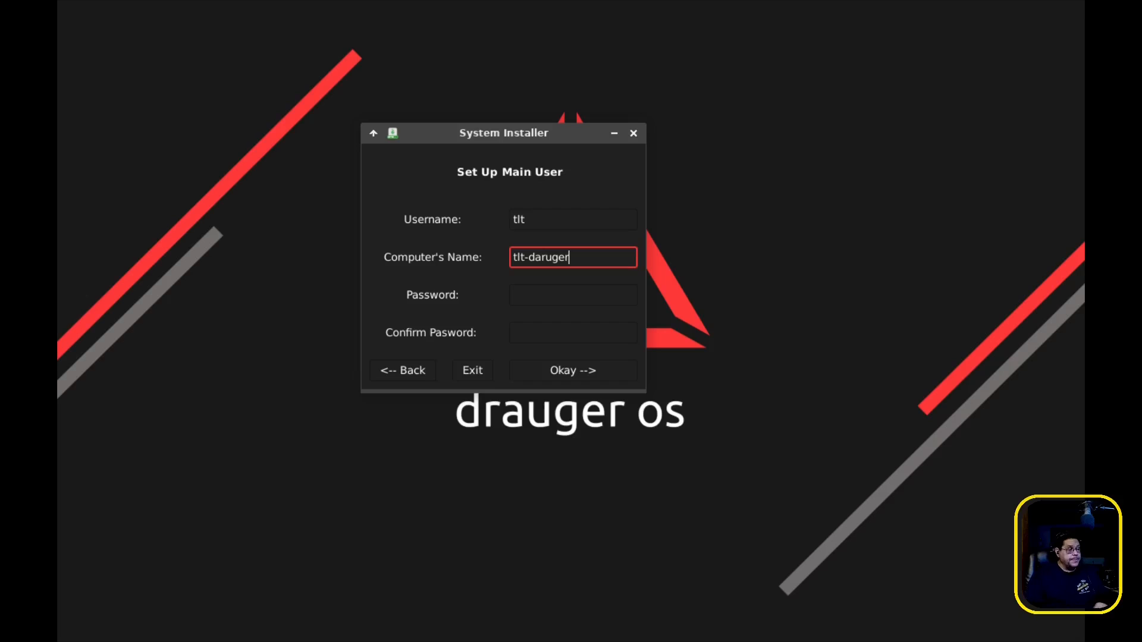
left_click(572, 294)
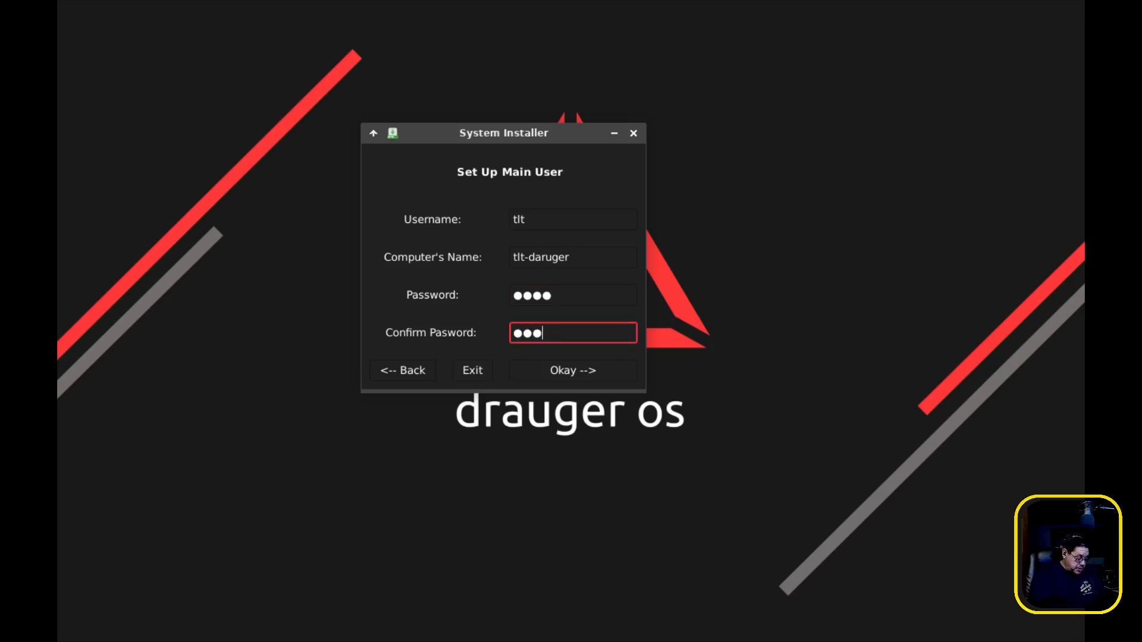
type("•")
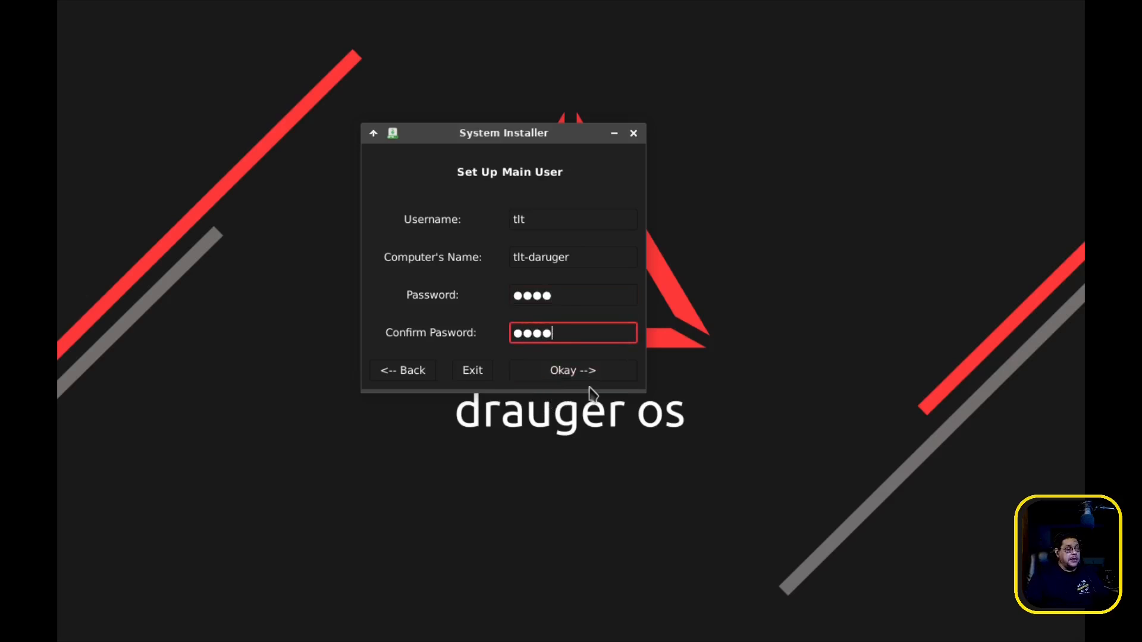
left_click(572, 370)
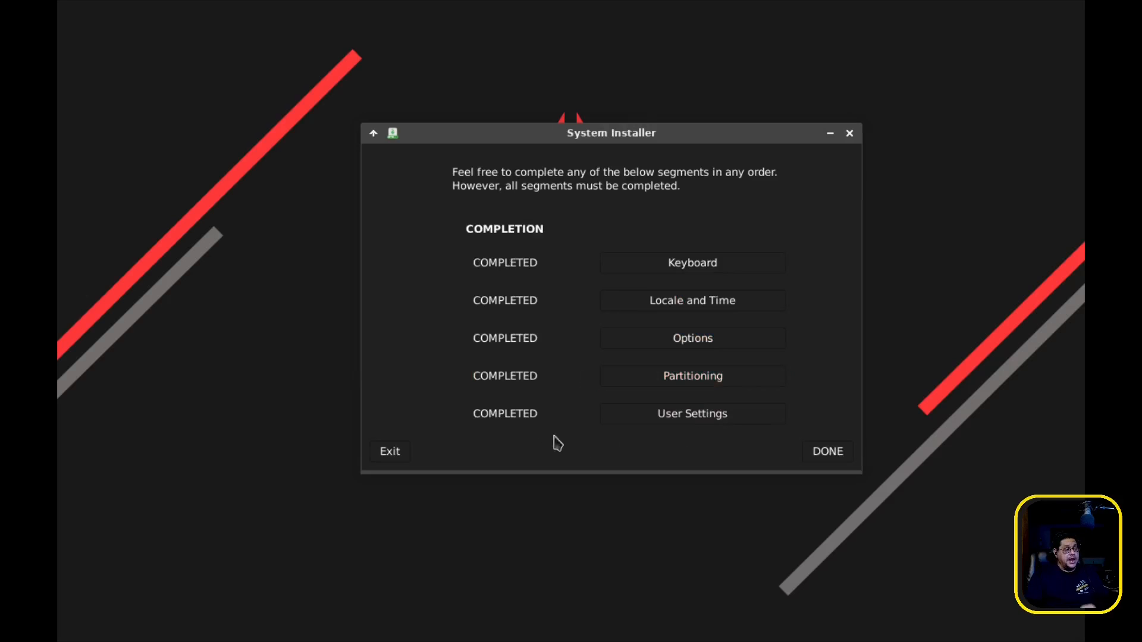
mouse_move(549, 430)
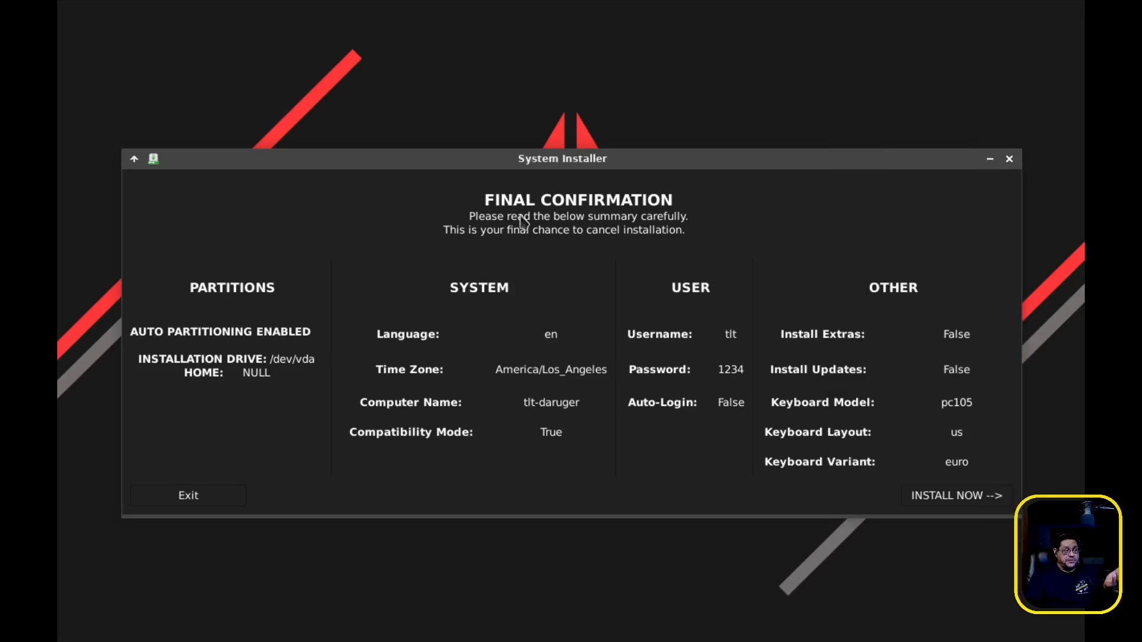
mouse_move(531, 251)
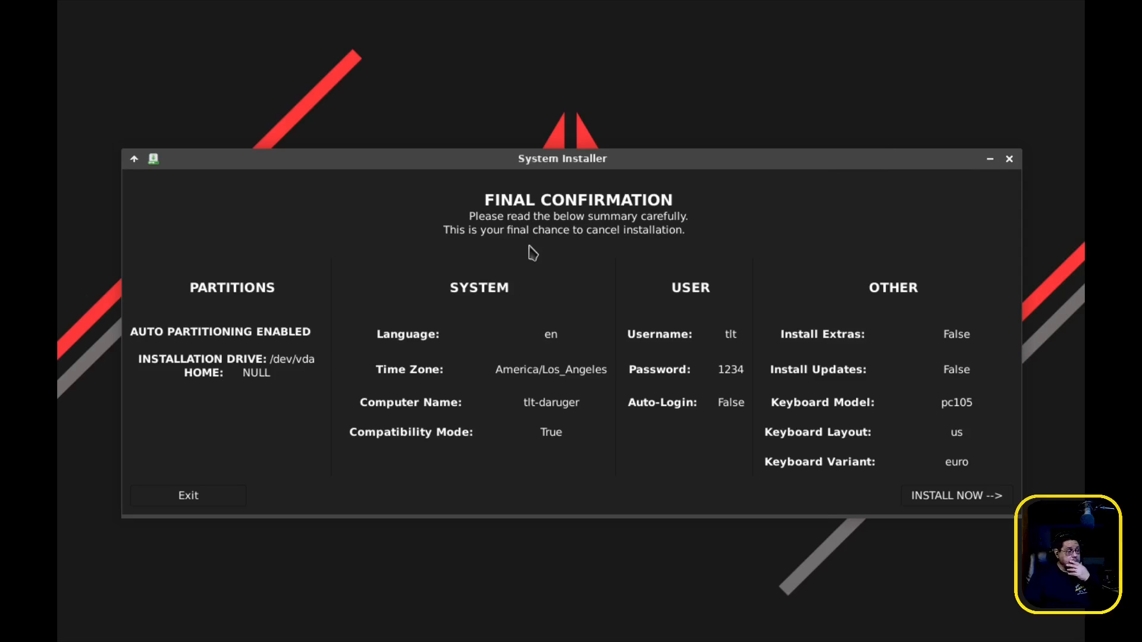
mouse_move(268, 390)
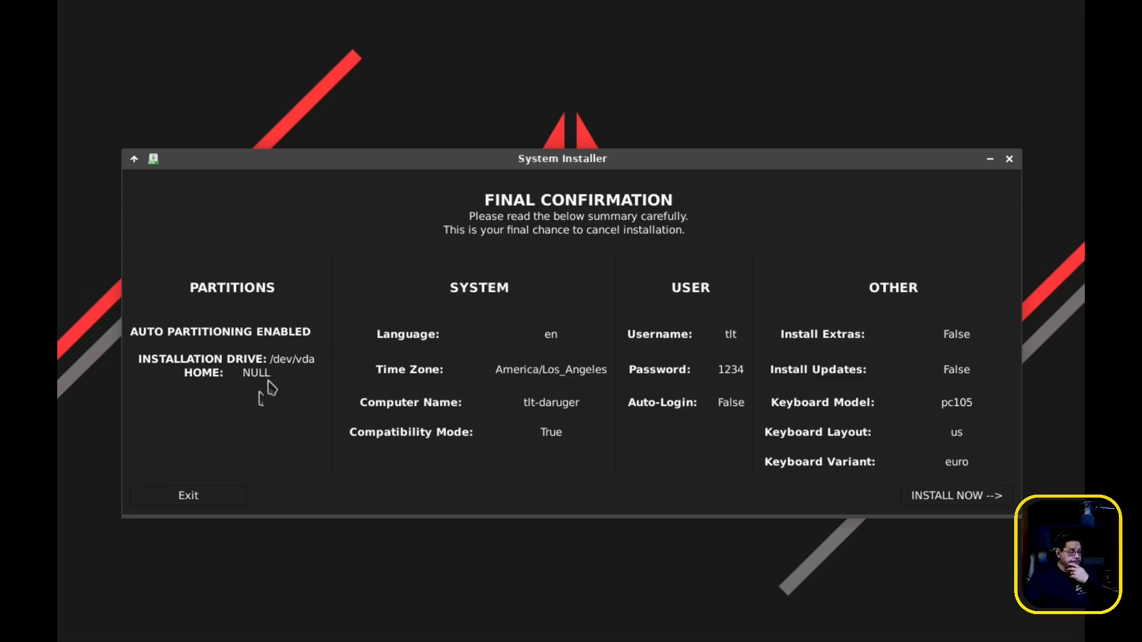
mouse_move(295, 343)
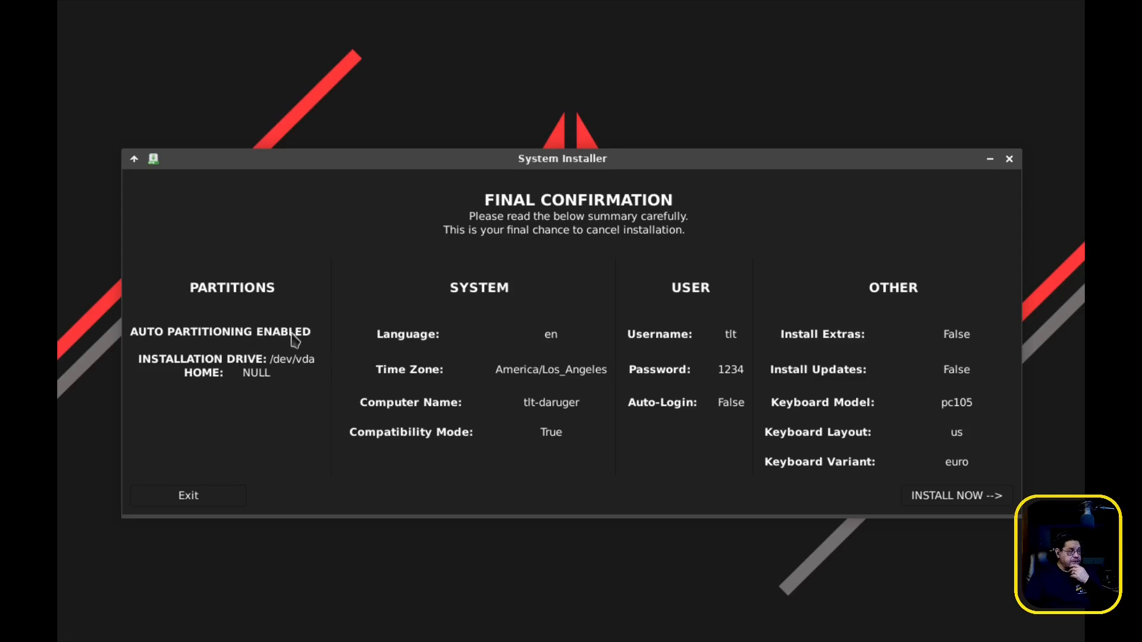
mouse_move(246, 375)
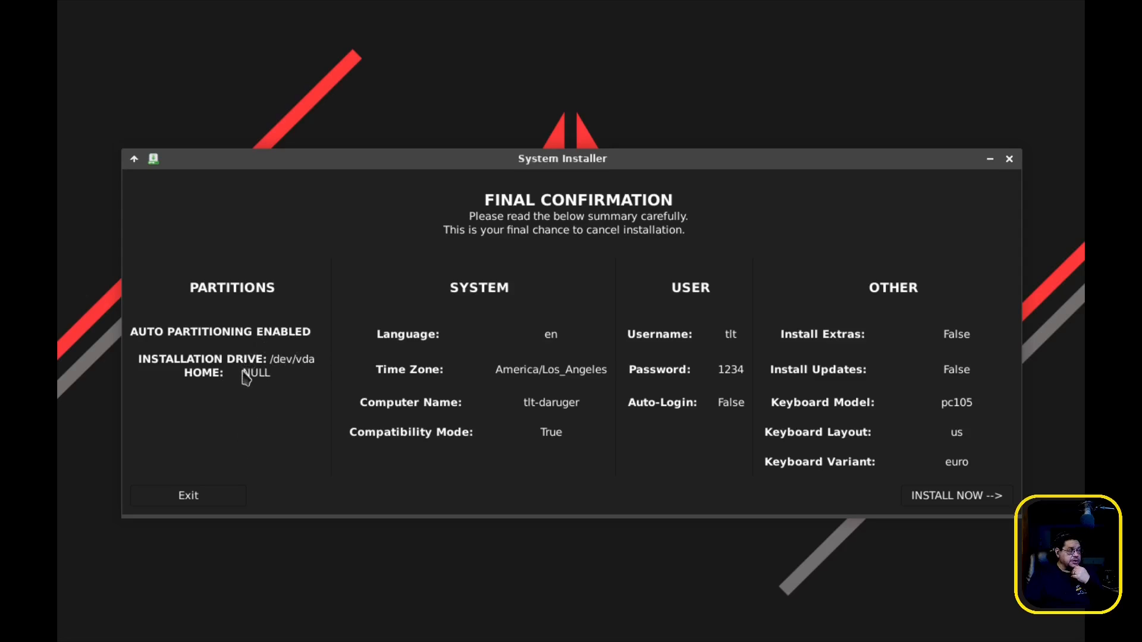
mouse_move(248, 388)
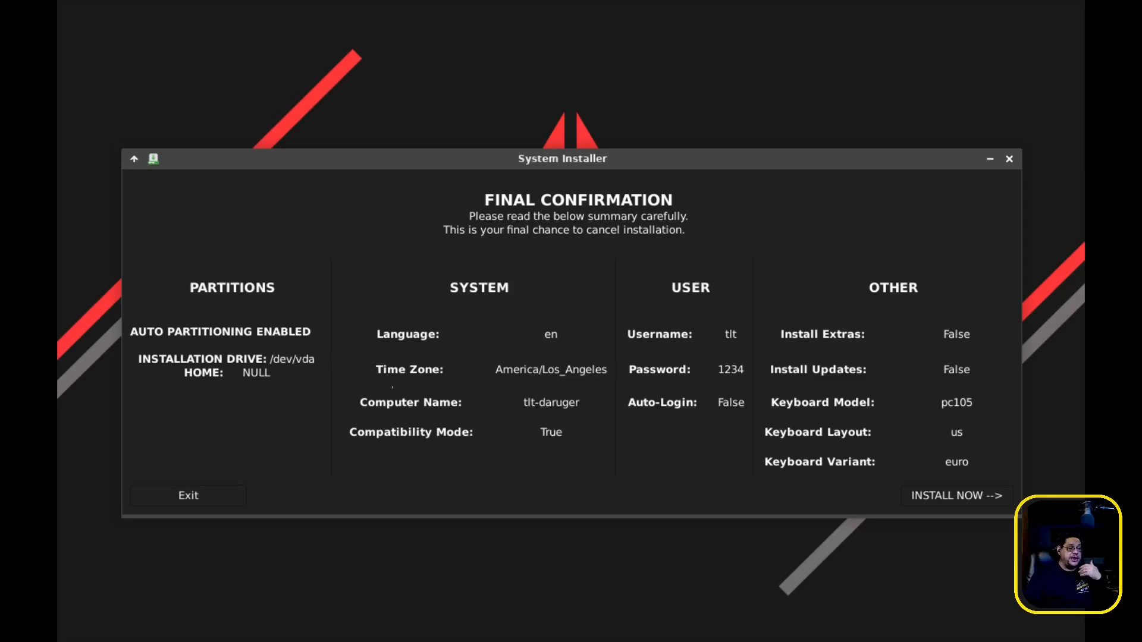
mouse_move(574, 400)
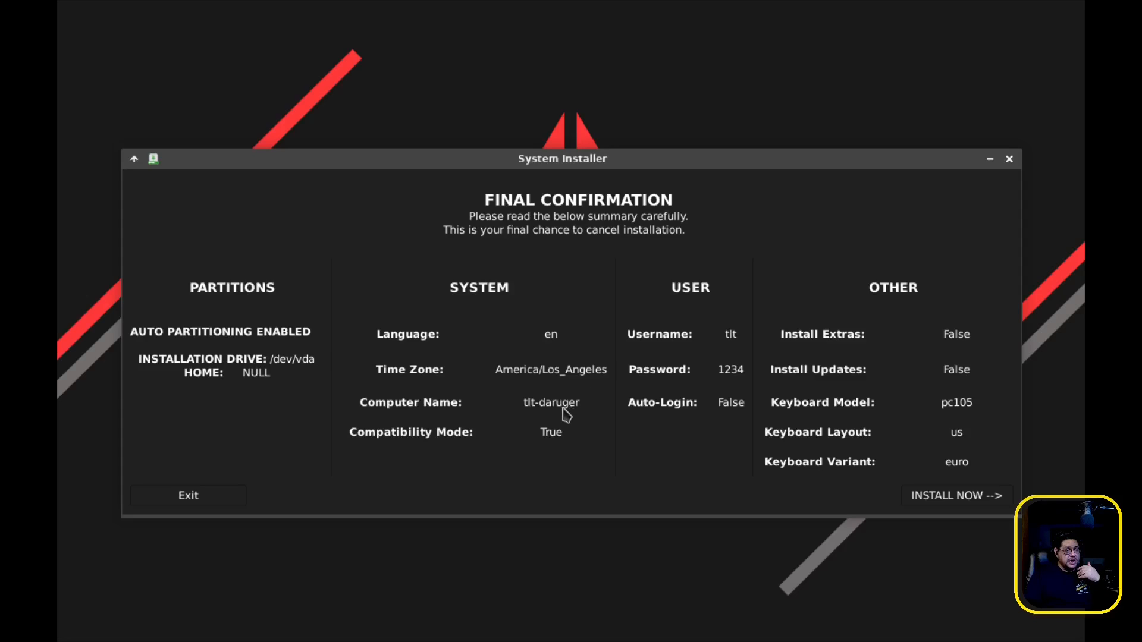
mouse_move(563, 446)
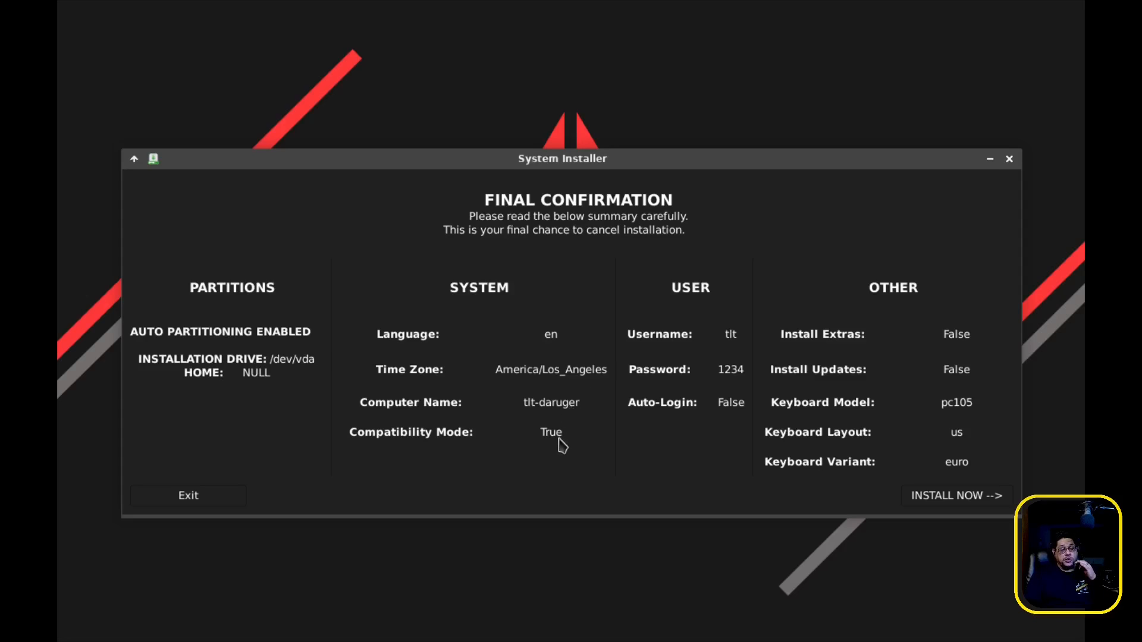
mouse_move(721, 421)
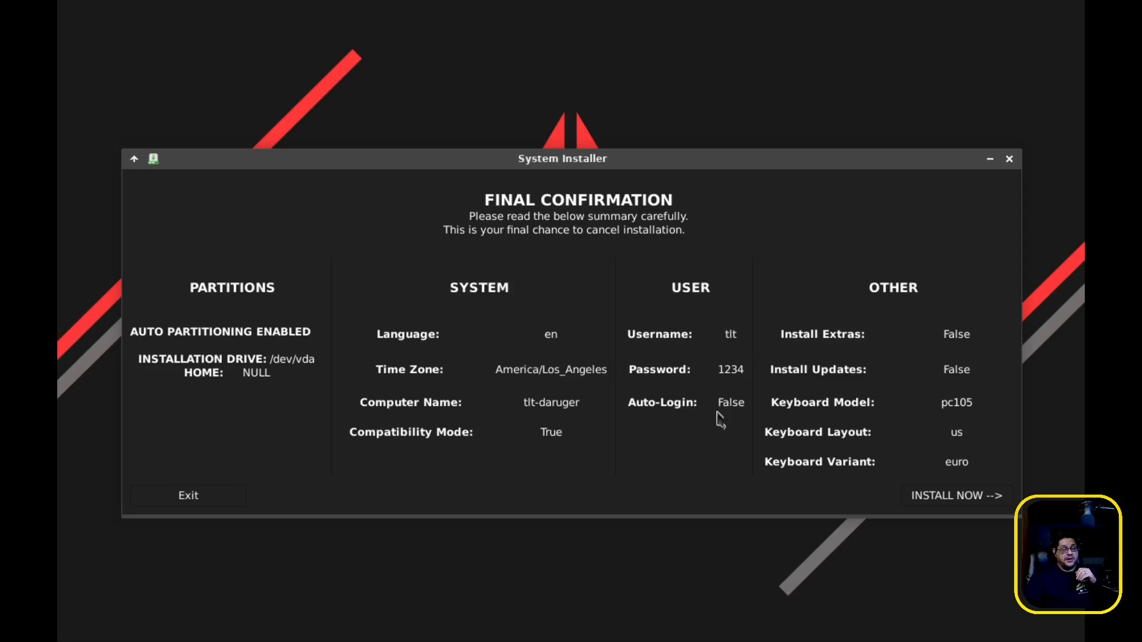
mouse_move(747, 394)
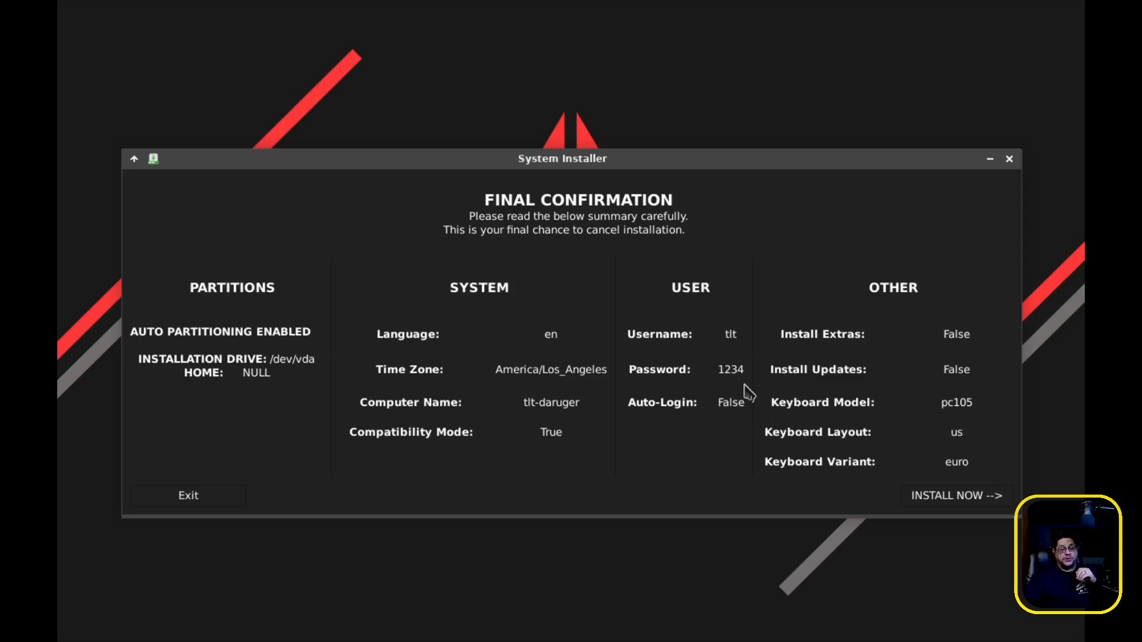
mouse_move(738, 384)
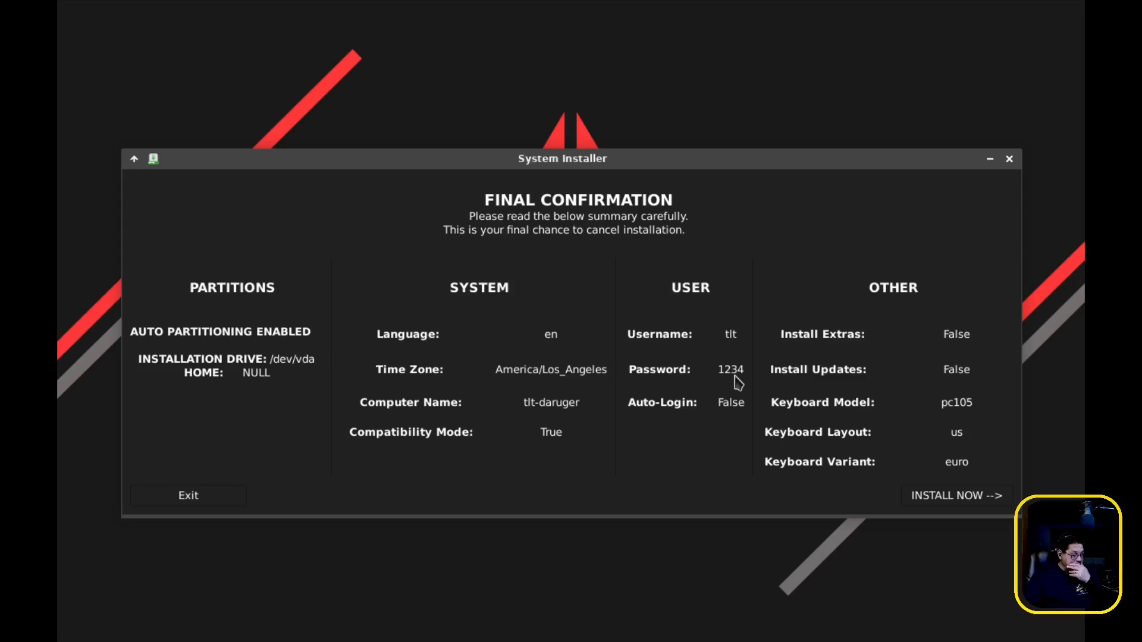
mouse_move(752, 401)
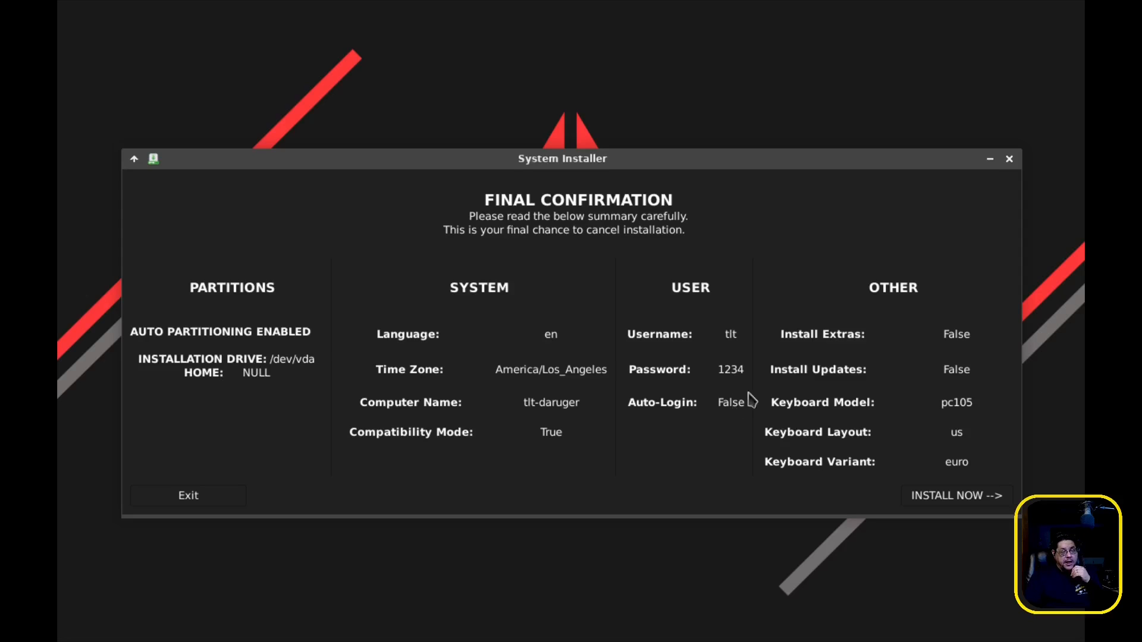
mouse_move(742, 382)
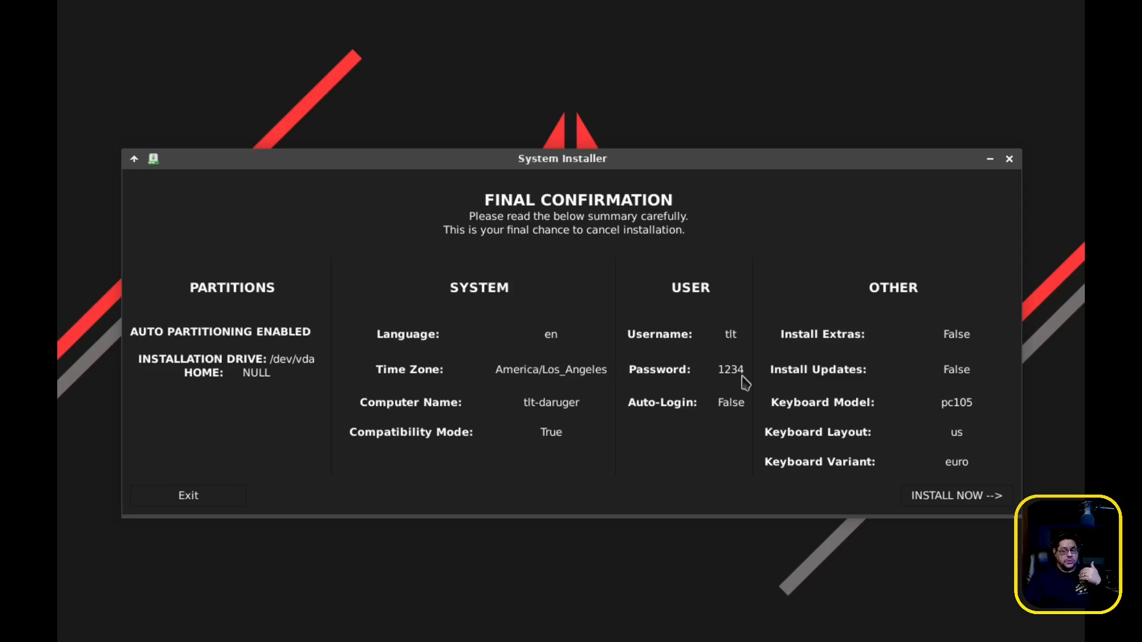
mouse_move(955, 400)
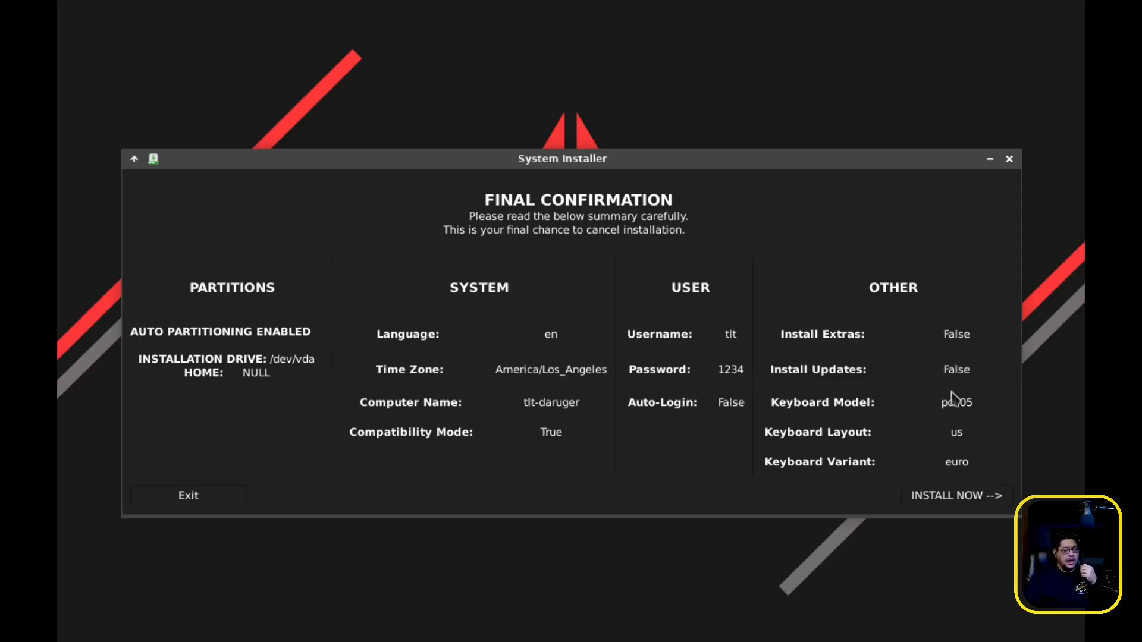
mouse_move(956, 496)
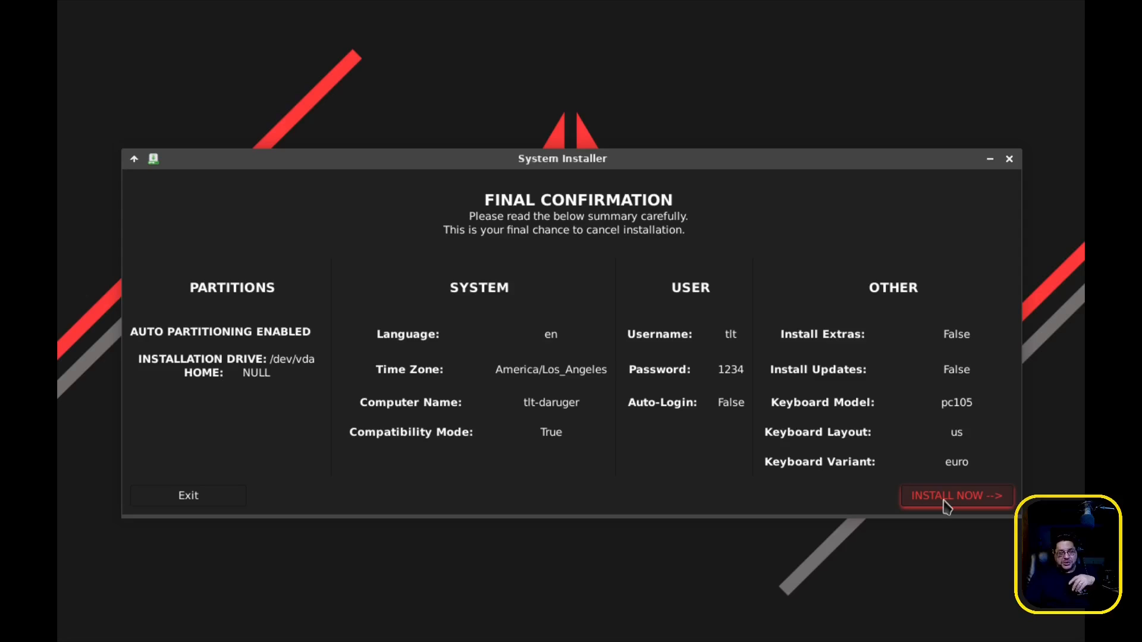
mouse_move(978, 507)
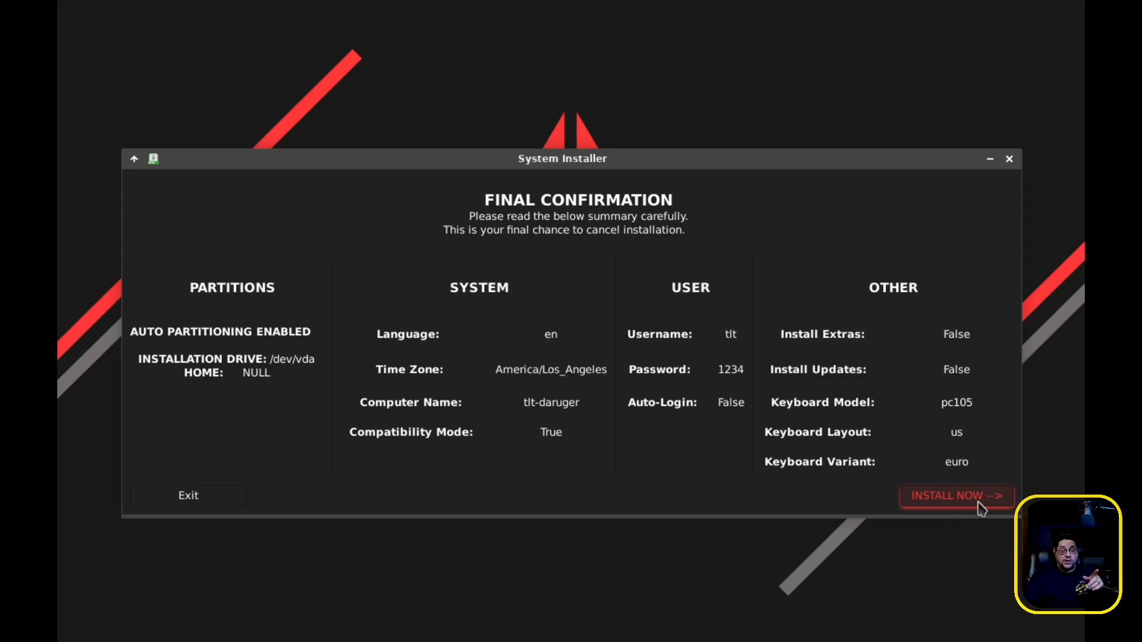
Start the installation with INSTALL NOW from the Final Confirmation summary.
left_click(956, 495)
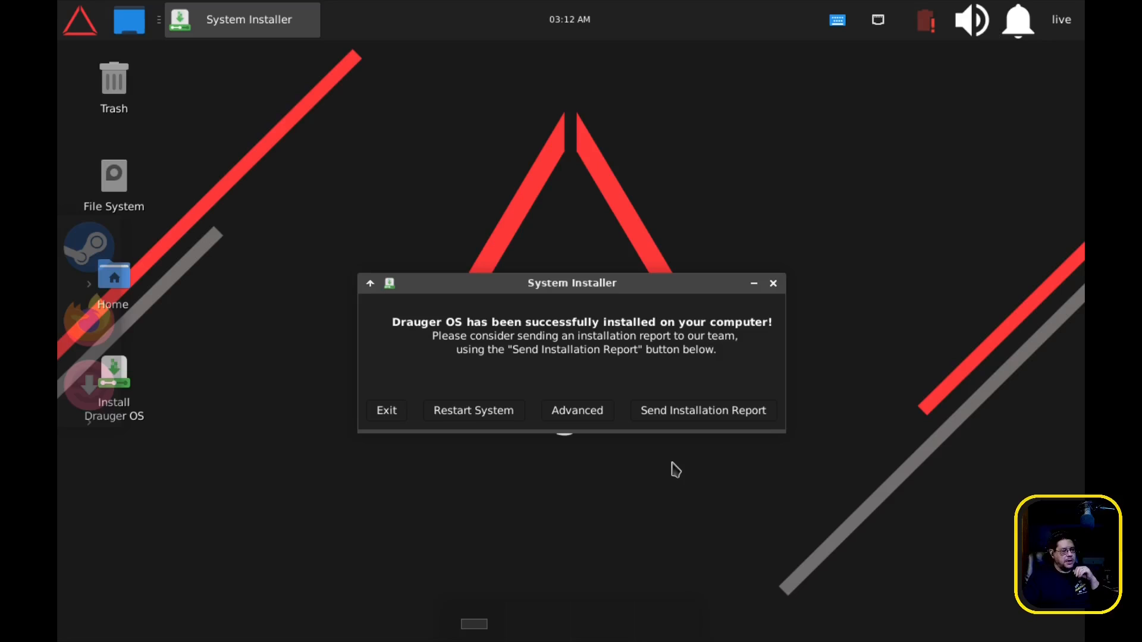
mouse_move(181, 209)
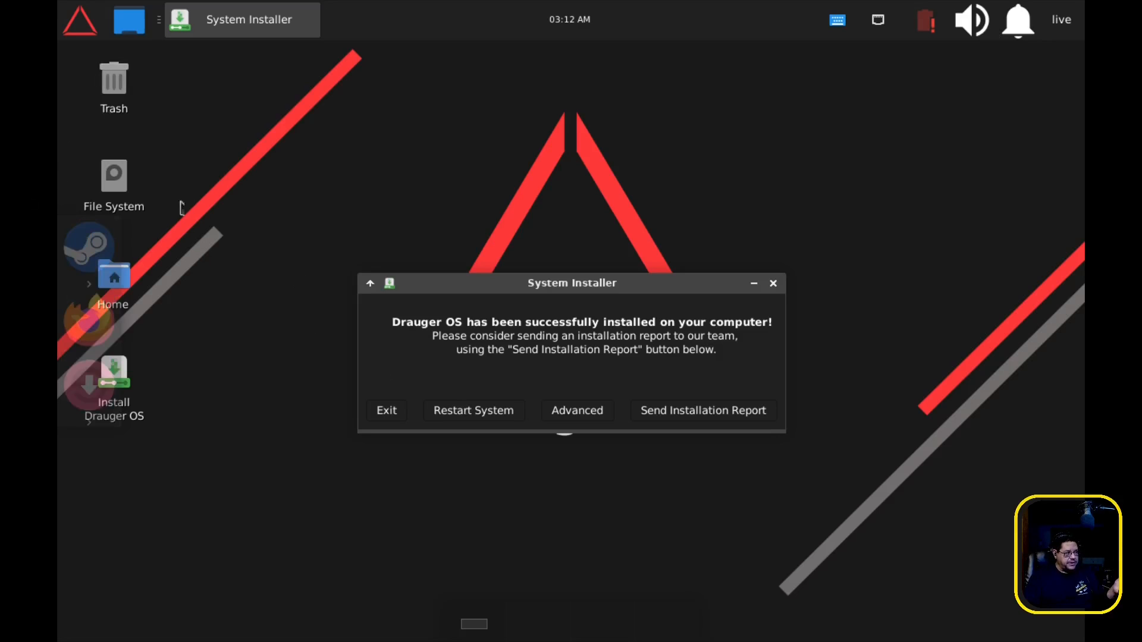
mouse_move(690, 199)
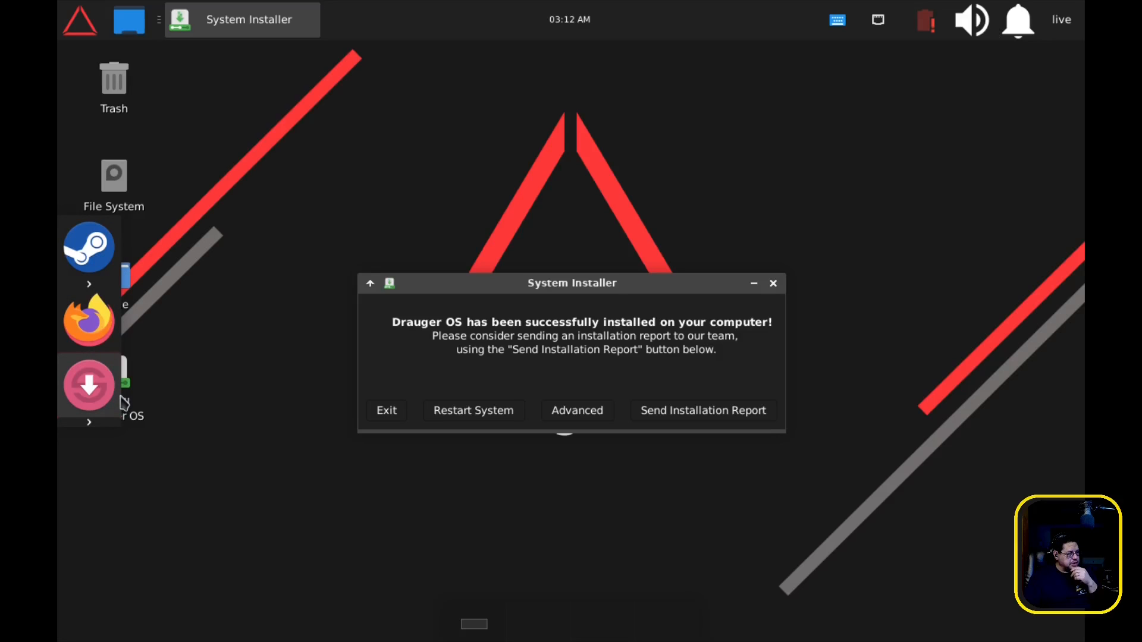
mouse_move(634, 475)
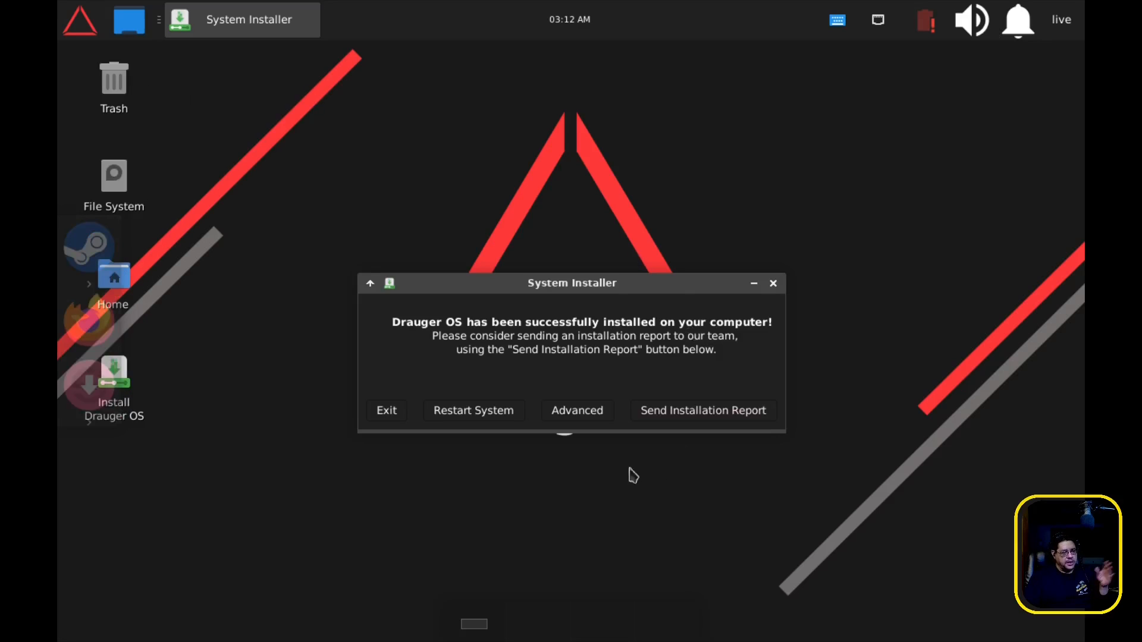
mouse_move(473, 410)
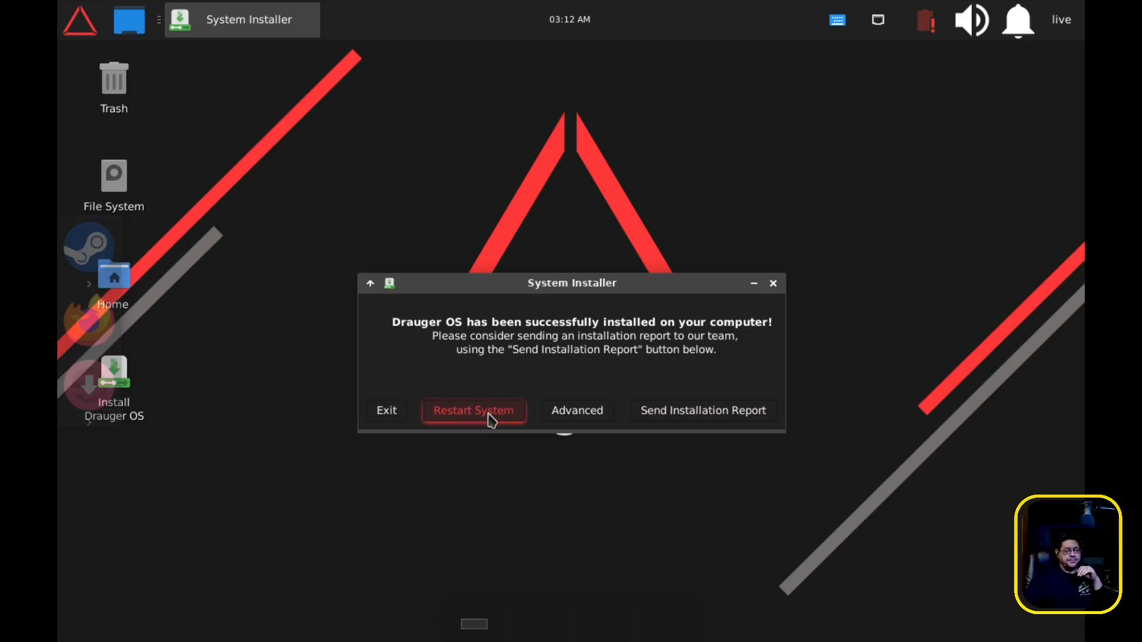
Restart the guest from the System Installer success dialog after installation finishes.
left_click(473, 411)
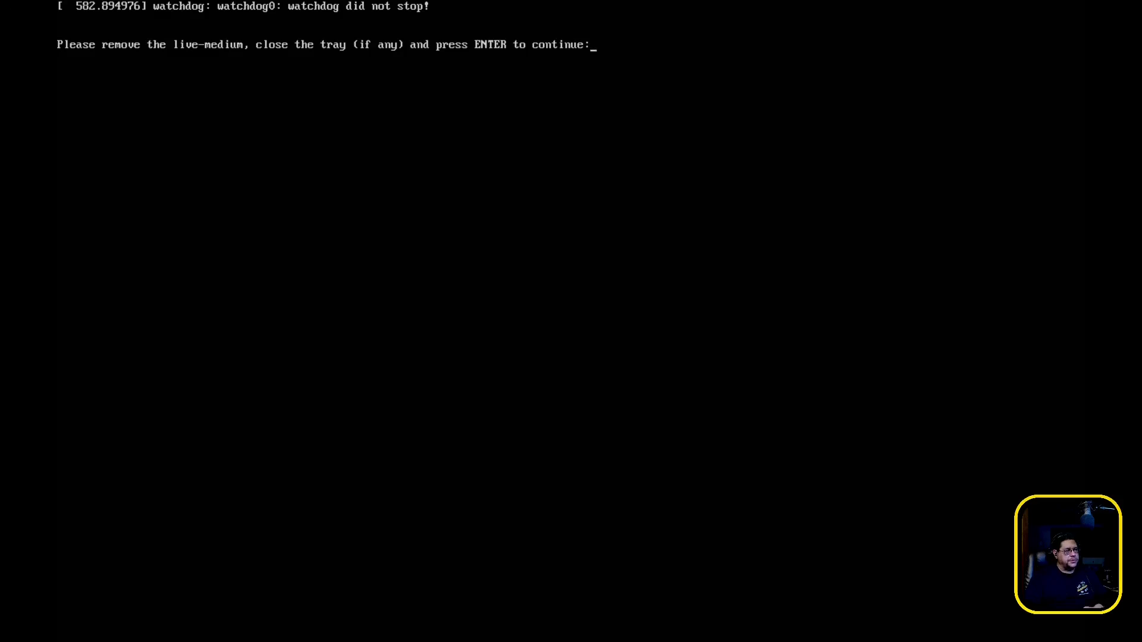
Continue past the remove-medium prompt and force the drauger VM off.
key("Return")
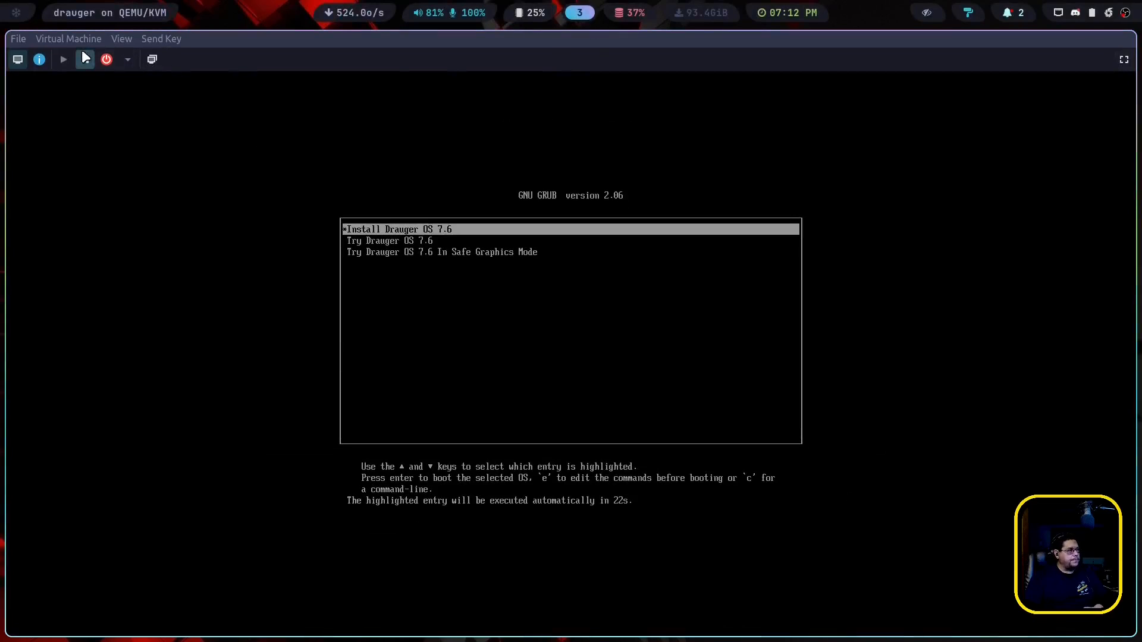
left_click(128, 59)
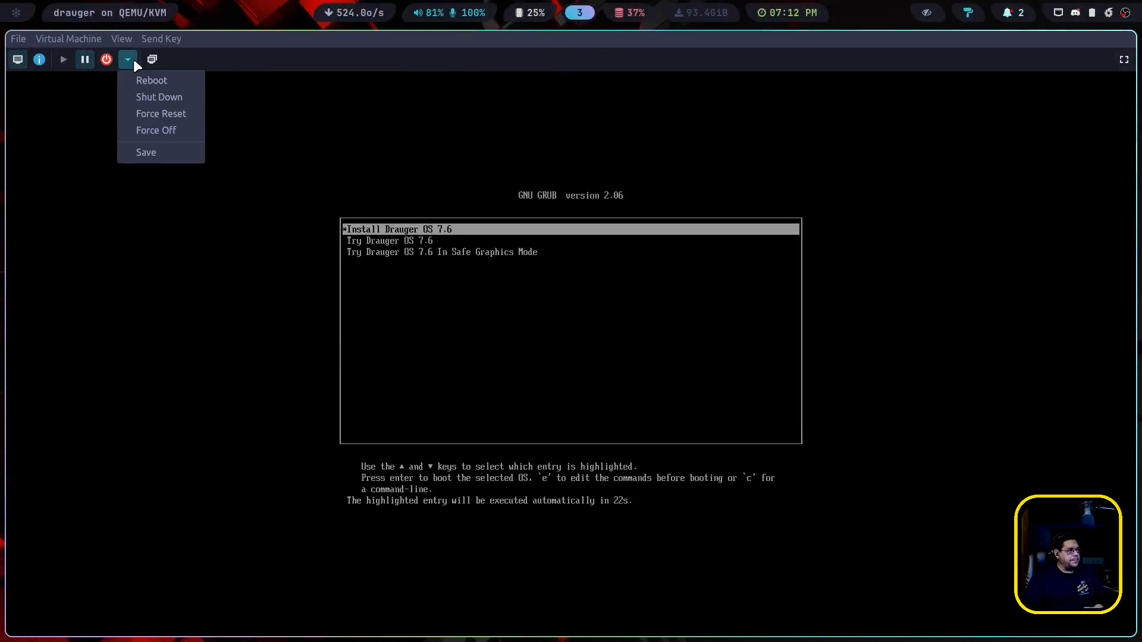
left_click(156, 130)
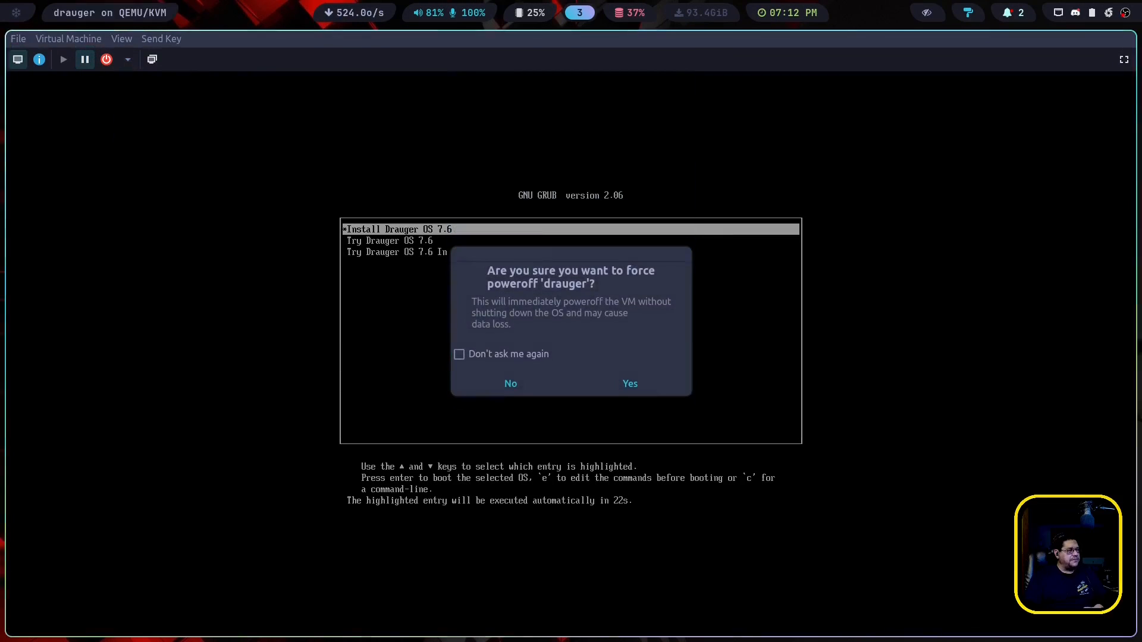
left_click(628, 384)
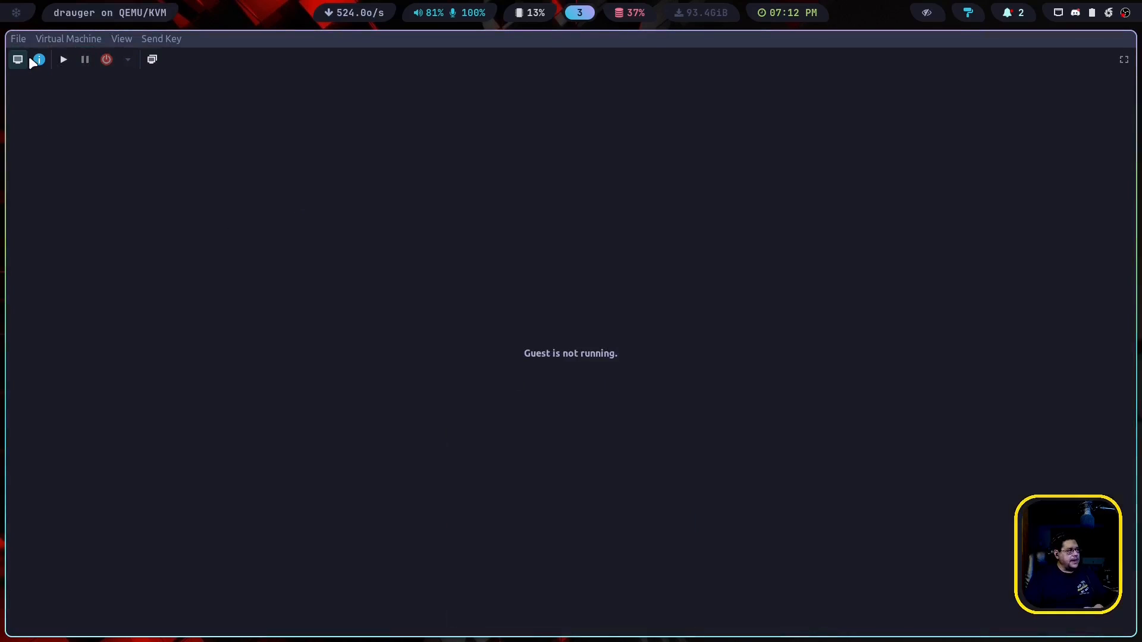
Eject the Drauger OS ISO from SATA CDROM 1 in the VM's hardware details and apply.
left_click(38, 60)
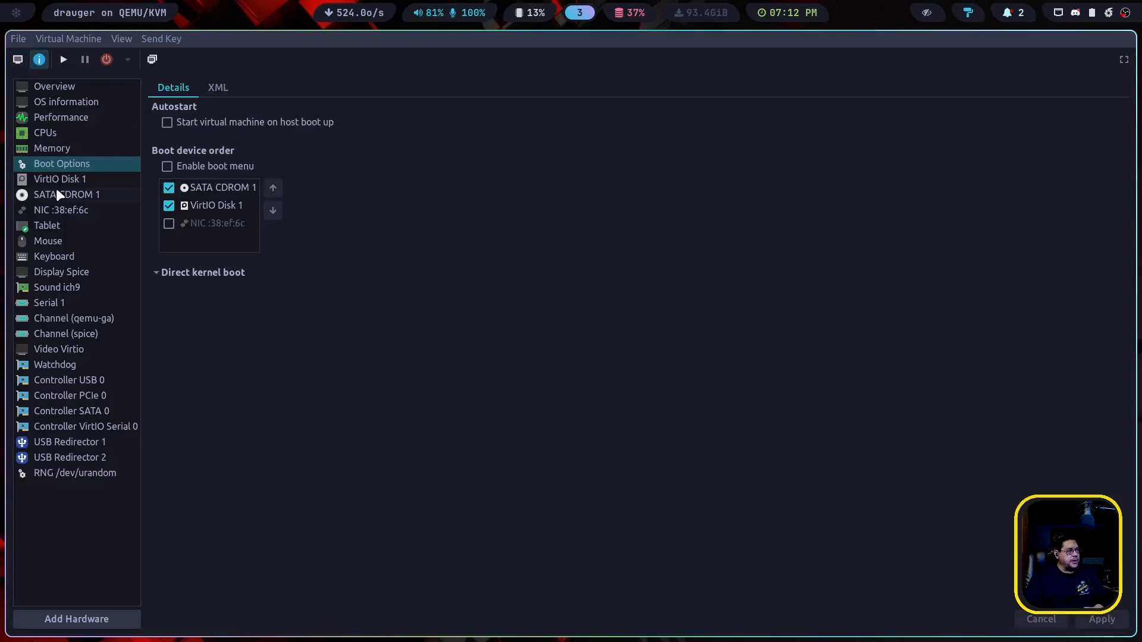
left_click(66, 194)
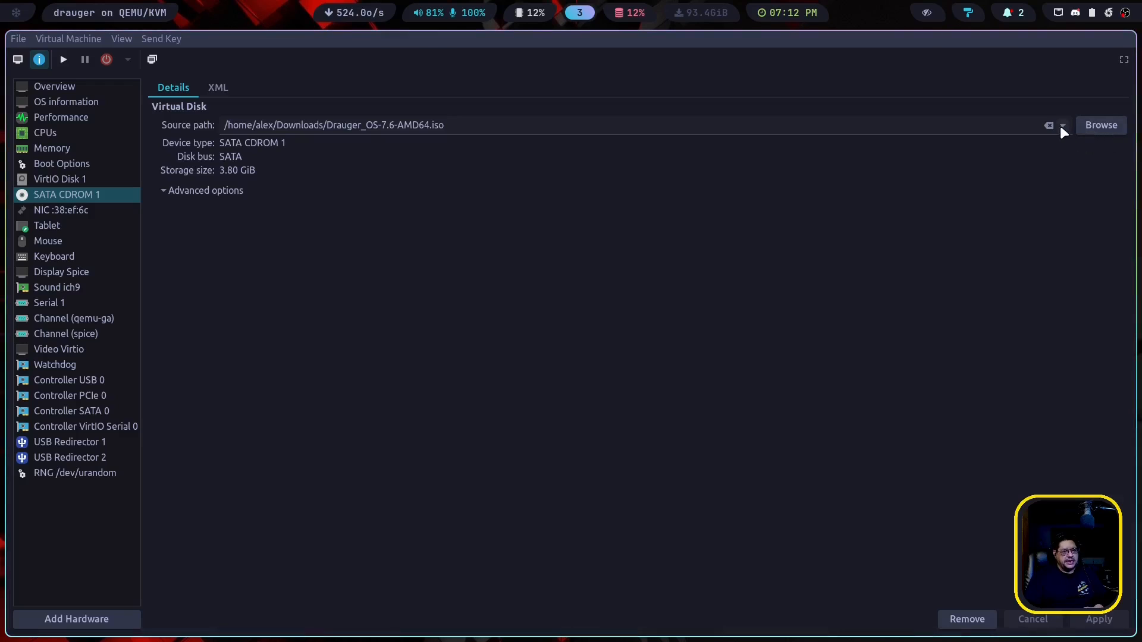
mouse_move(1105, 129)
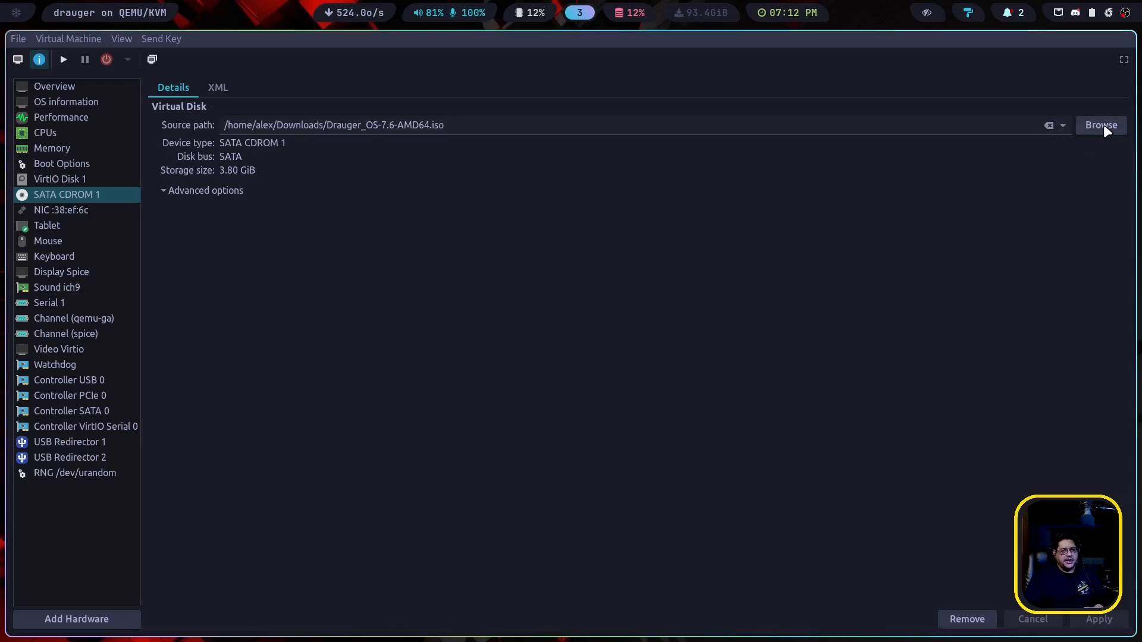
left_click(1047, 125)
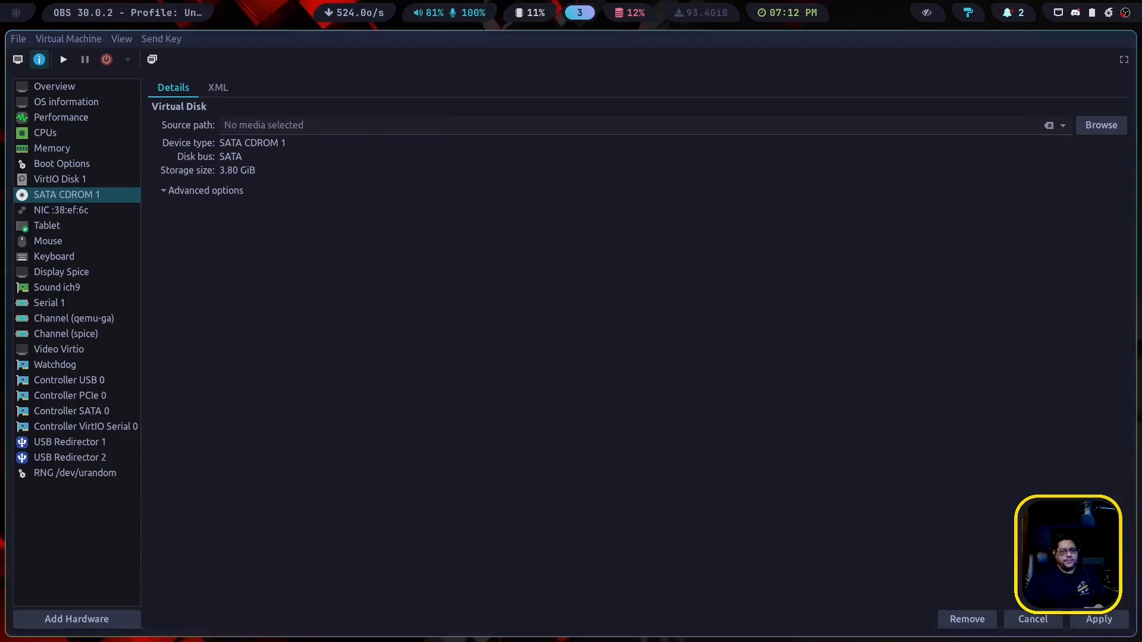
left_click(1098, 618)
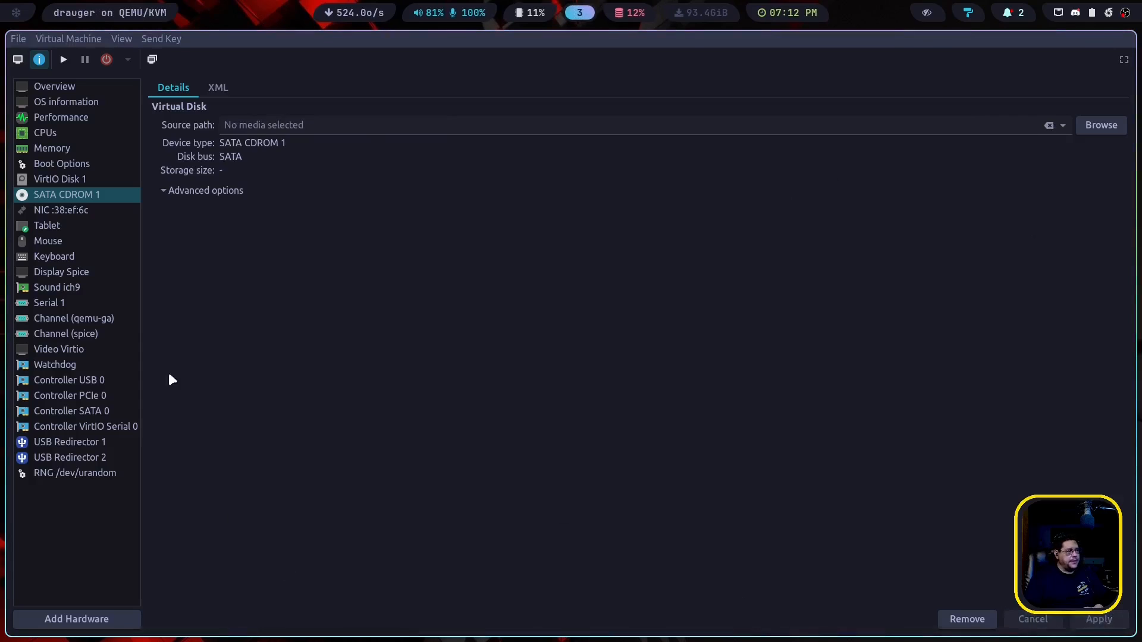
Review the memory and boot-order settings, then return to the VM console.
left_click(51, 148)
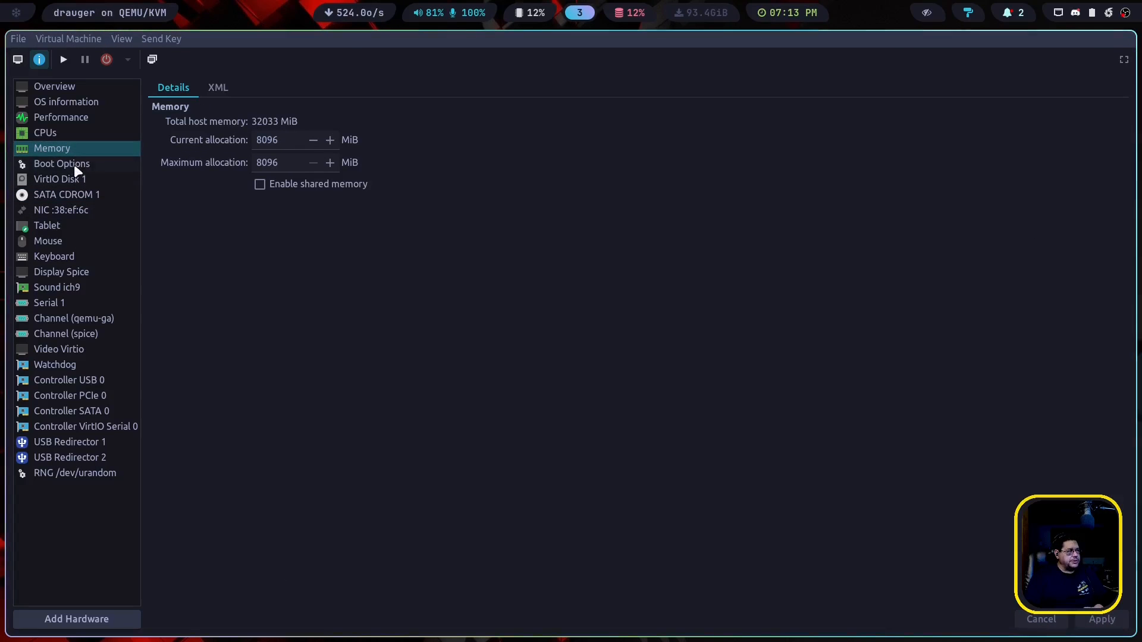
left_click(62, 163)
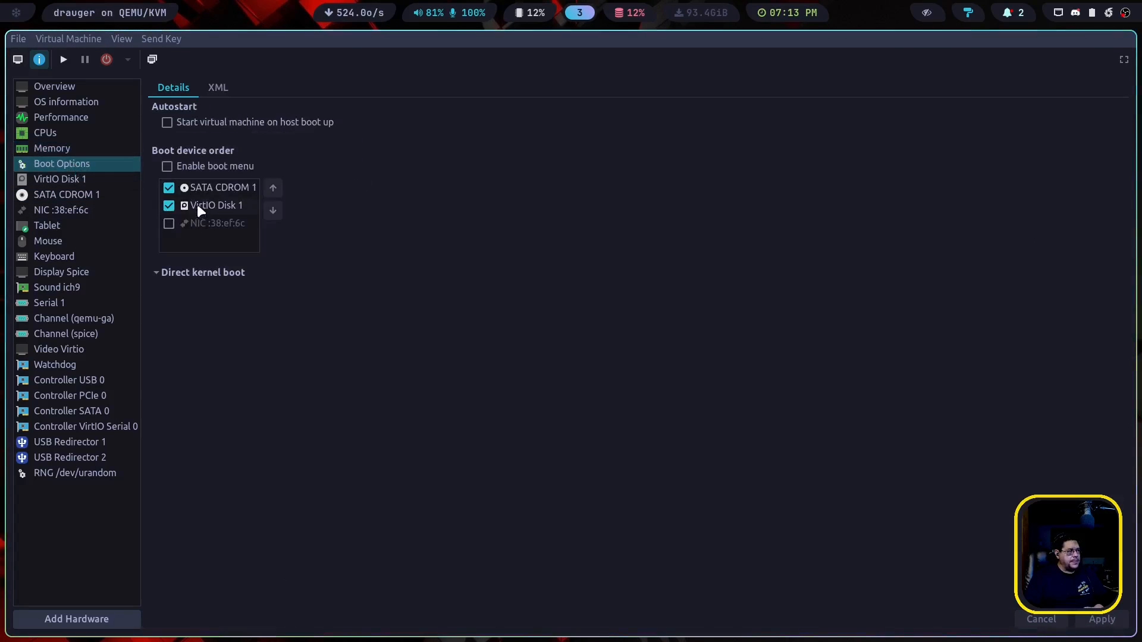
mouse_move(233, 198)
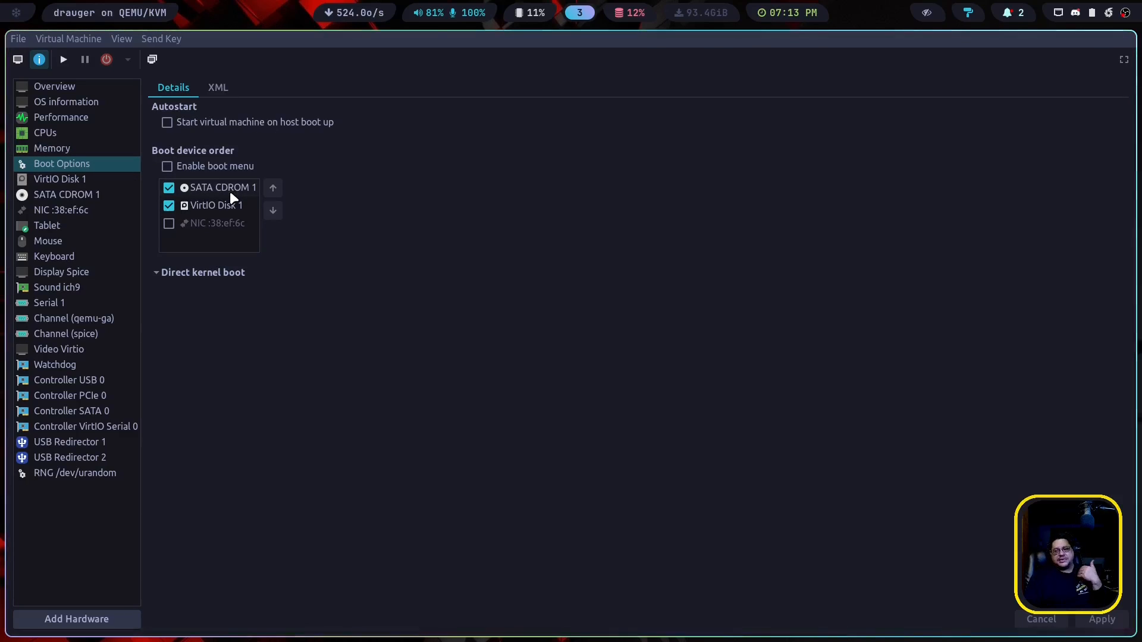
left_click(17, 60)
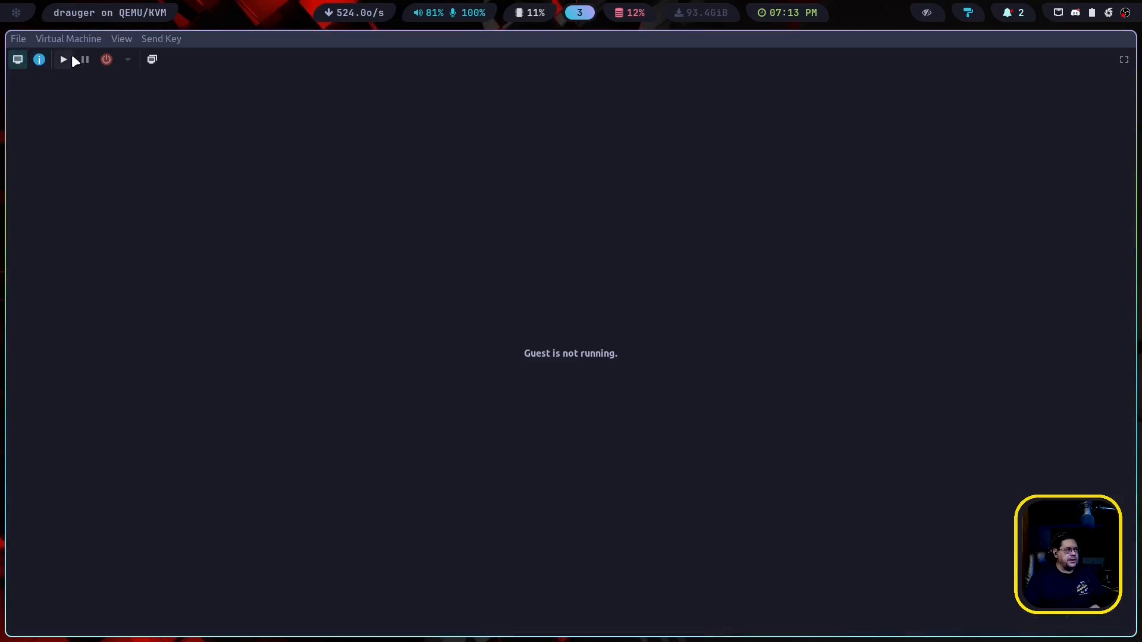
Power on the VM from its installed disk and log in as tlt at the login screen.
left_click(62, 60)
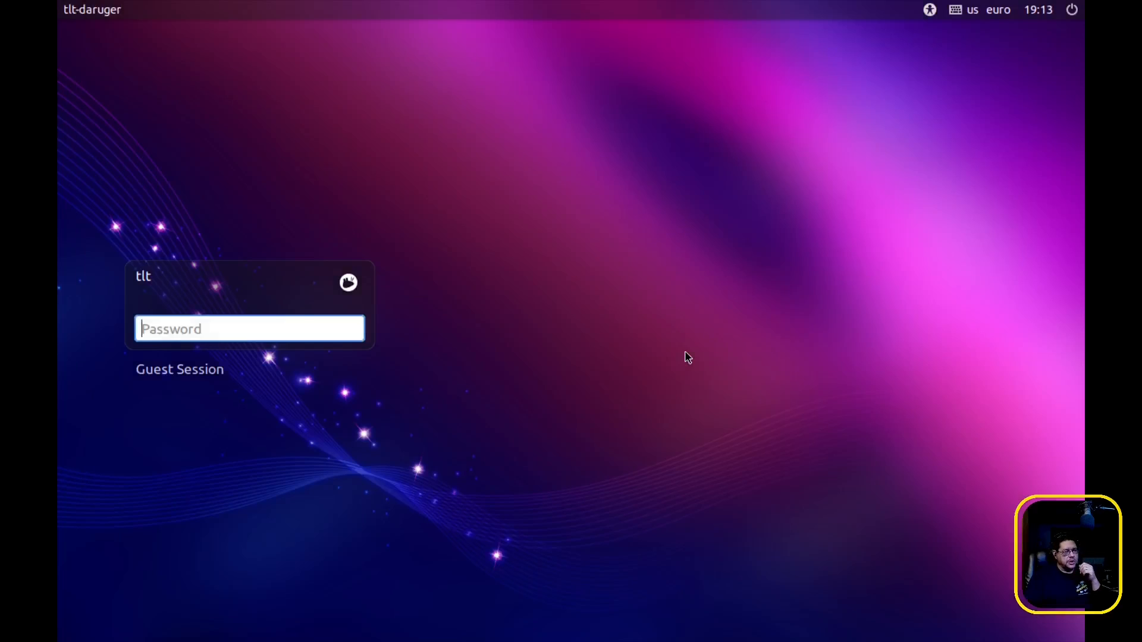
type("•")
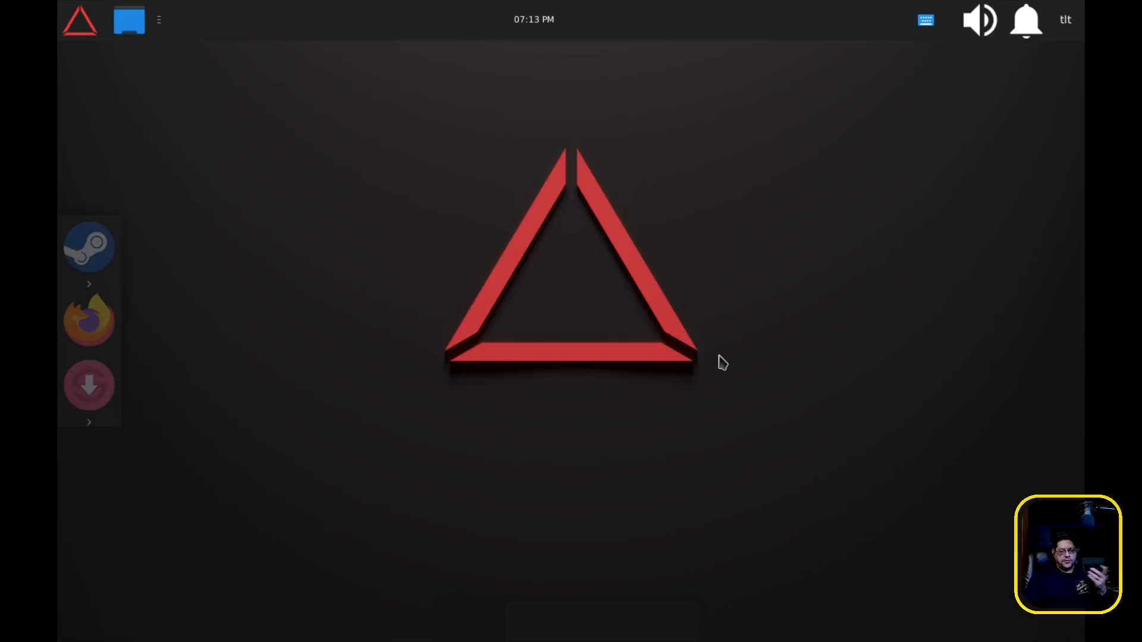
mouse_move(718, 353)
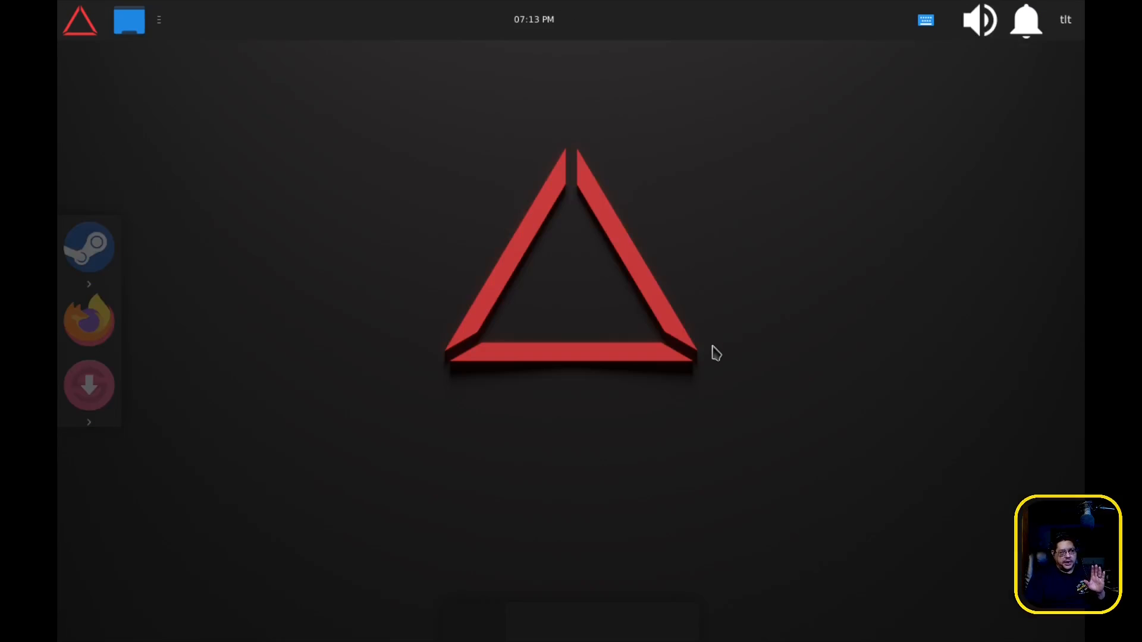
mouse_move(3, 65)
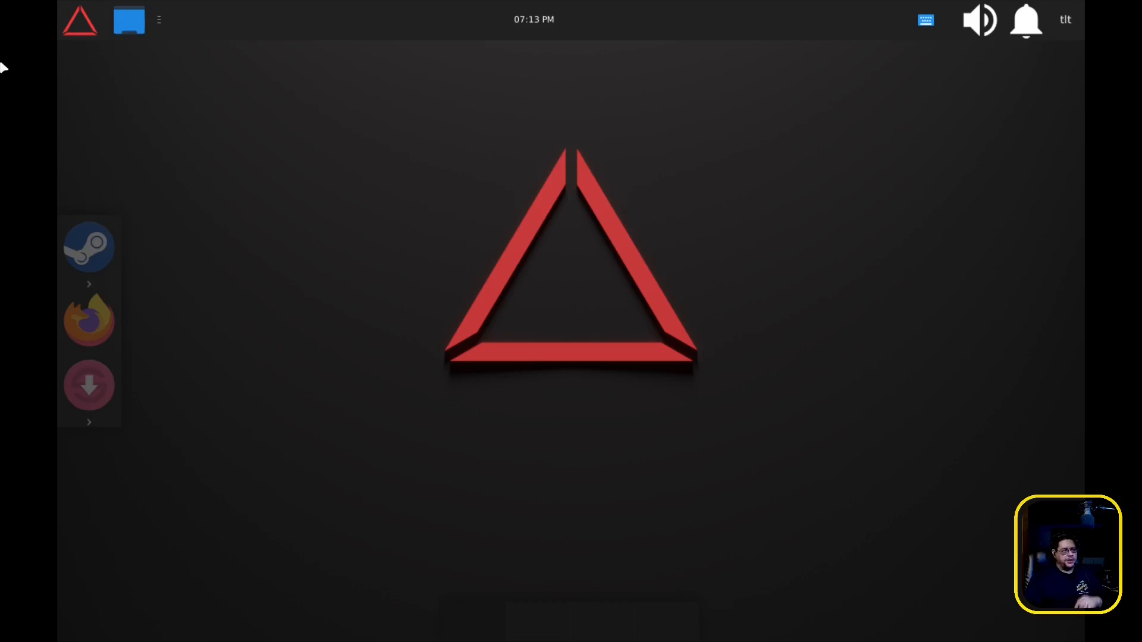
left_click(79, 20)
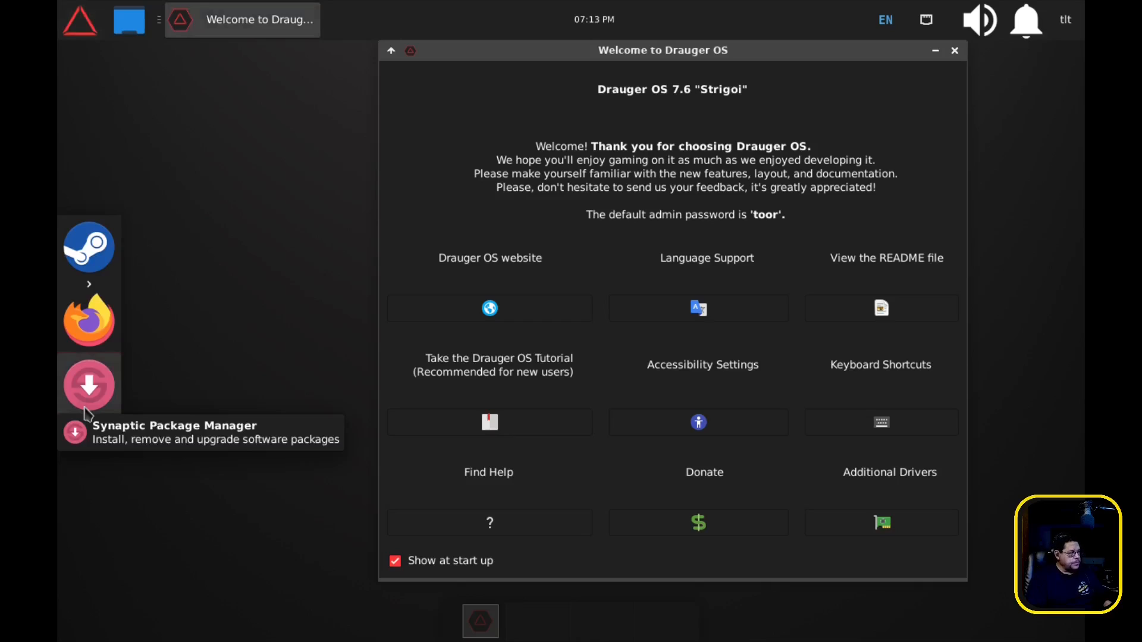
mouse_move(957, 74)
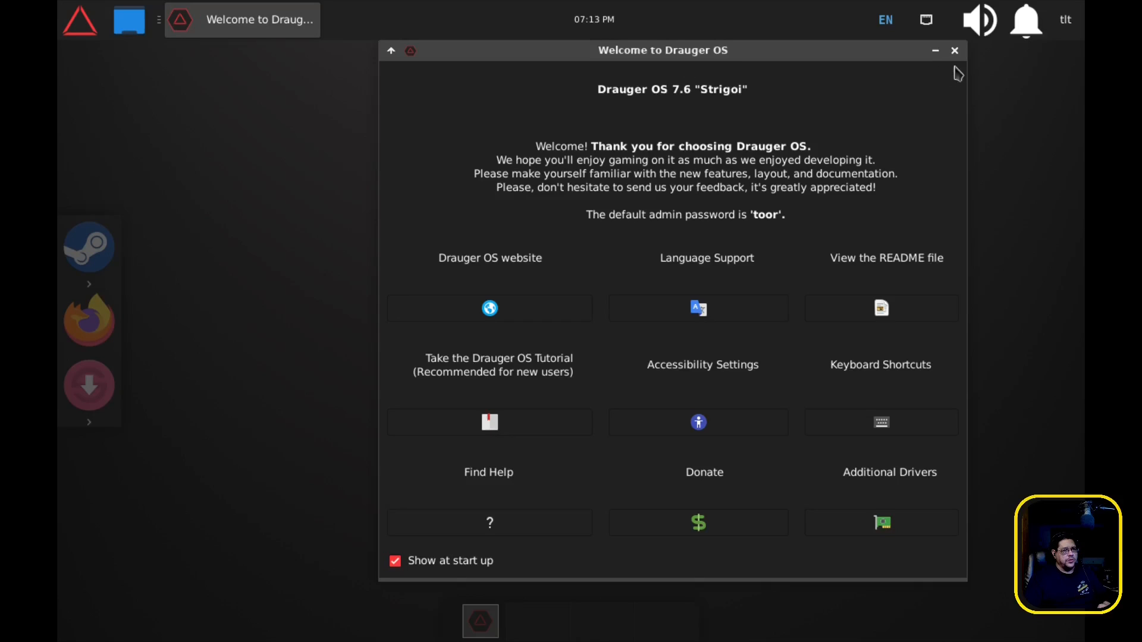
Close the welcome window and search the app menu for 'display'.
left_click(79, 19)
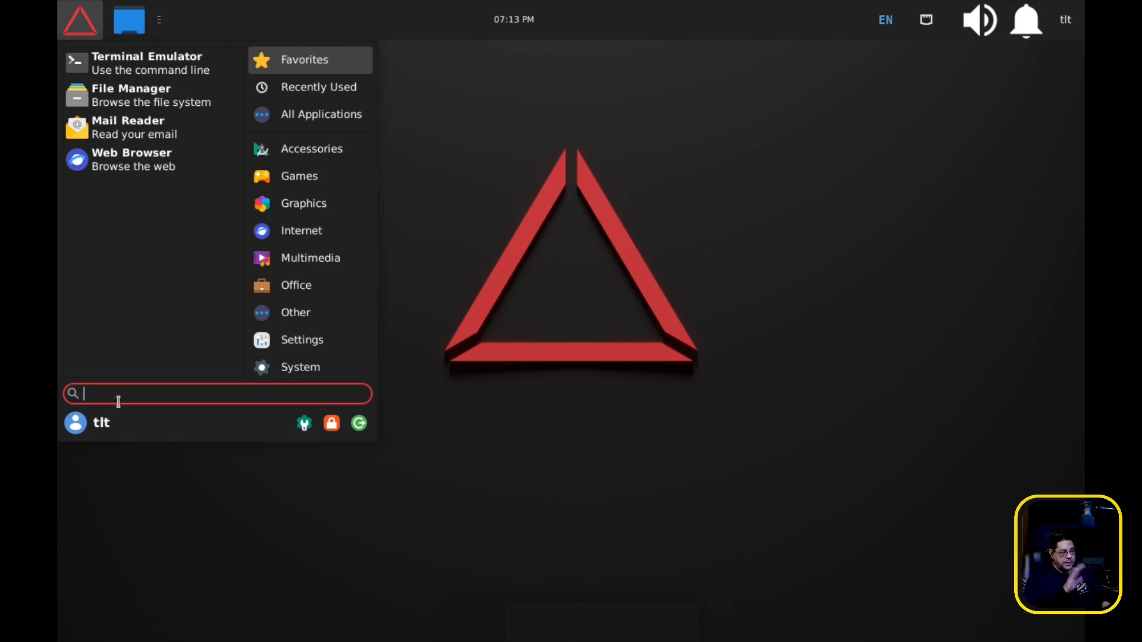
type("display")
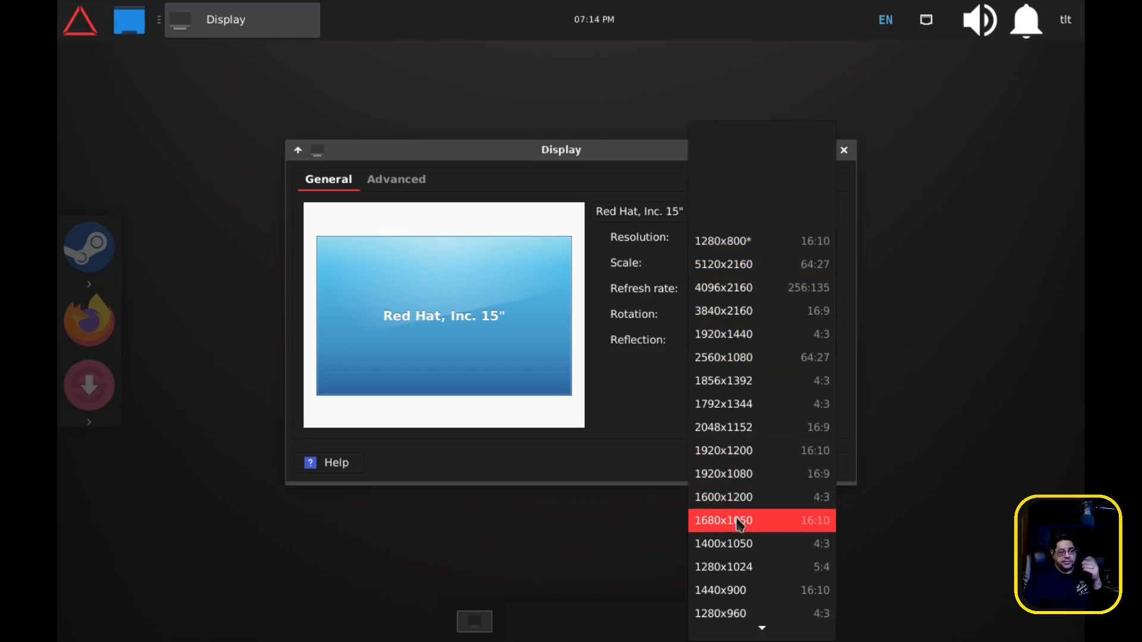
Set the guest resolution to 1920x1080, apply it and keep the configuration.
left_click(722, 473)
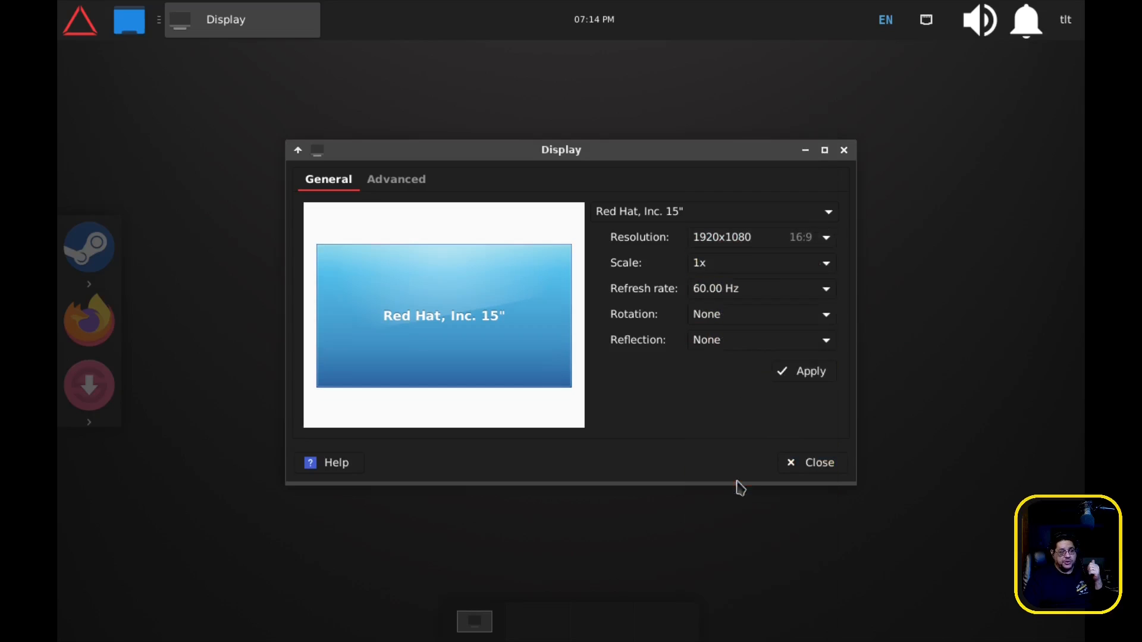
left_click(800, 371)
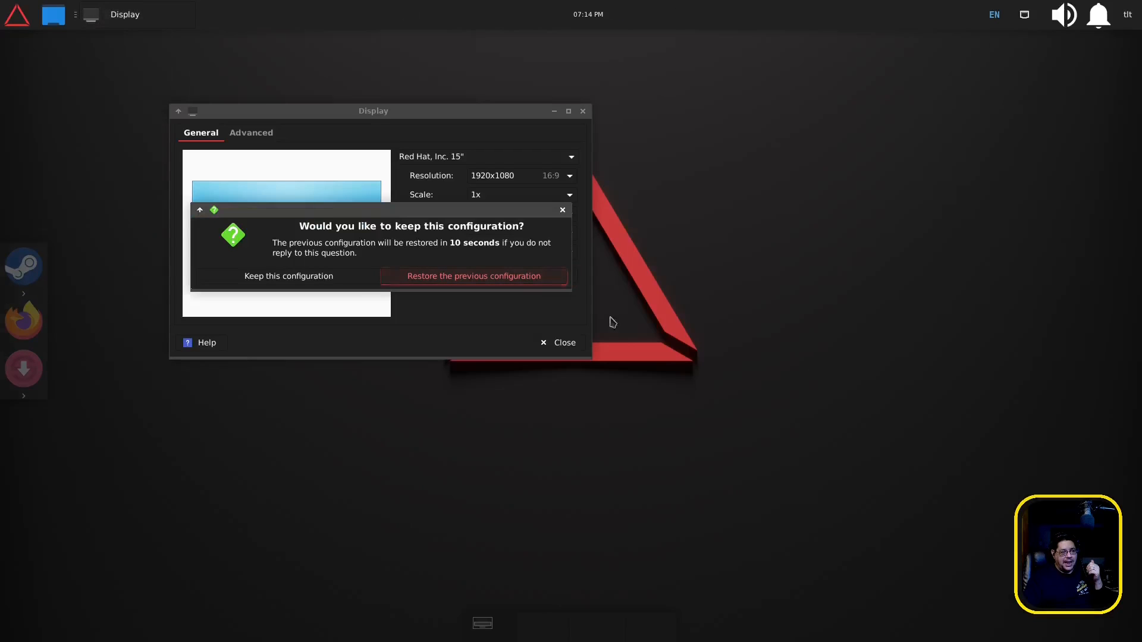
left_click(288, 276)
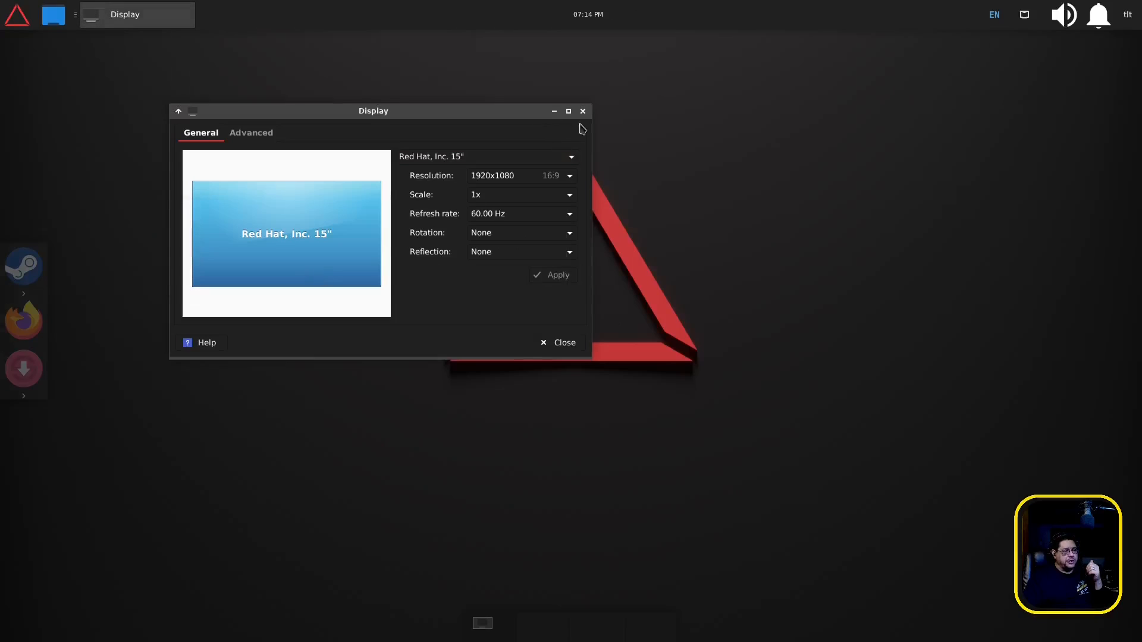
left_click(564, 342)
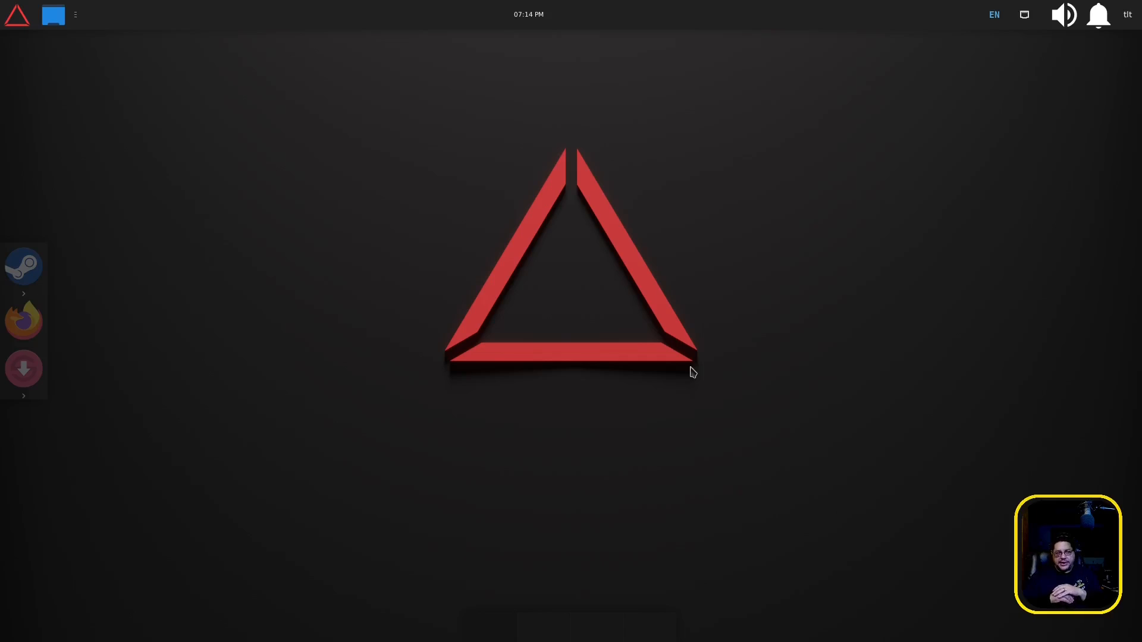
mouse_move(906, 367)
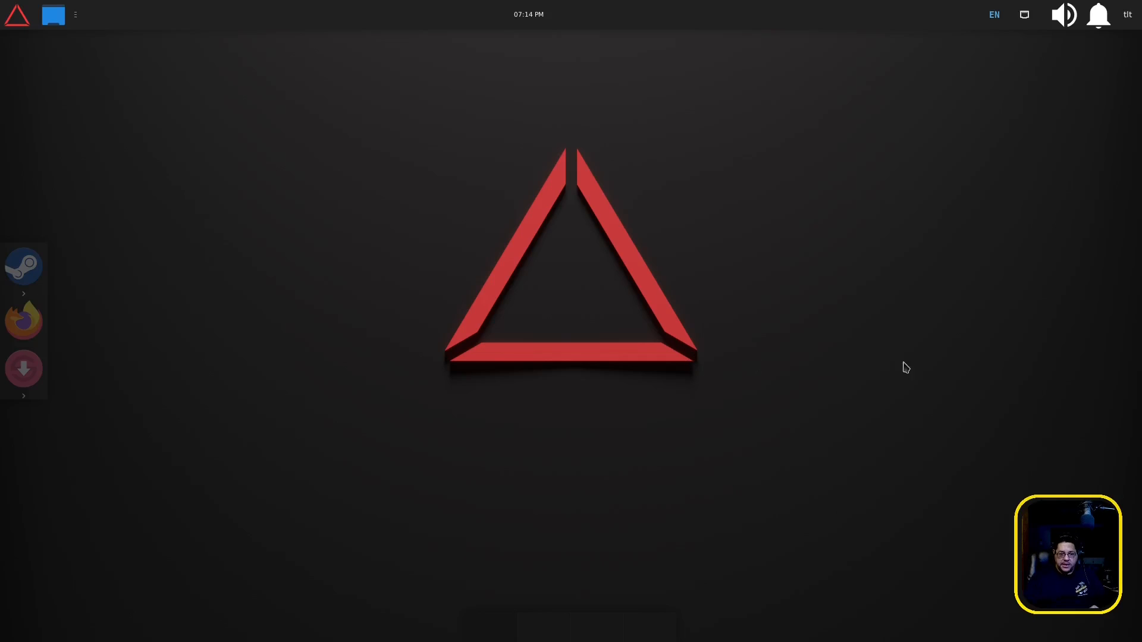